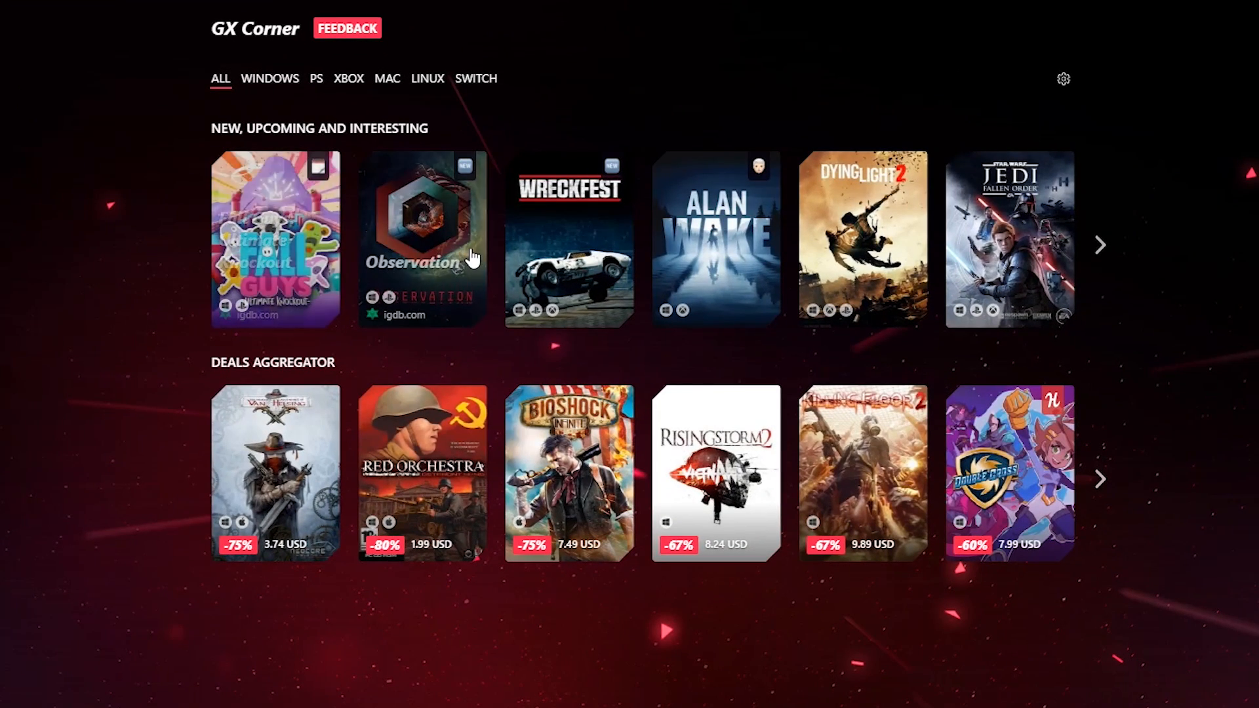
mouse_move(1021, 270)
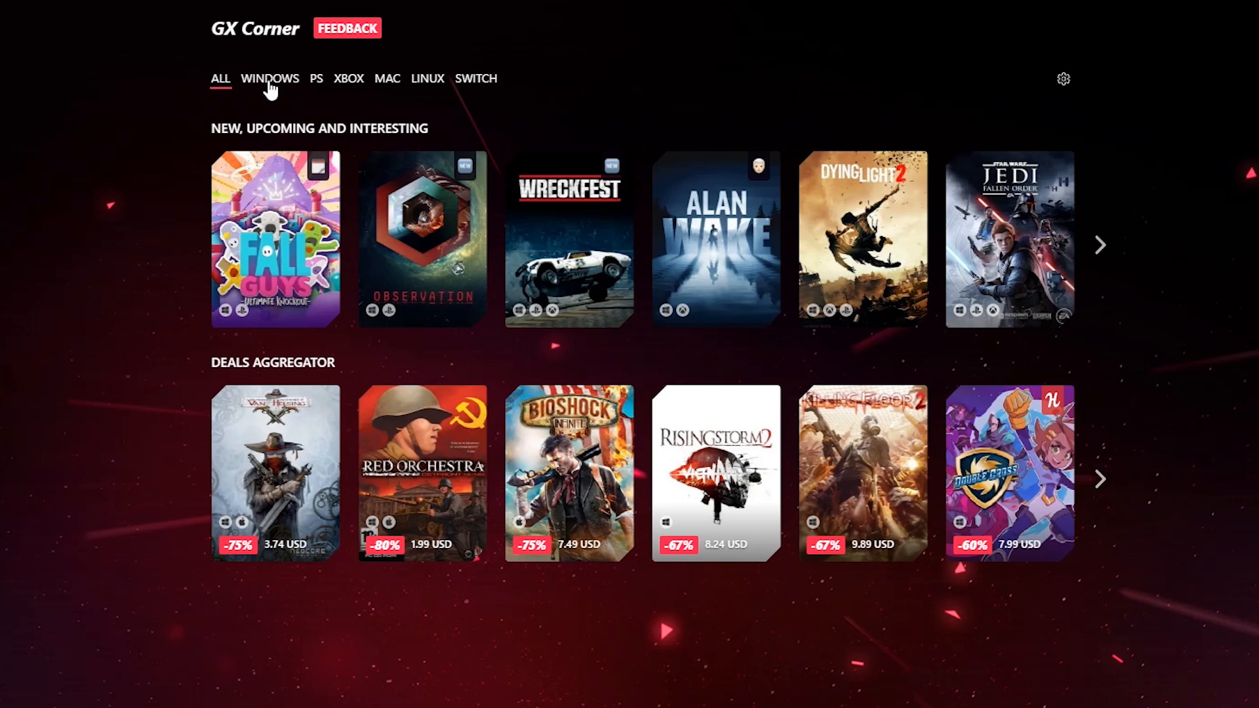
Try the PlayStation and Xbox filters, restore all platforms, then scroll to Daily news.
left_click(316, 78)
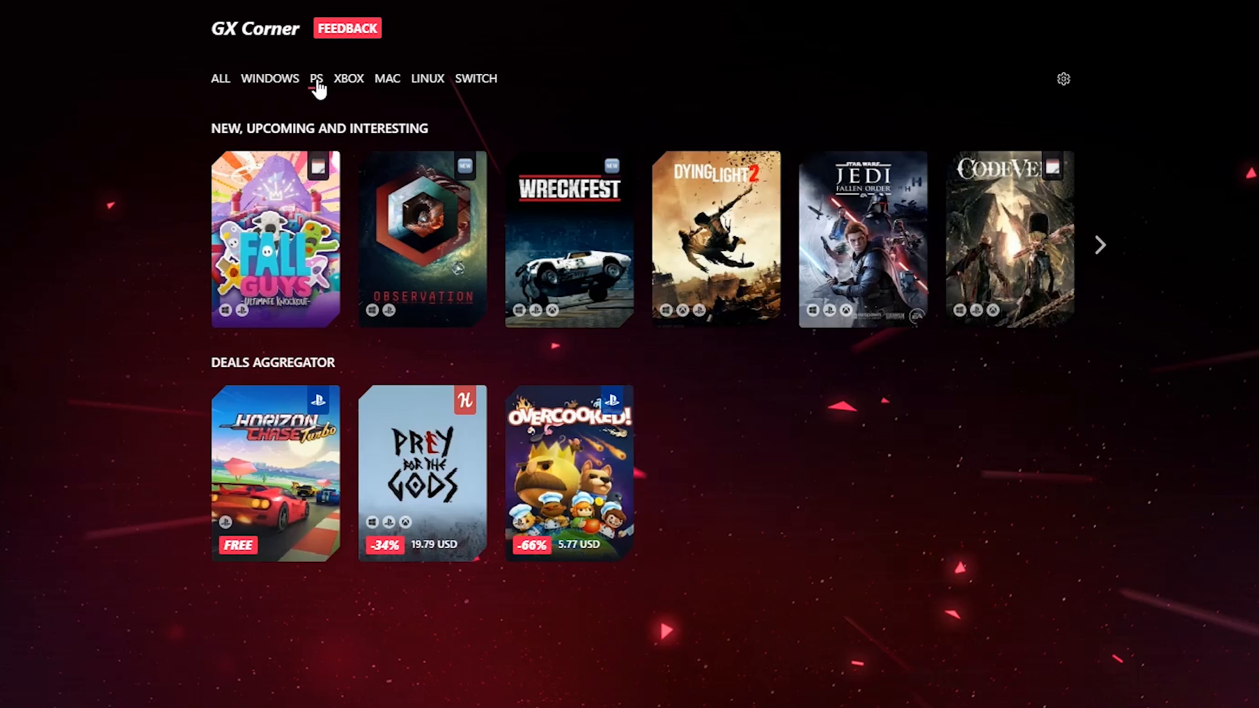
left_click(348, 78)
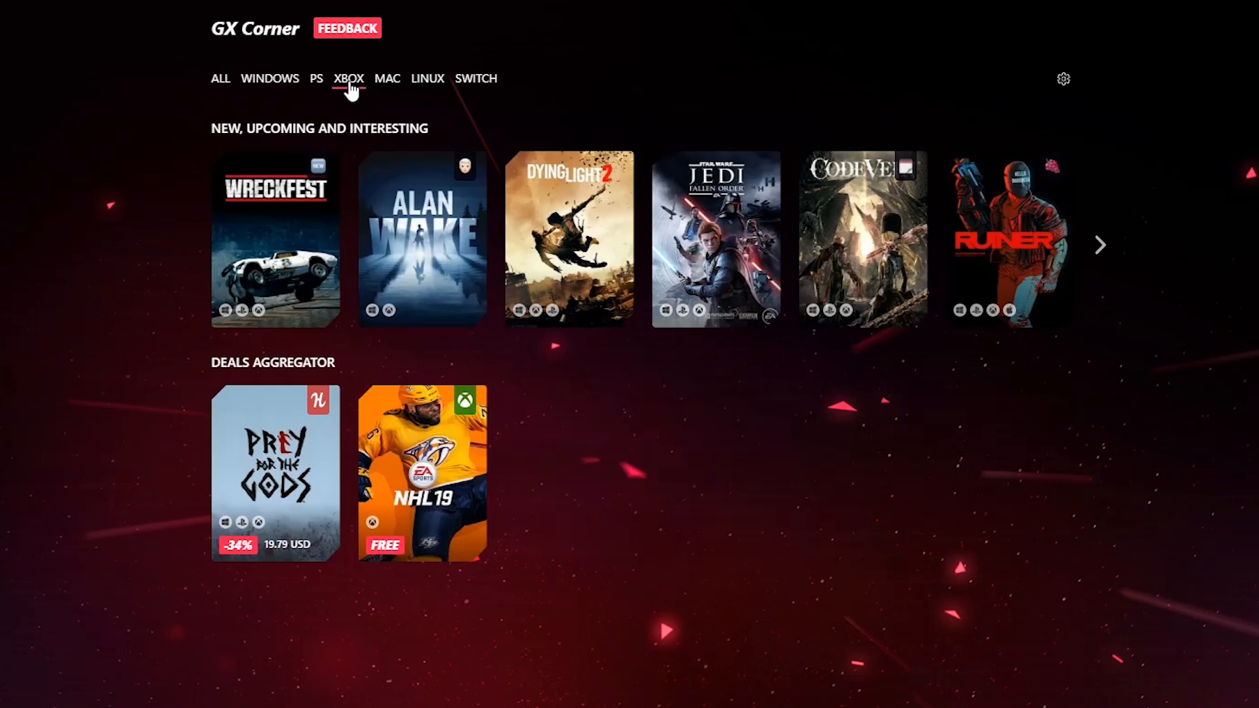
left_click(221, 79)
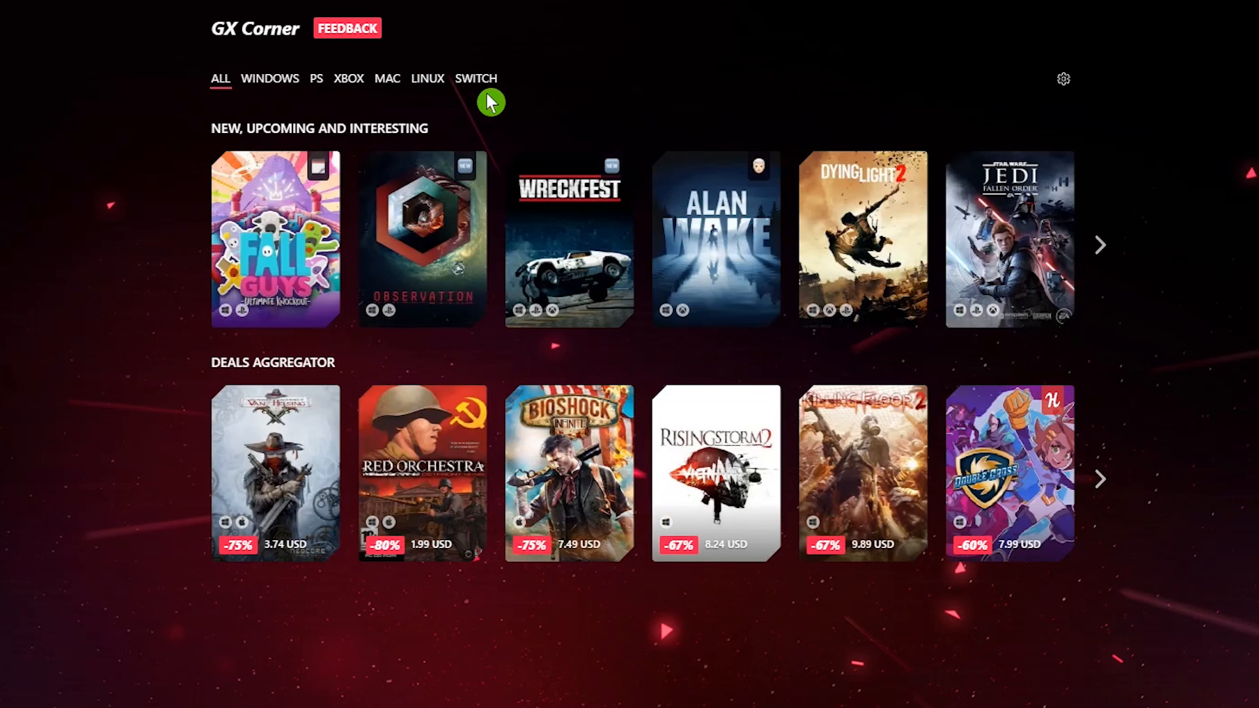
scroll("down", 3)
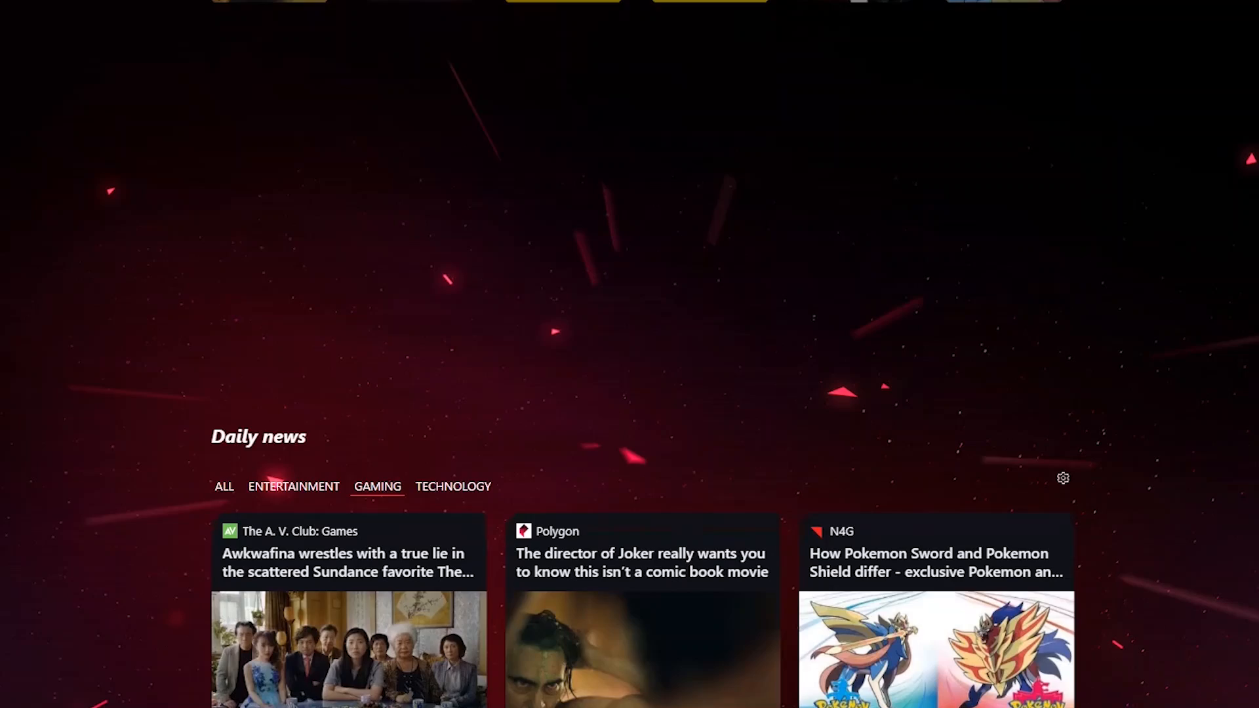
scroll("down", 3)
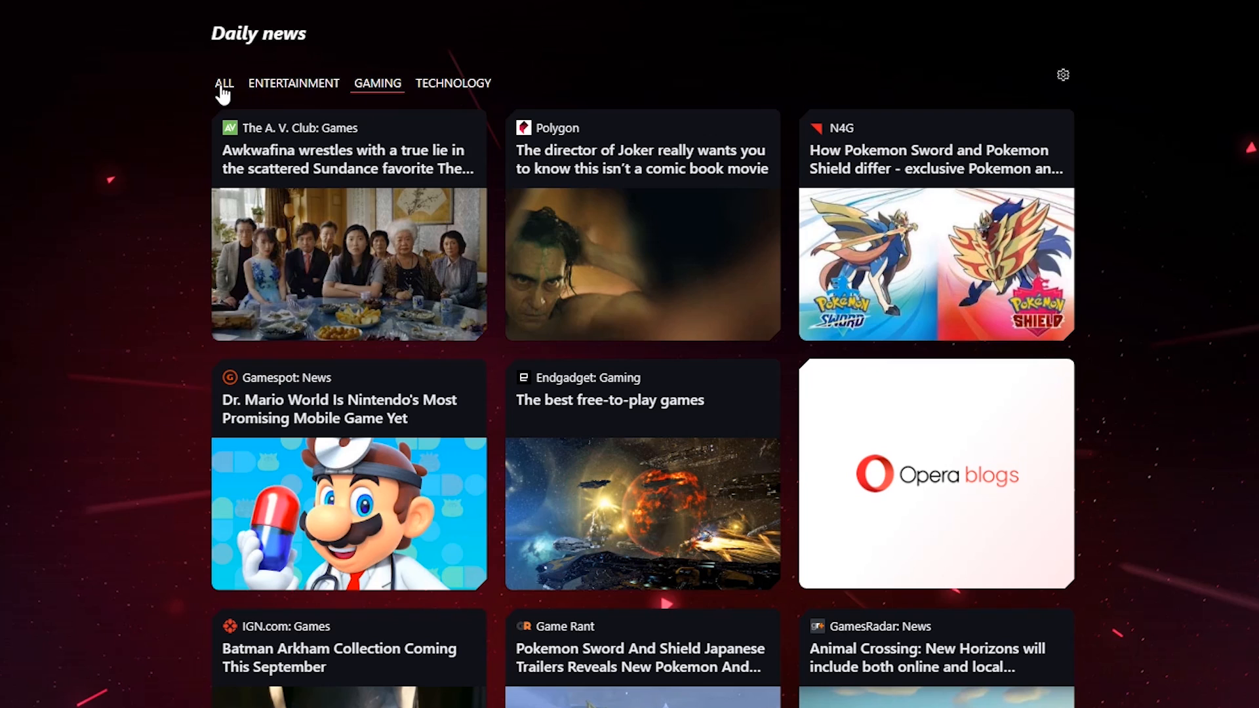
mouse_move(464, 86)
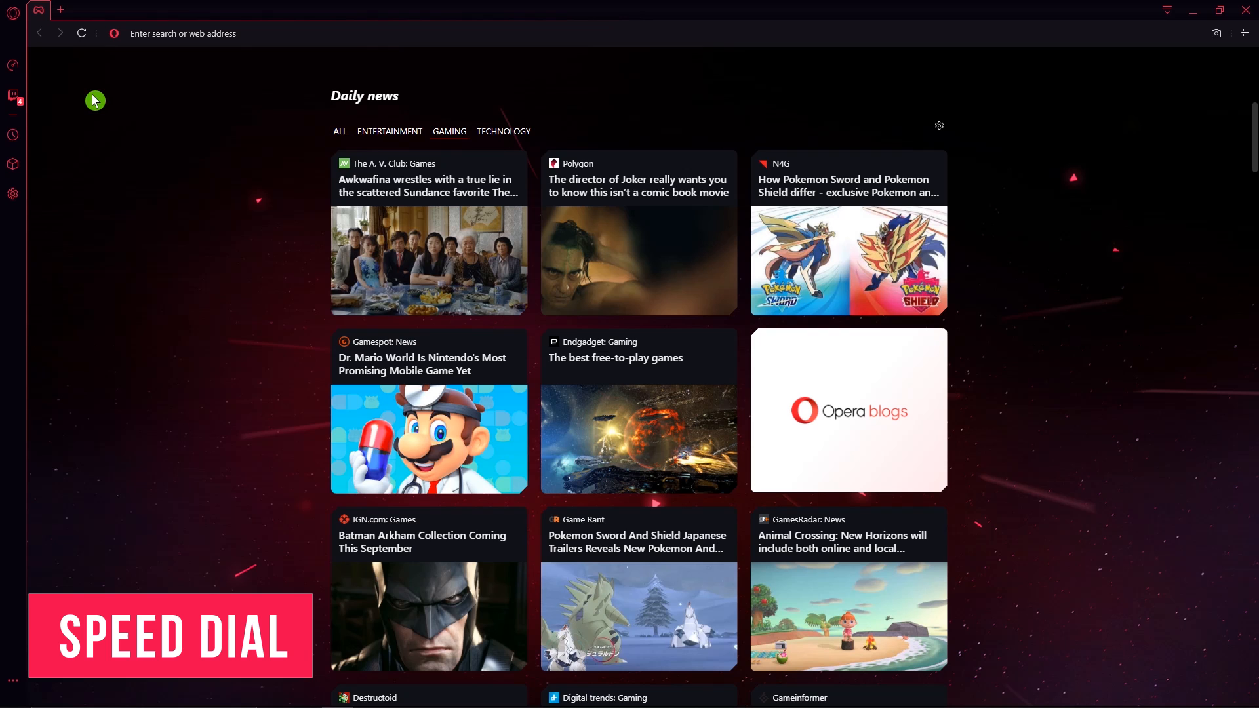
mouse_move(60, 10)
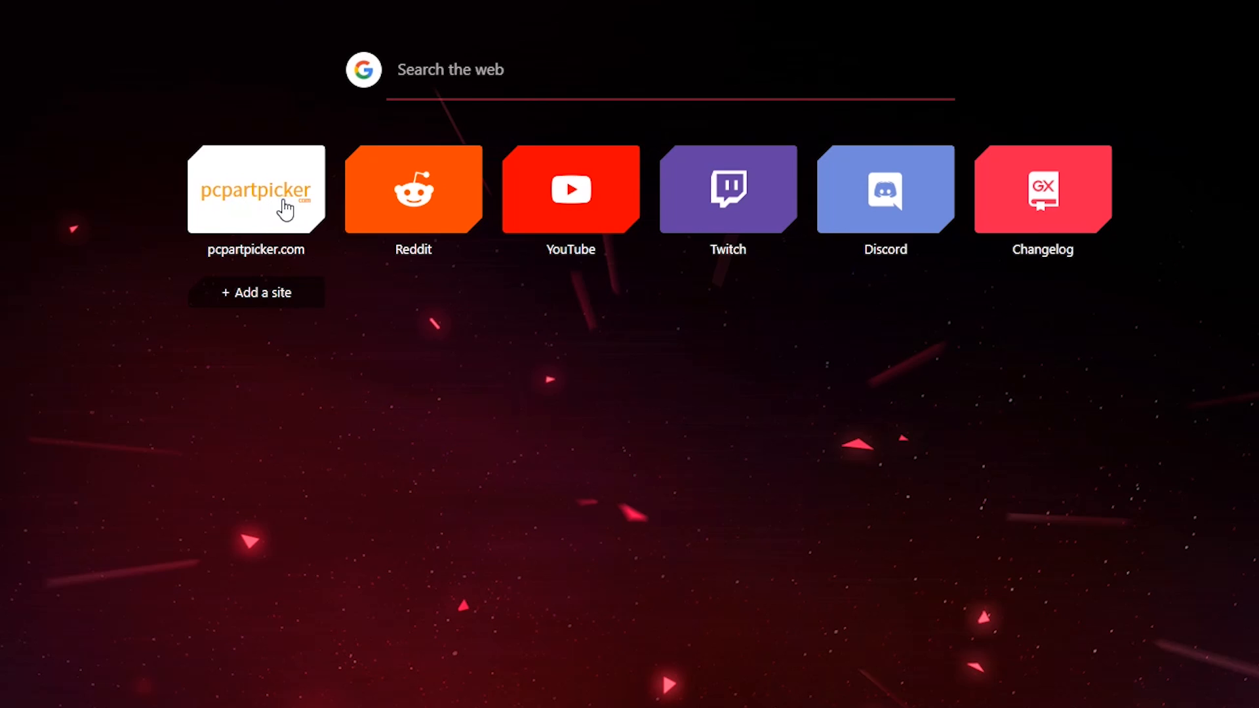
mouse_move(981, 201)
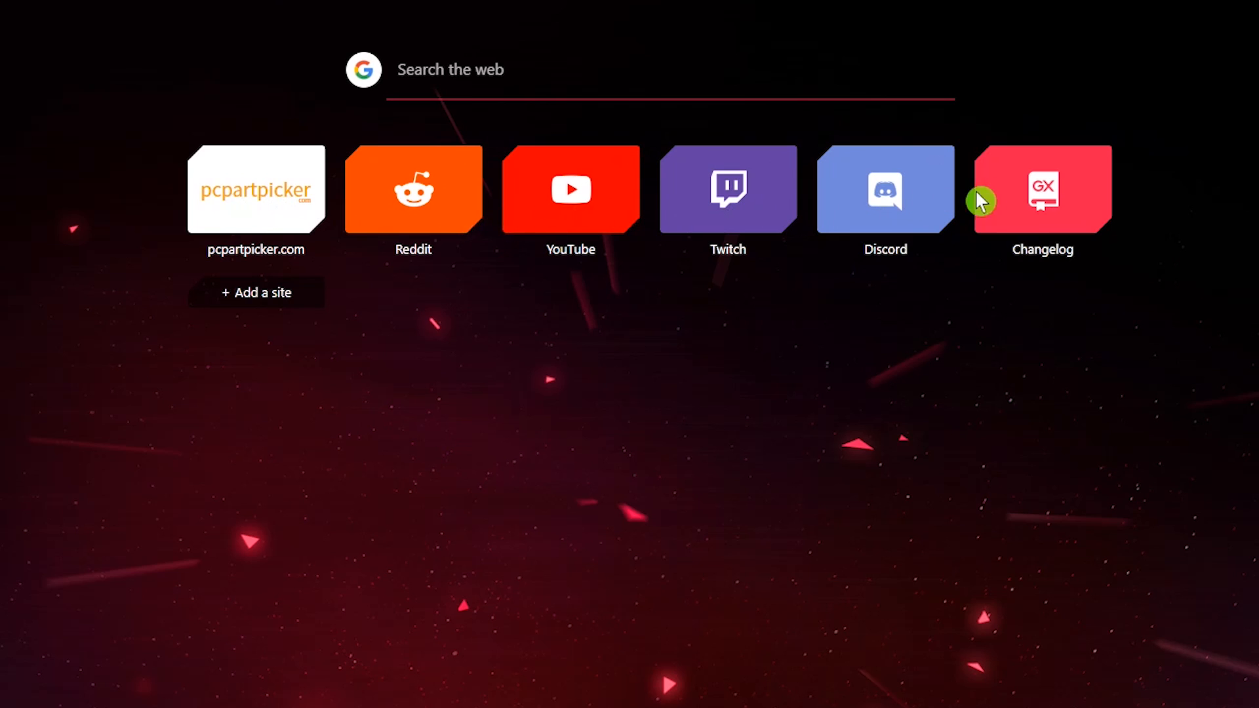
mouse_move(1030, 199)
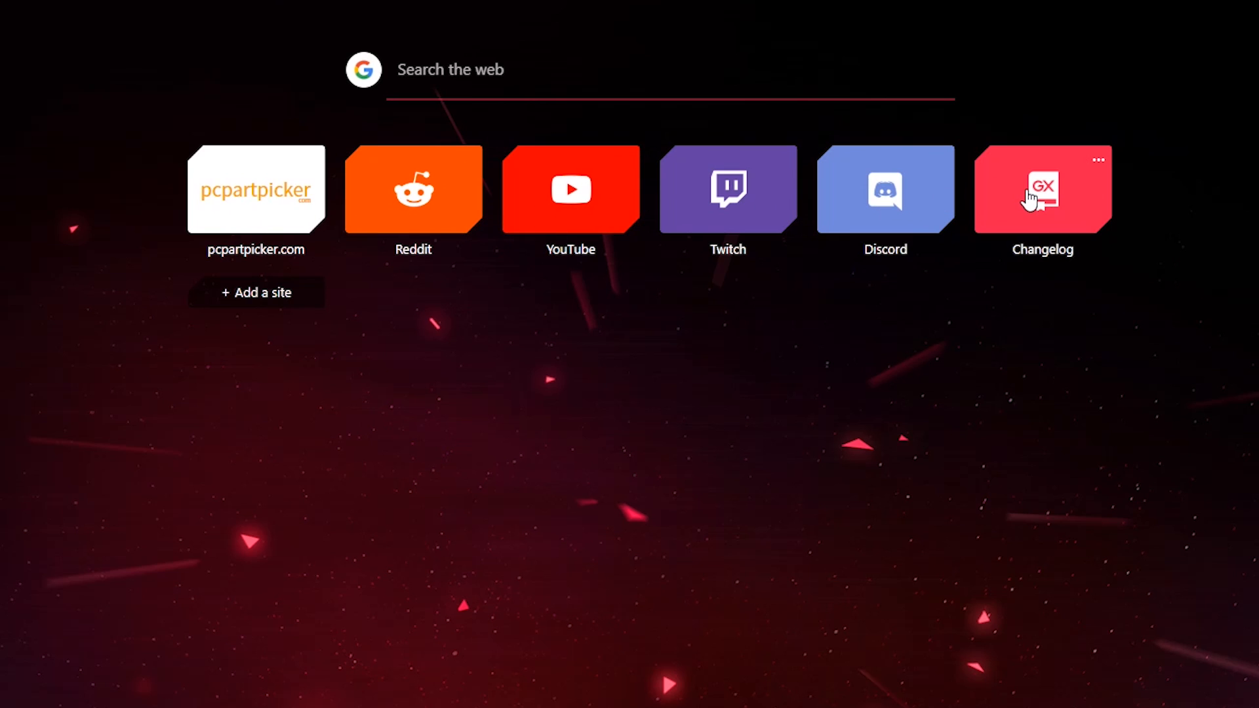
mouse_move(243, 329)
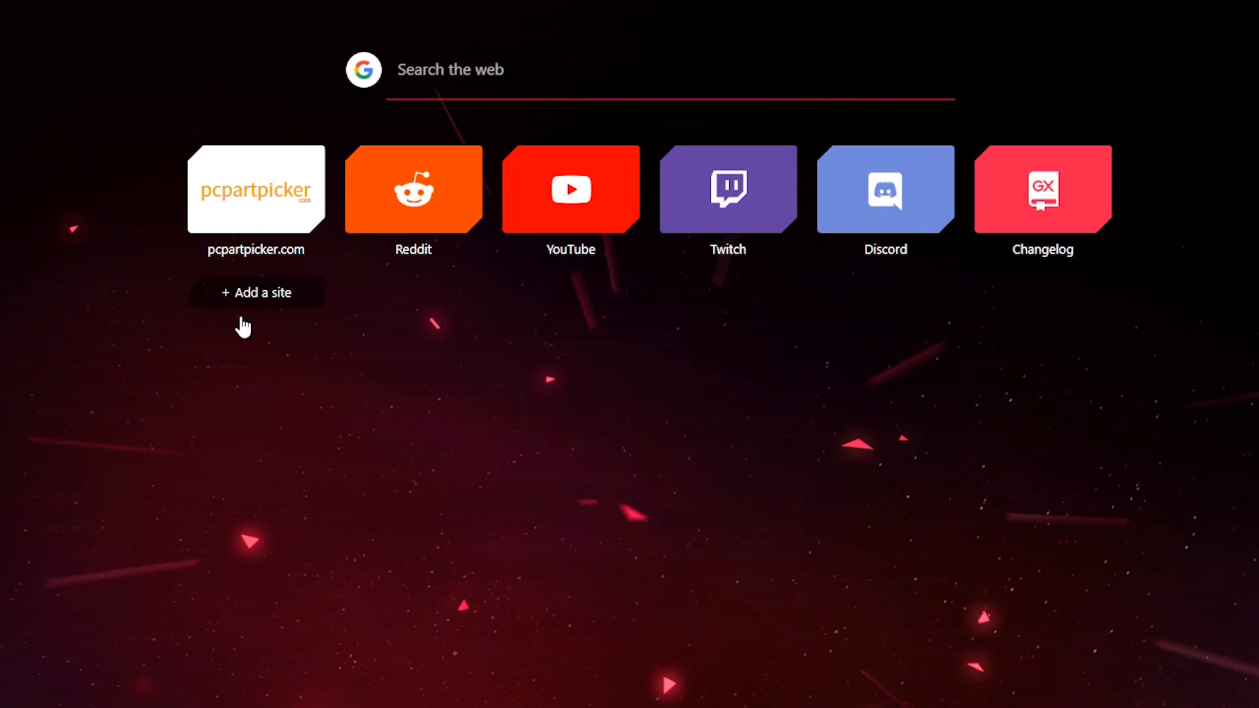
left_click(257, 292)
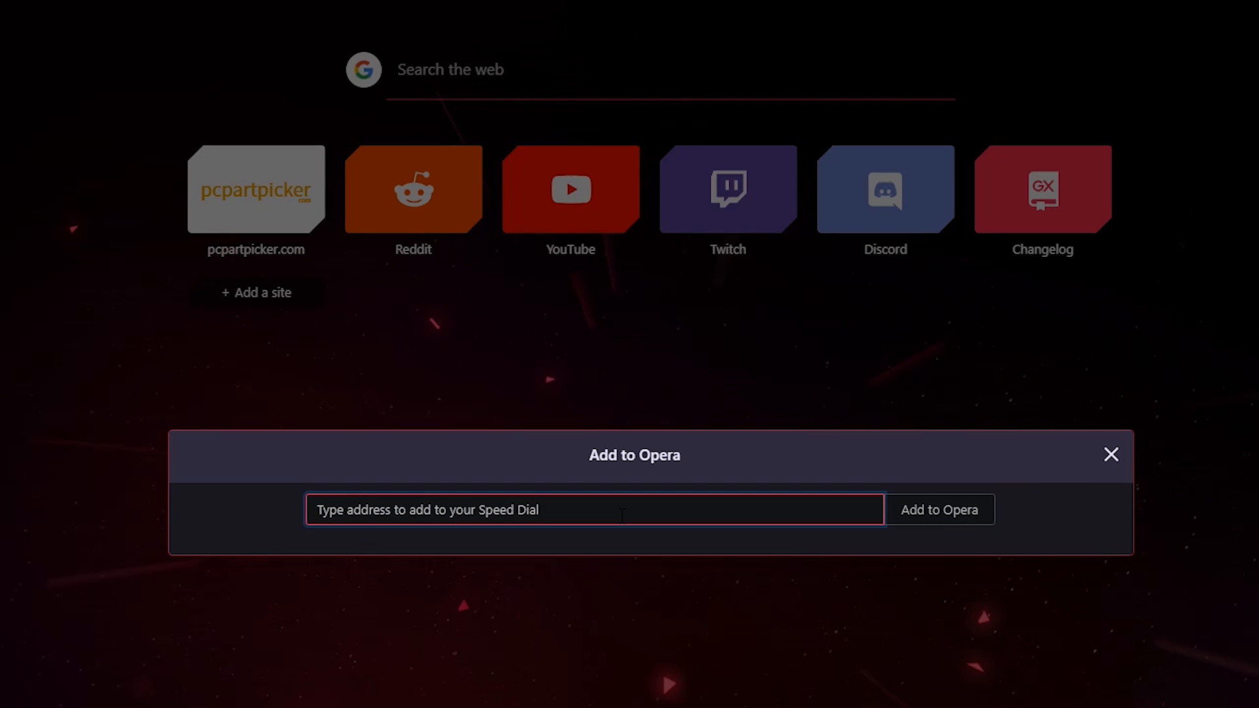
type("https://www.ifixit.com/")
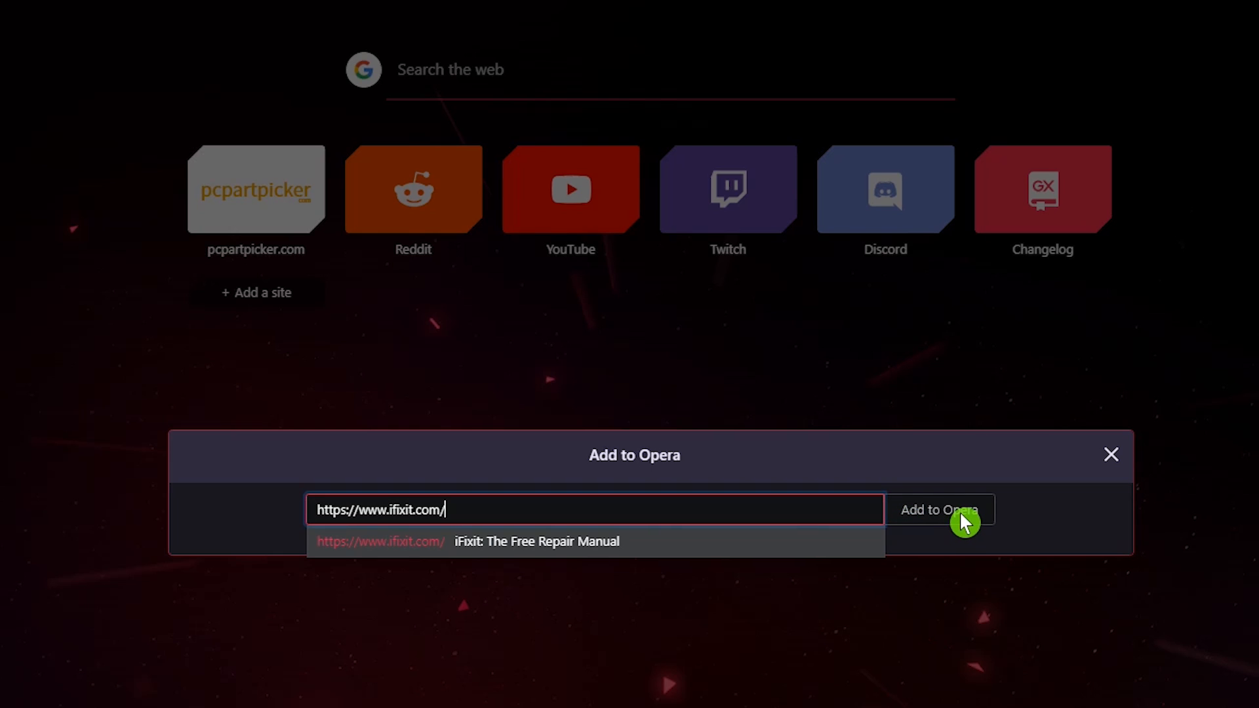
left_click(938, 510)
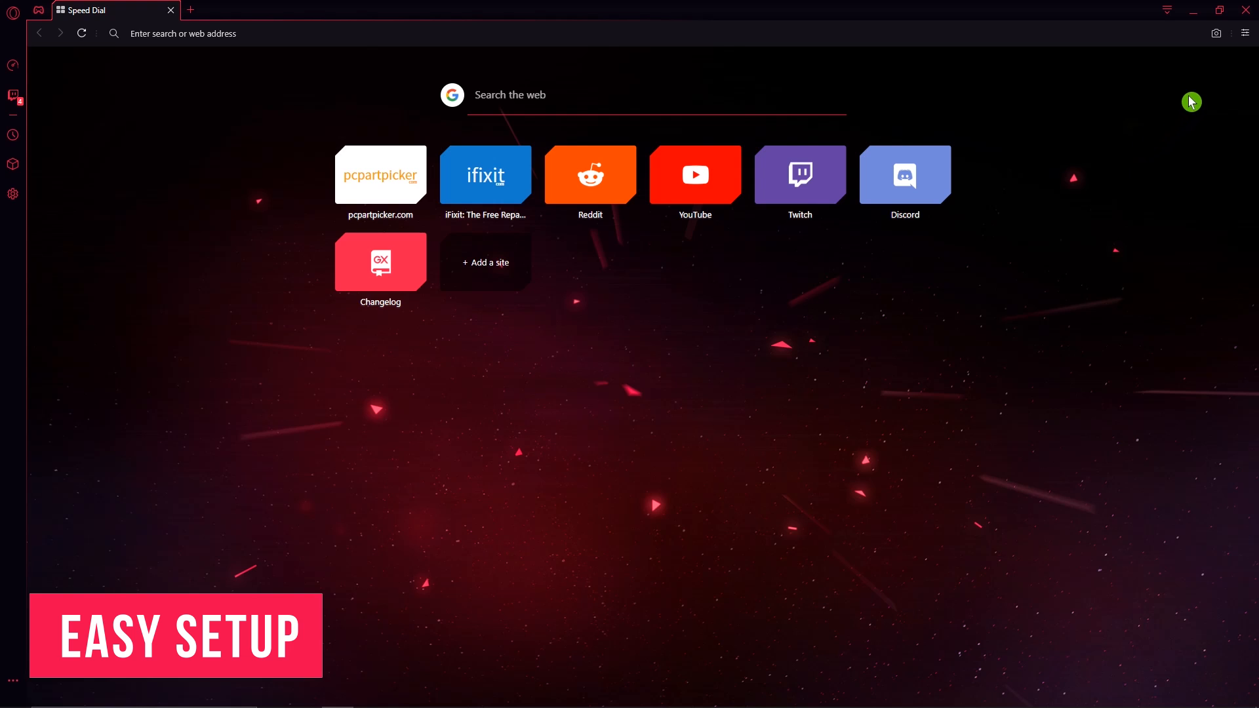
mouse_move(1250, 33)
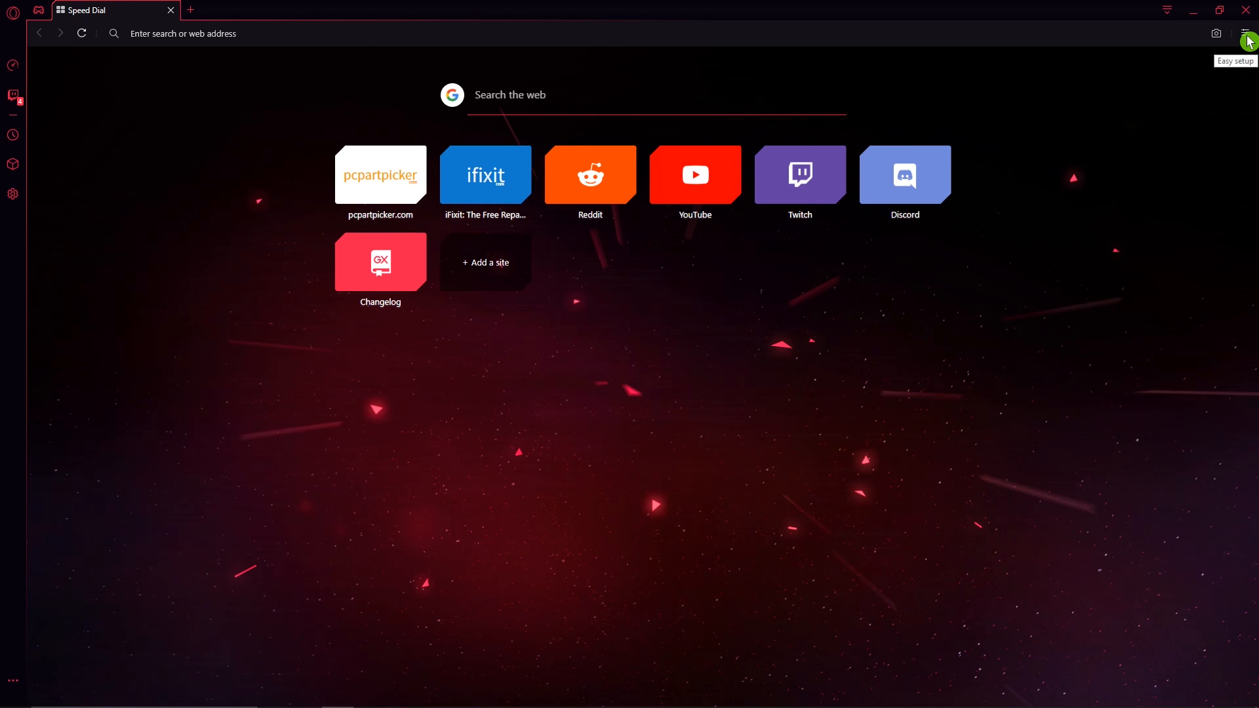
Open Easy setup, preview the extended colour picker, then reapply the Potion Red accent.
left_click(1250, 33)
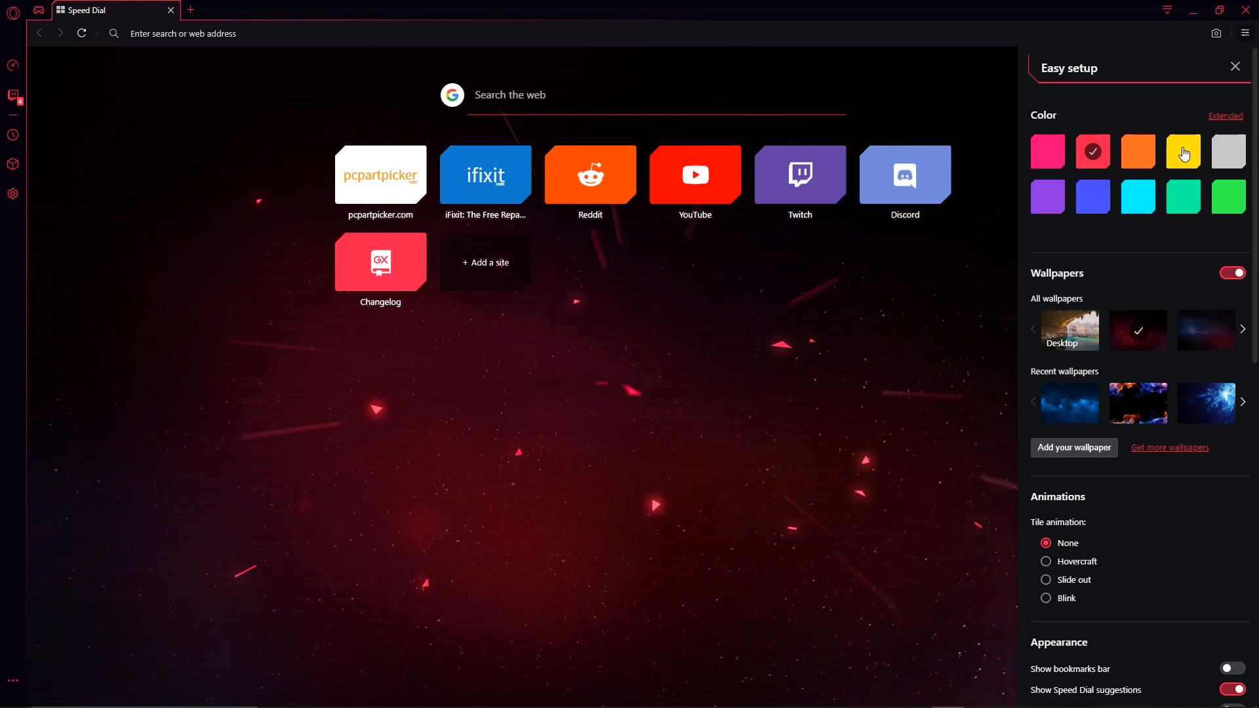
left_click(1227, 196)
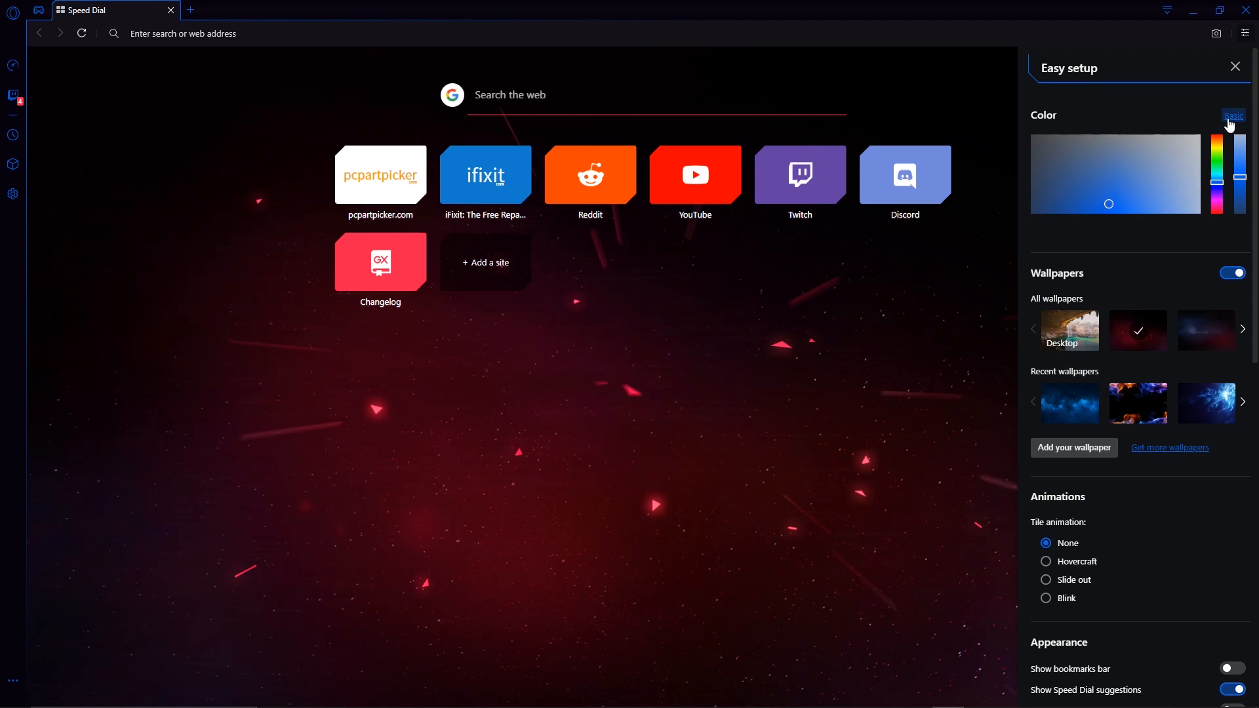
left_click(1232, 115)
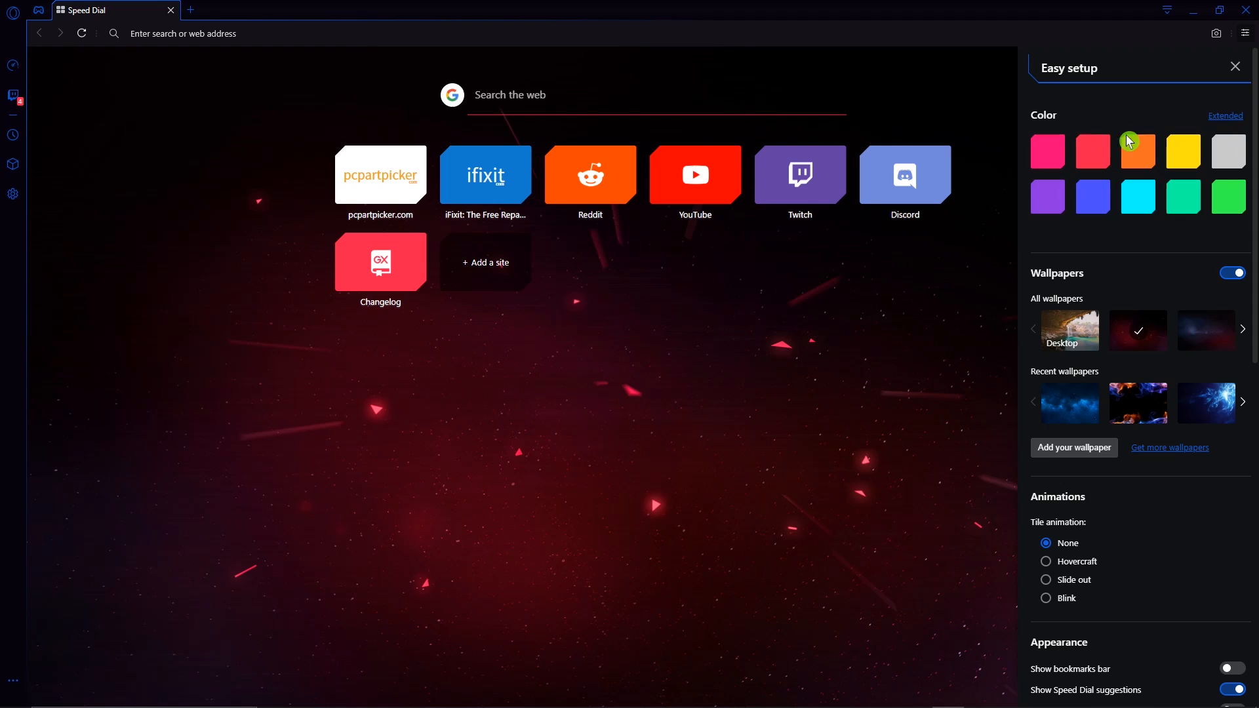
mouse_move(1091, 153)
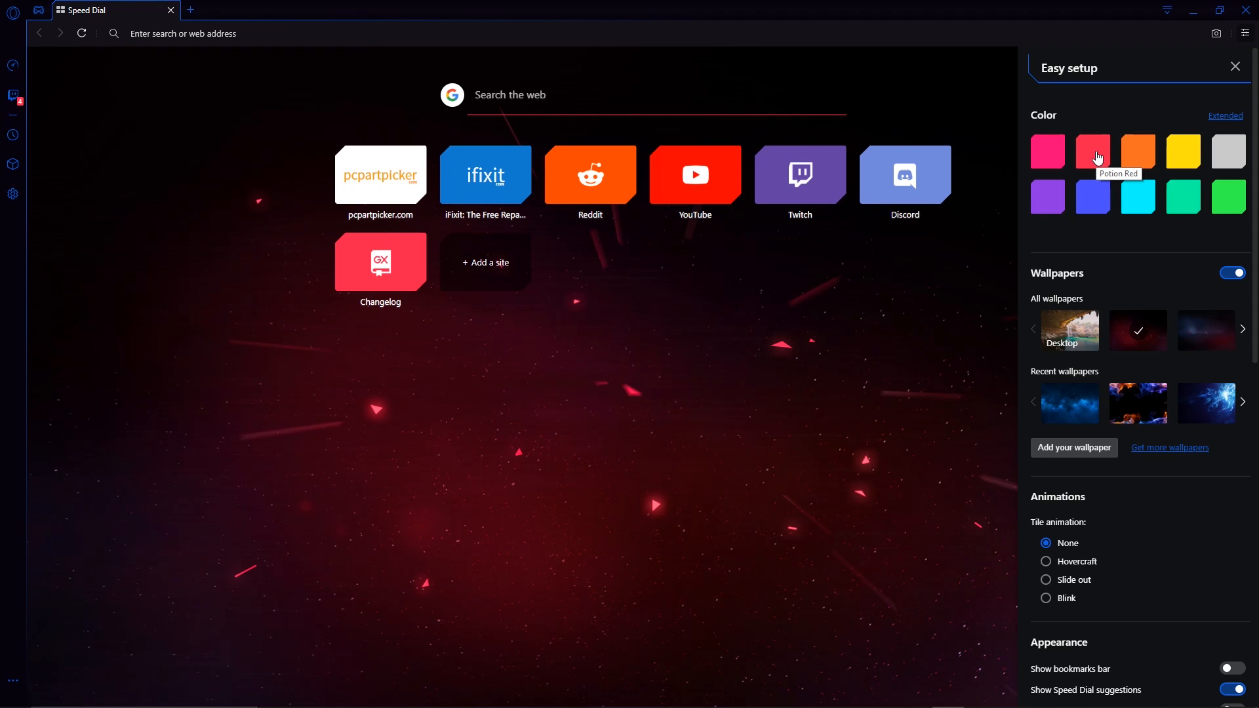
left_click(1091, 151)
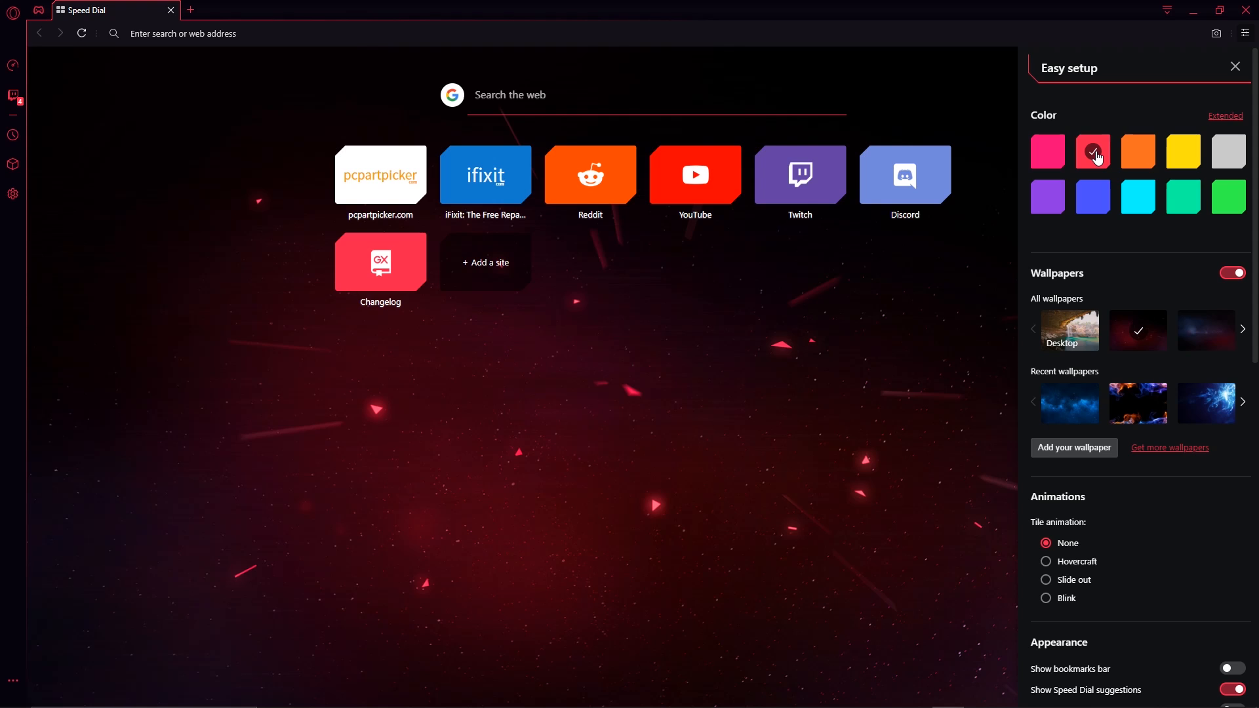
mouse_move(1101, 179)
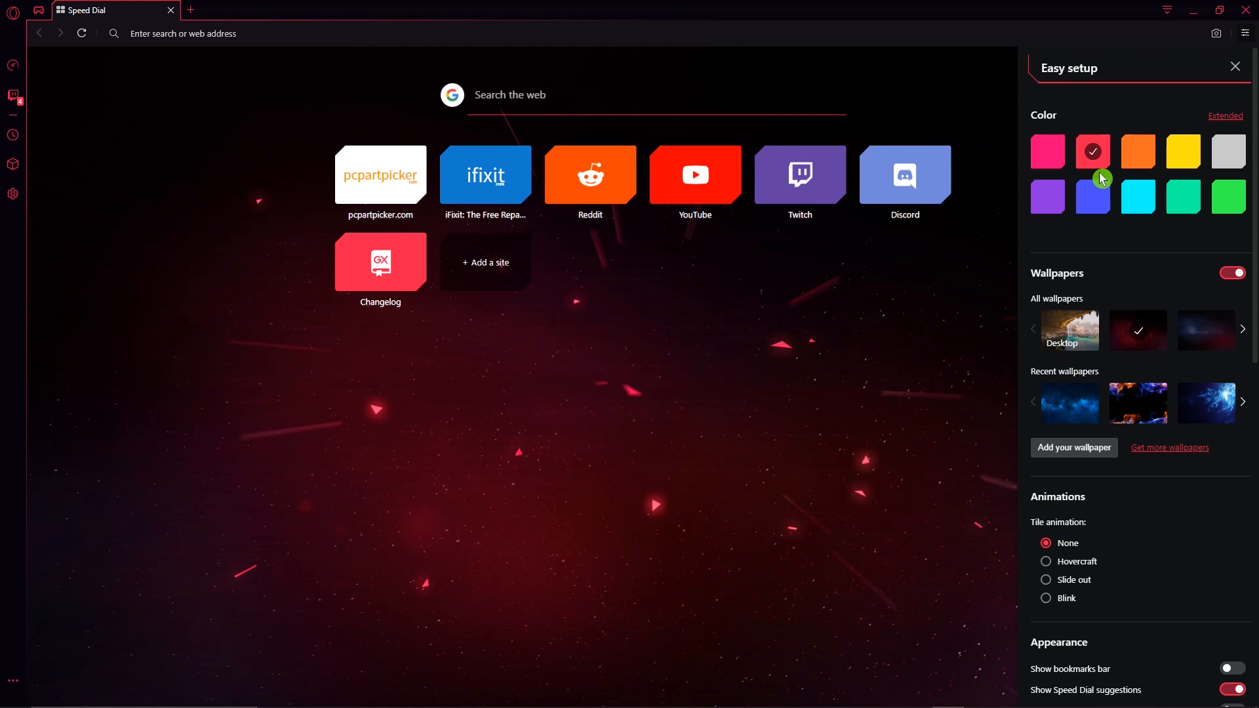
mouse_move(1082, 242)
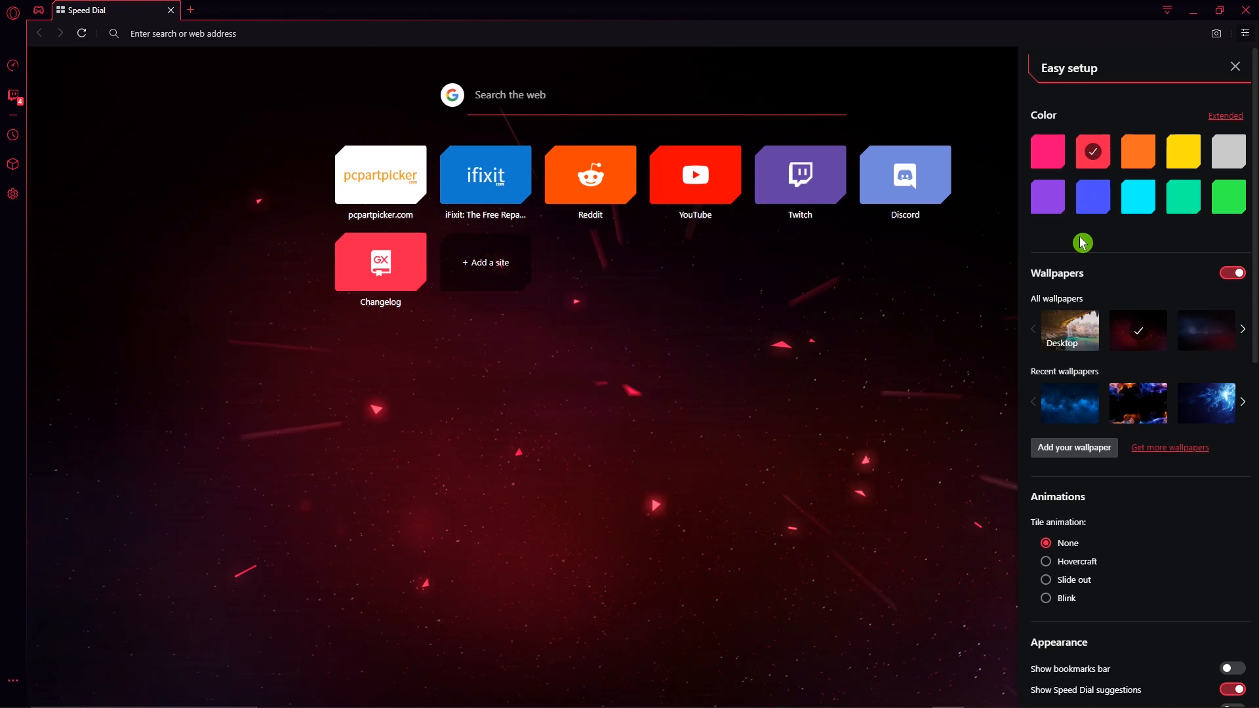
mouse_move(1090, 245)
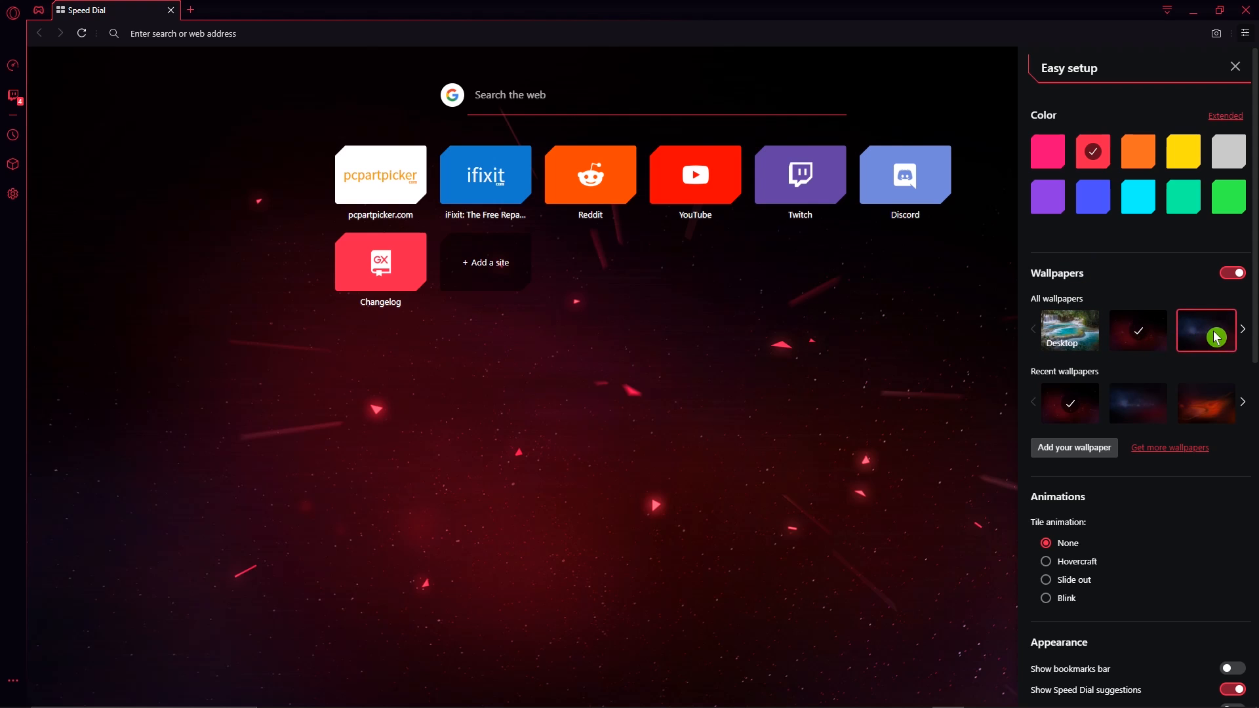
Switch the wallpaper to starry night after glancing at the online wallpaper gallery.
left_click(1204, 330)
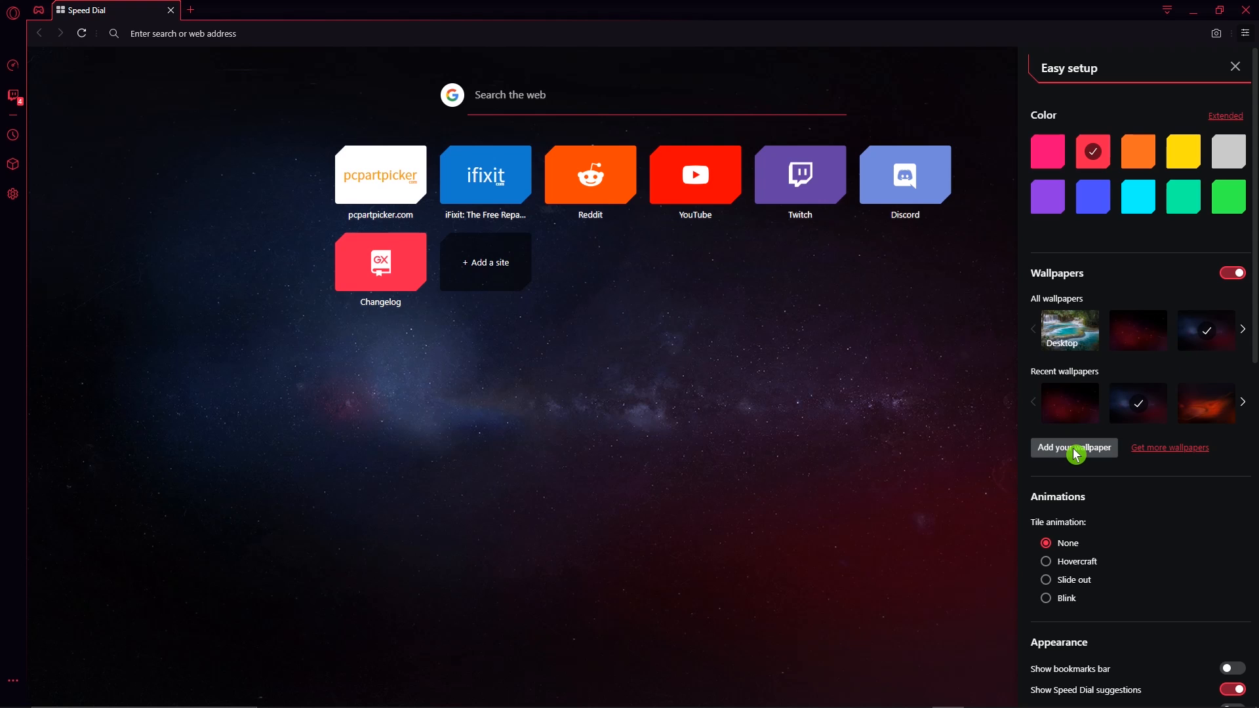
mouse_move(1169, 447)
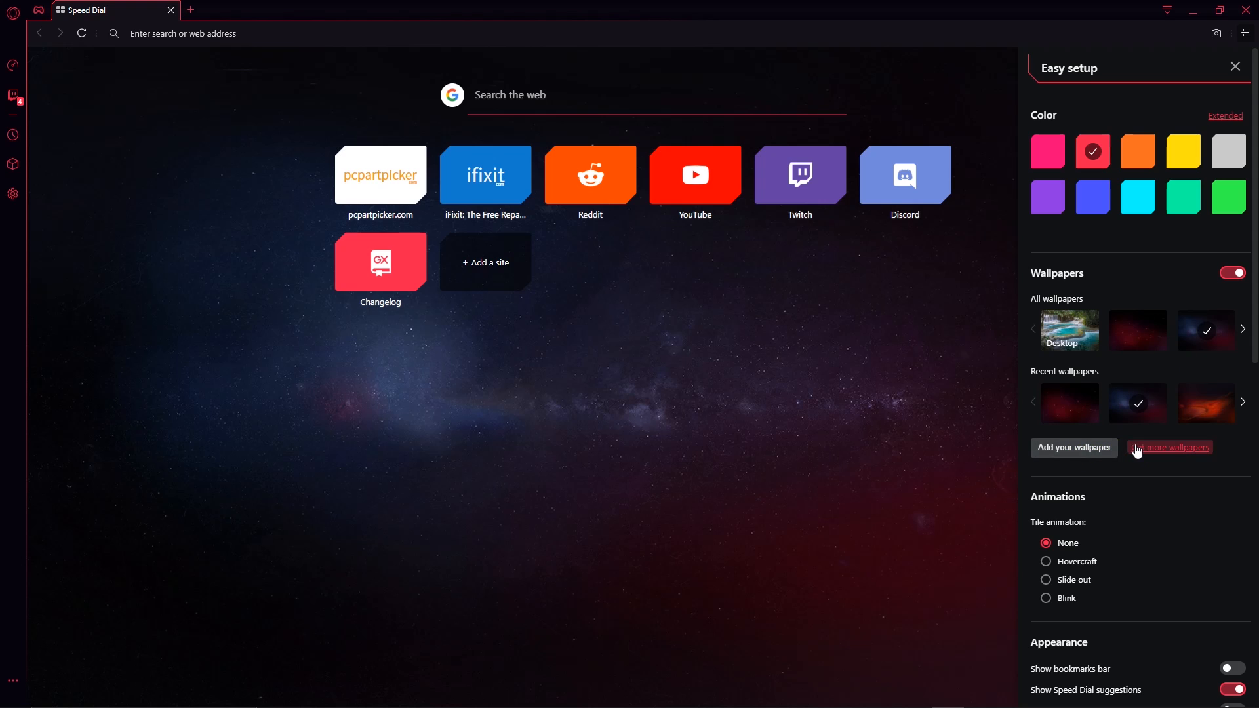
left_click(1177, 447)
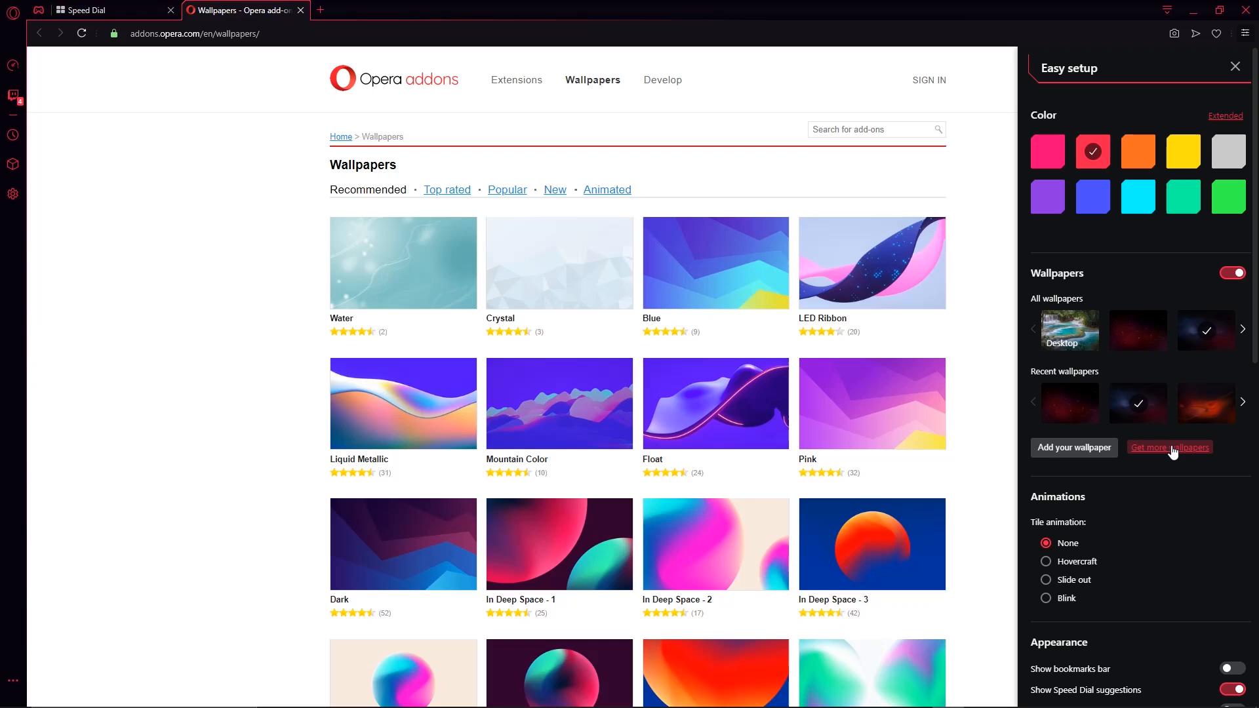
left_click(1169, 447)
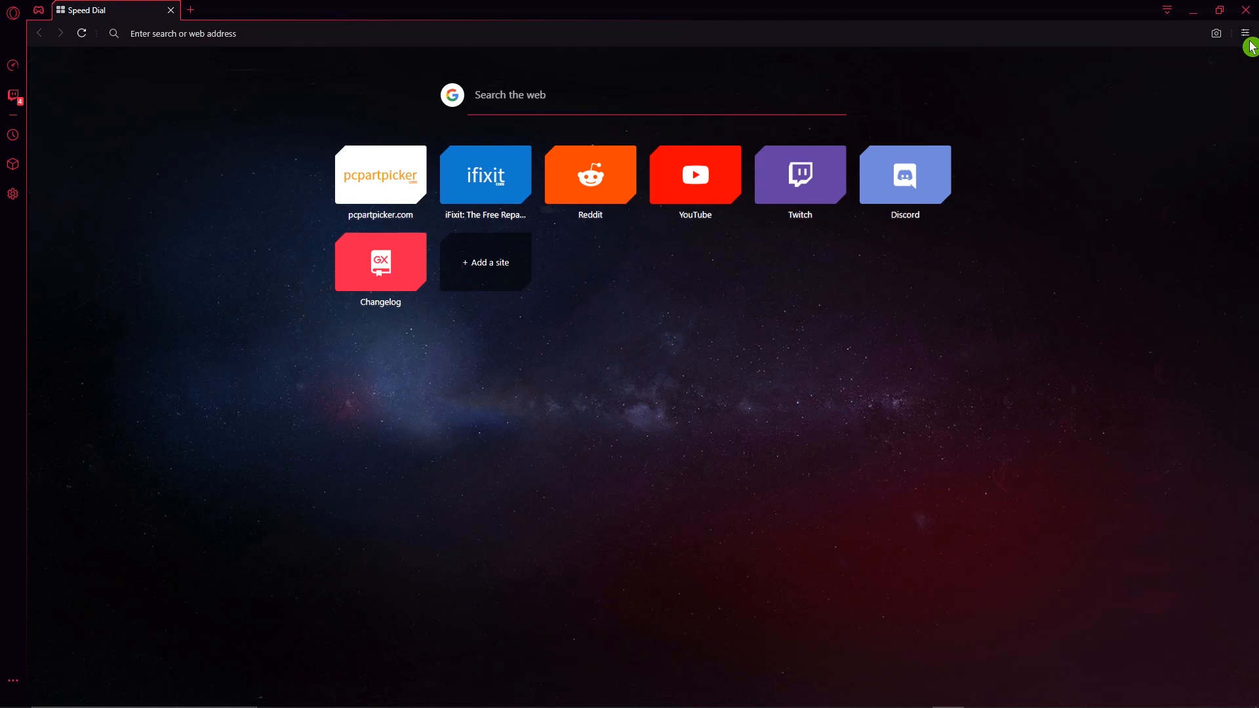
left_click(1244, 33)
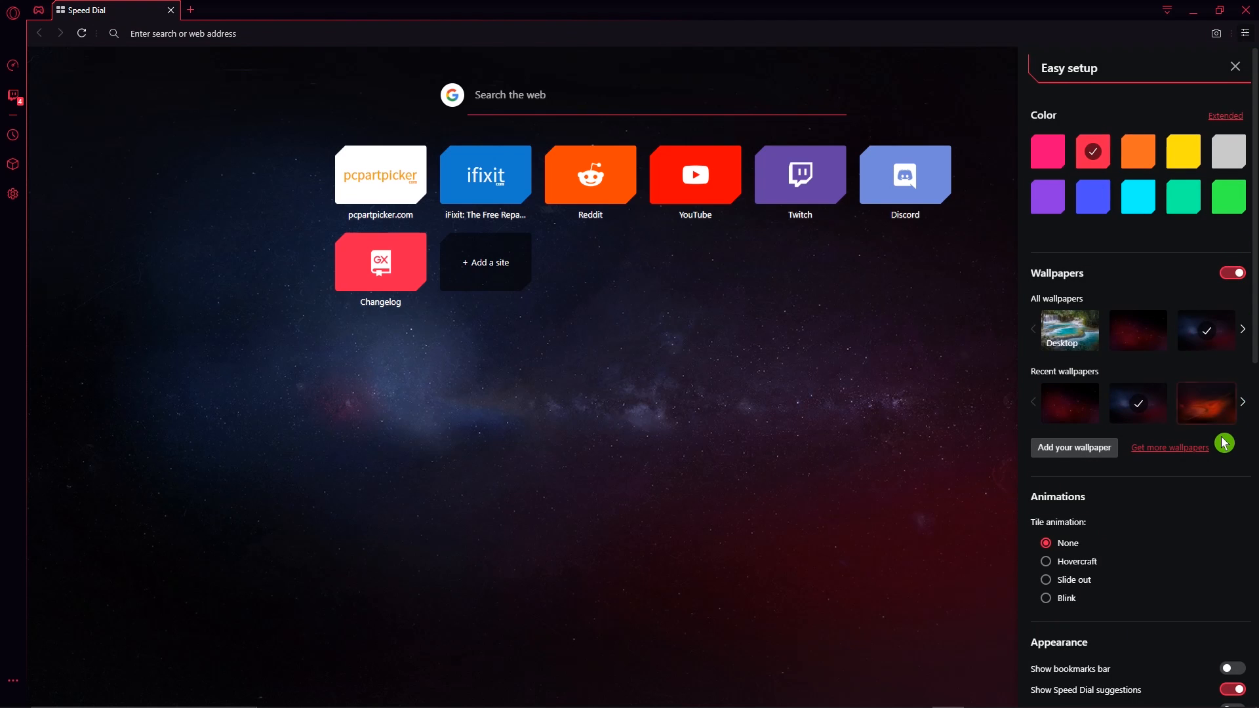
Show and then hide the bookmarks bar, and close the Easy setup panel.
scroll("down", 3)
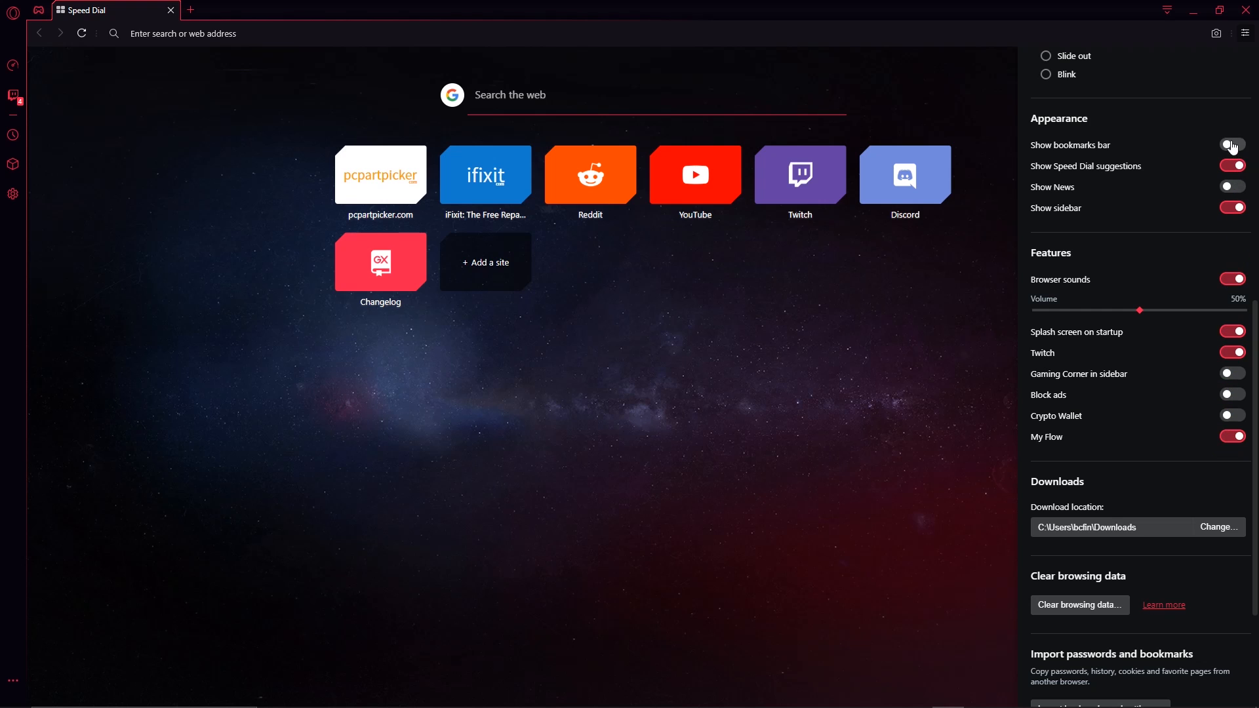
left_click(1230, 145)
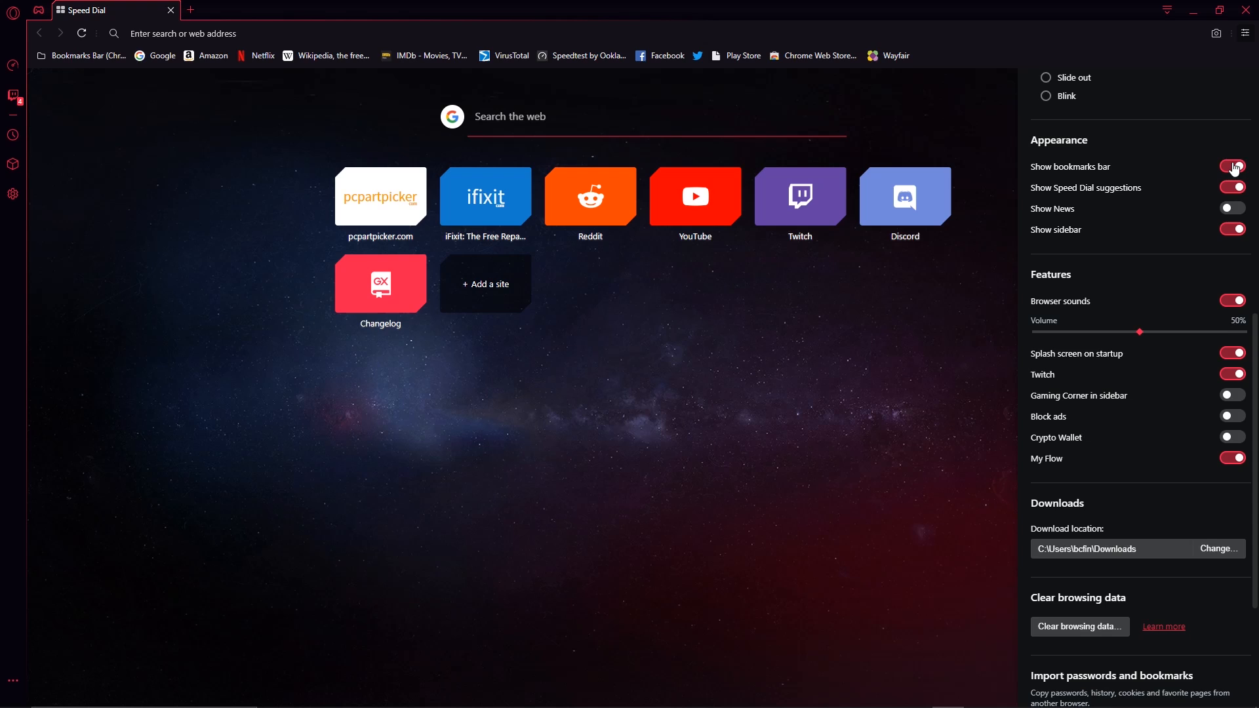
left_click(1232, 166)
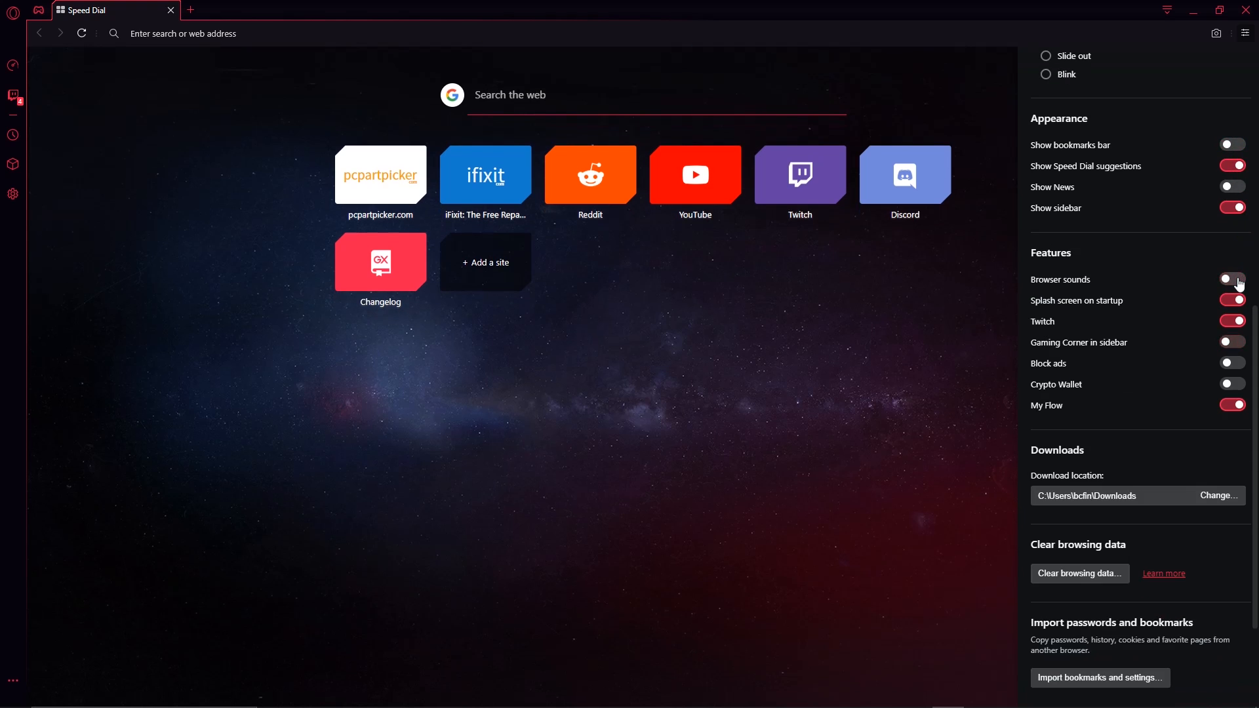
left_click(1247, 34)
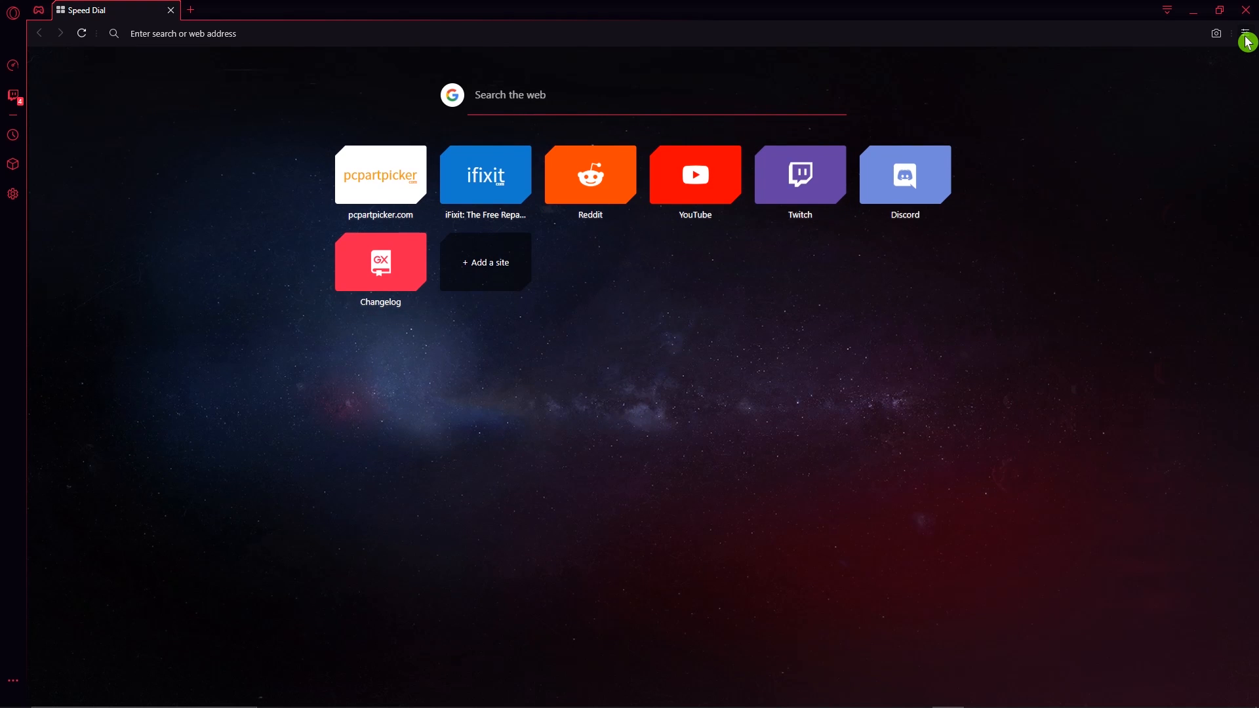
Capture the area around the Speed Dial tiles and copy the snapshot.
left_click(1215, 33)
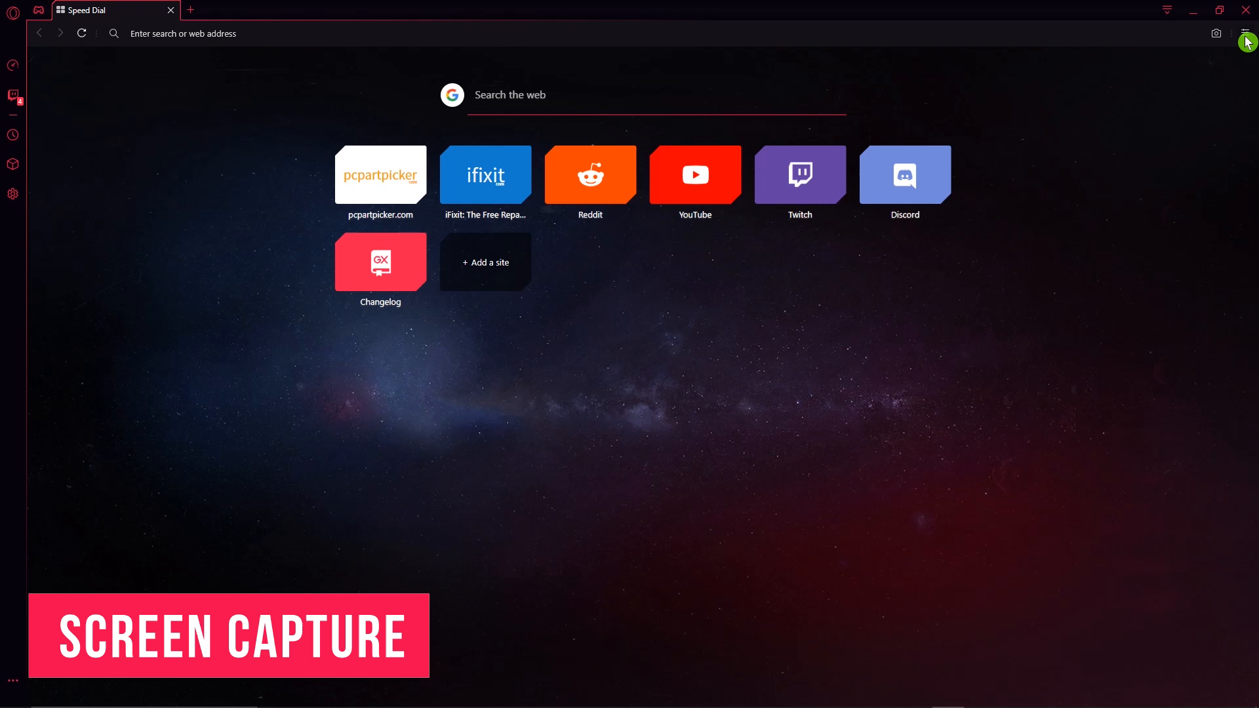
left_click(1215, 33)
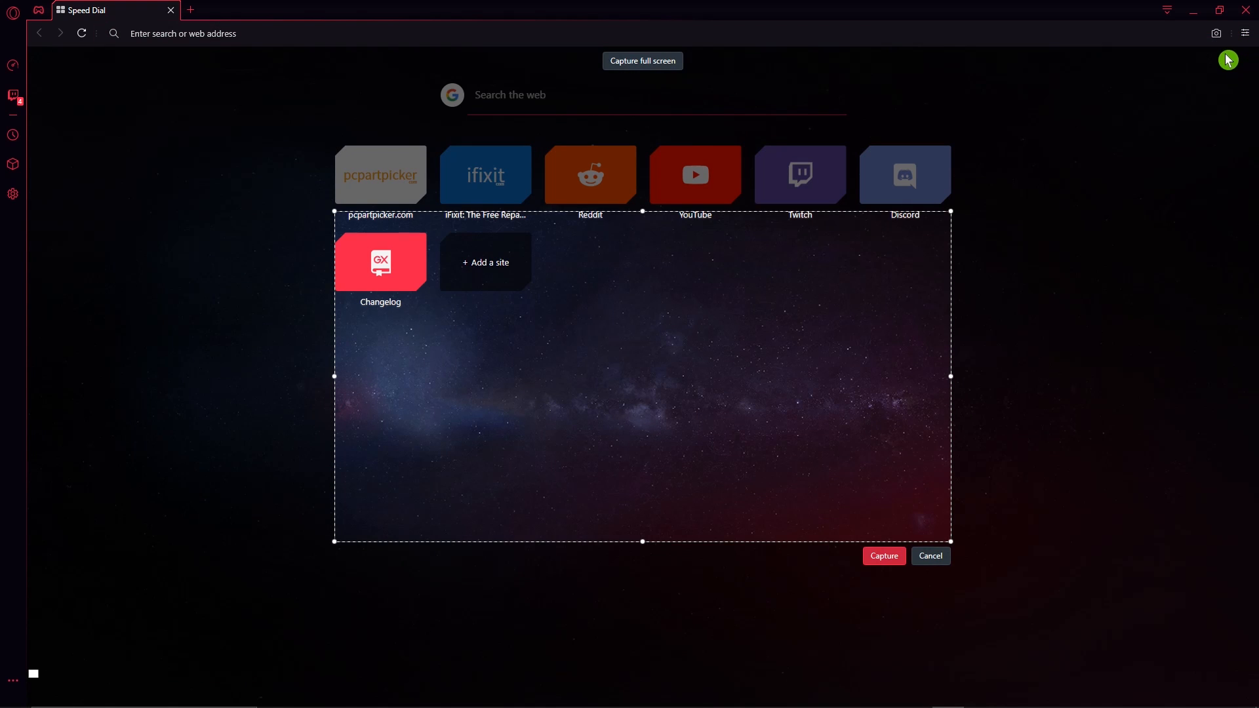
mouse_move(630, 72)
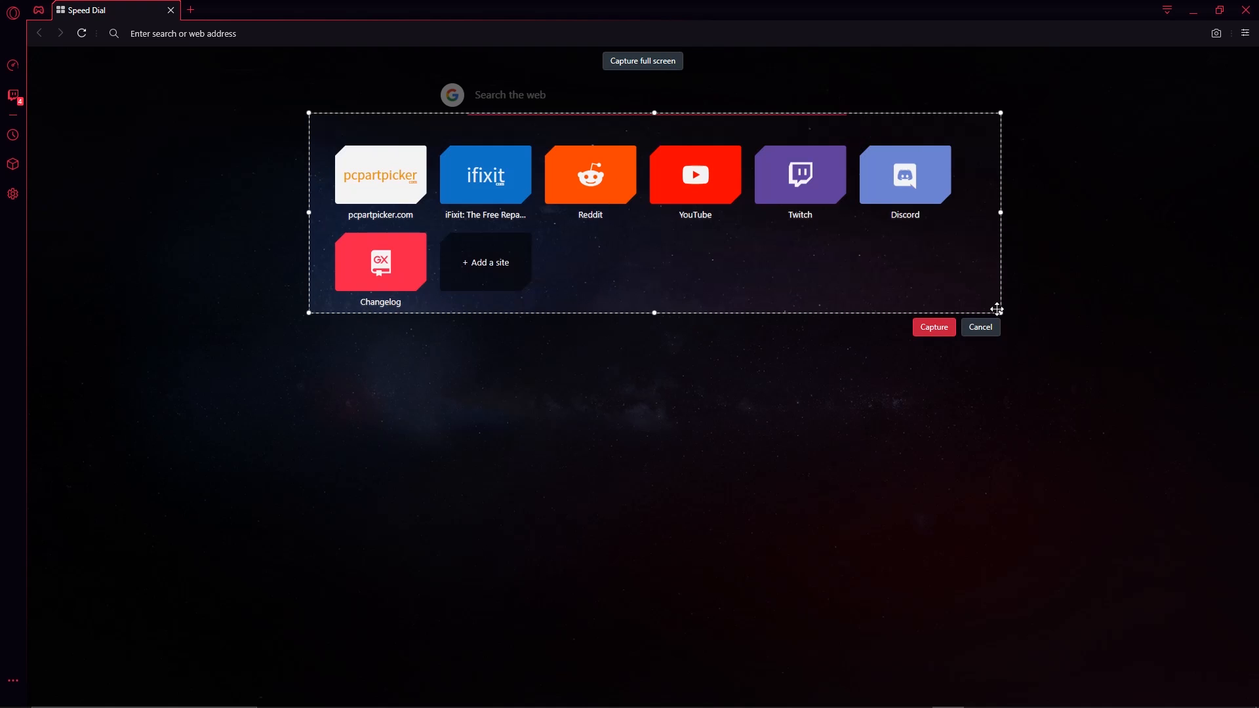
left_click(933, 327)
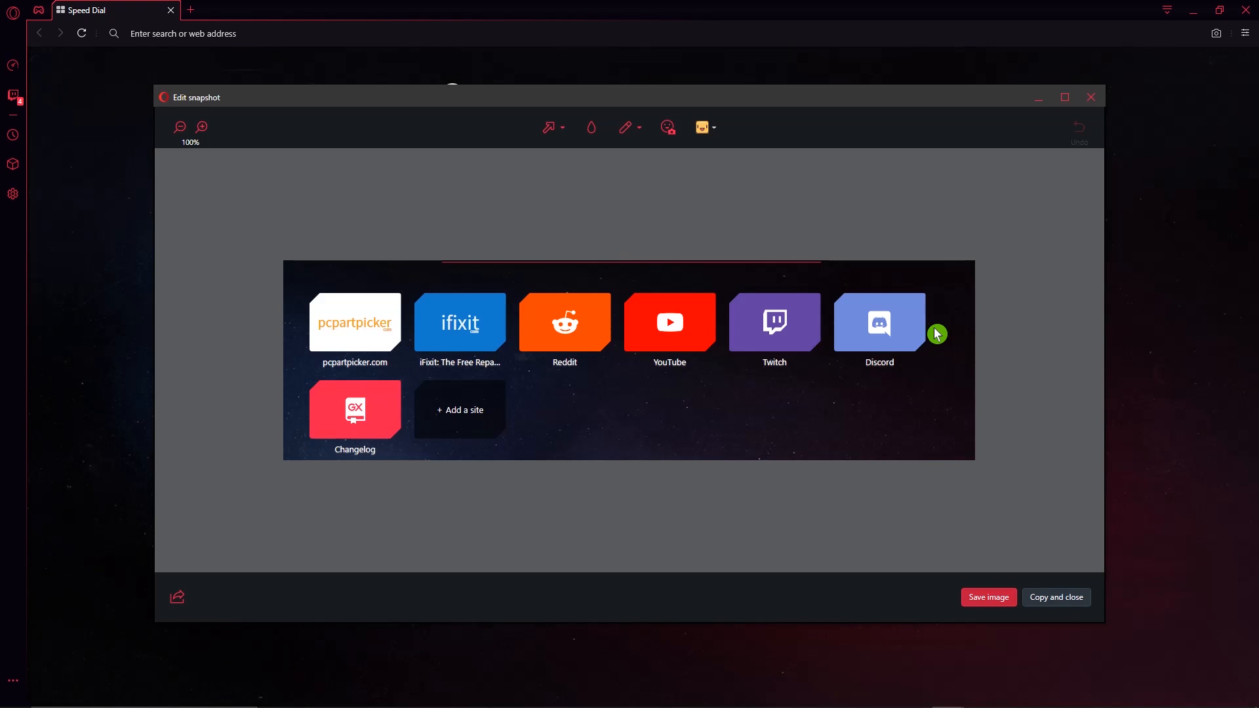
mouse_move(574, 133)
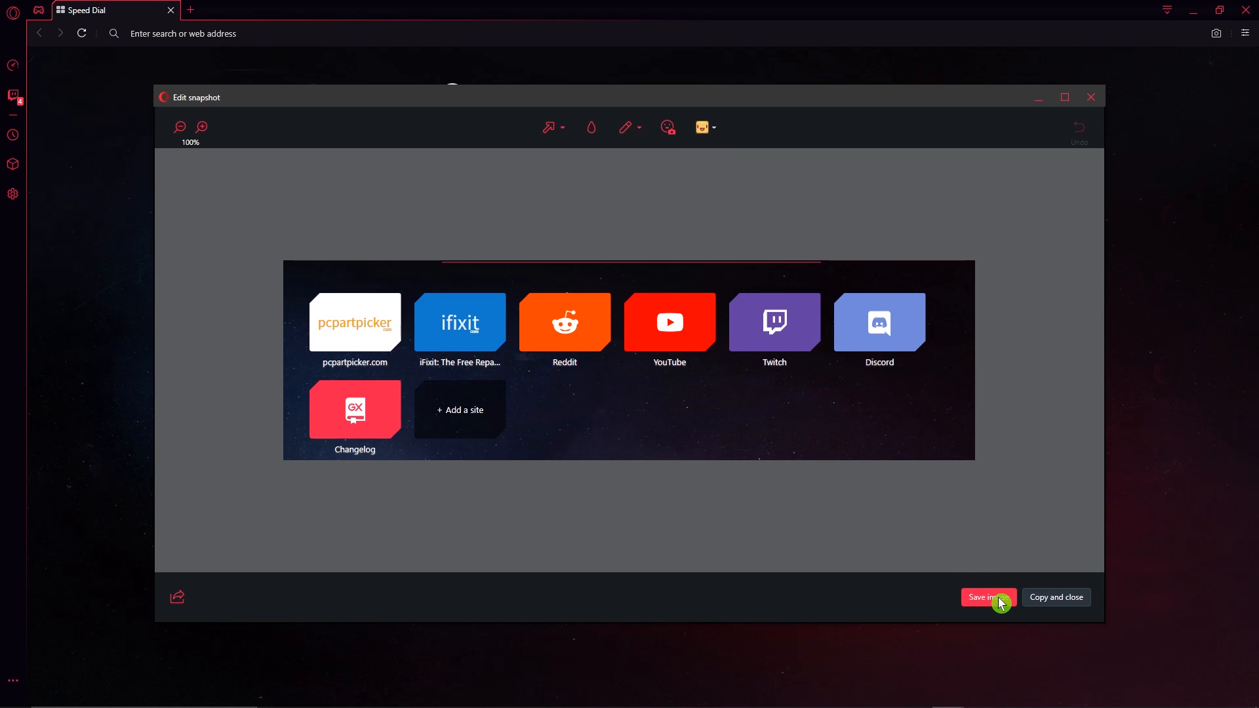
mouse_move(1055, 597)
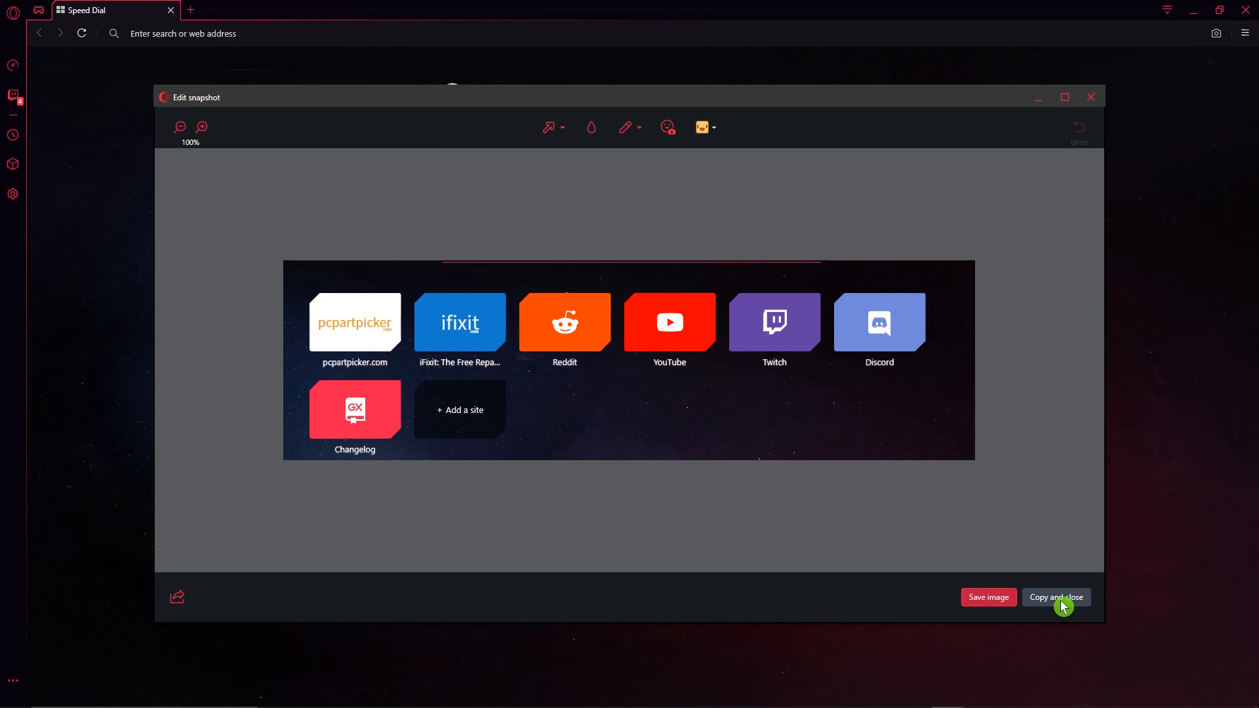
left_click(1055, 598)
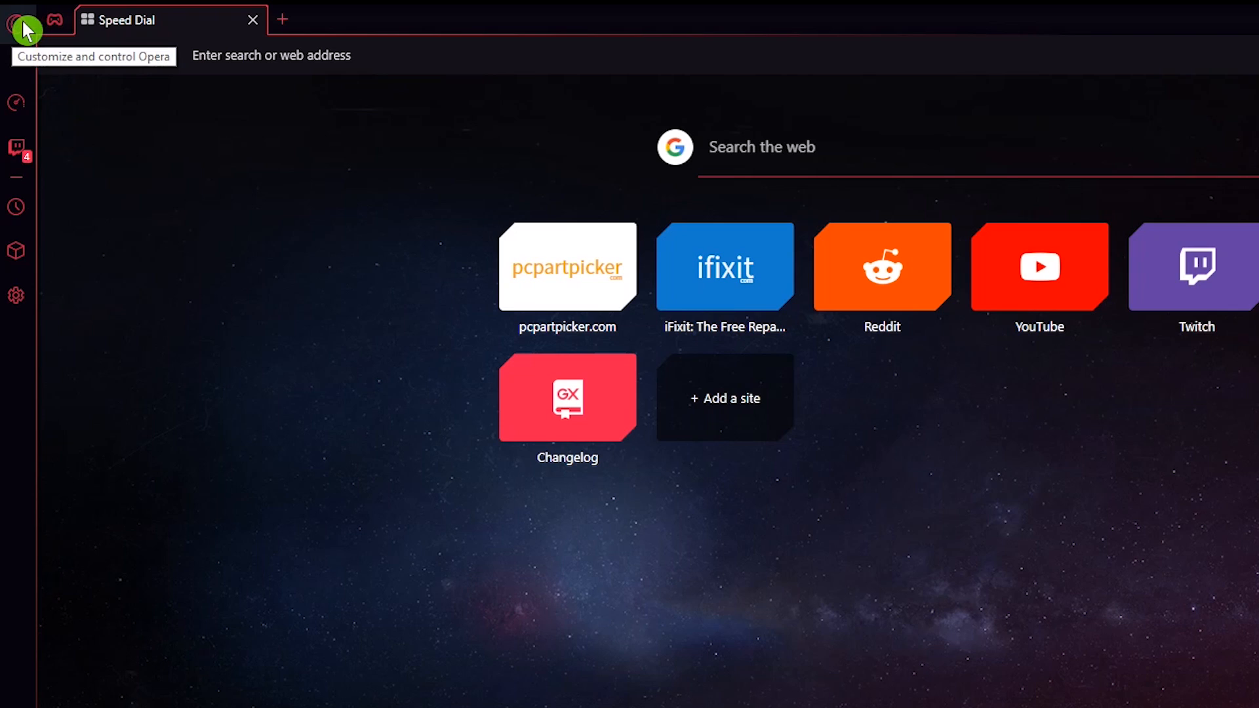
left_click(23, 25)
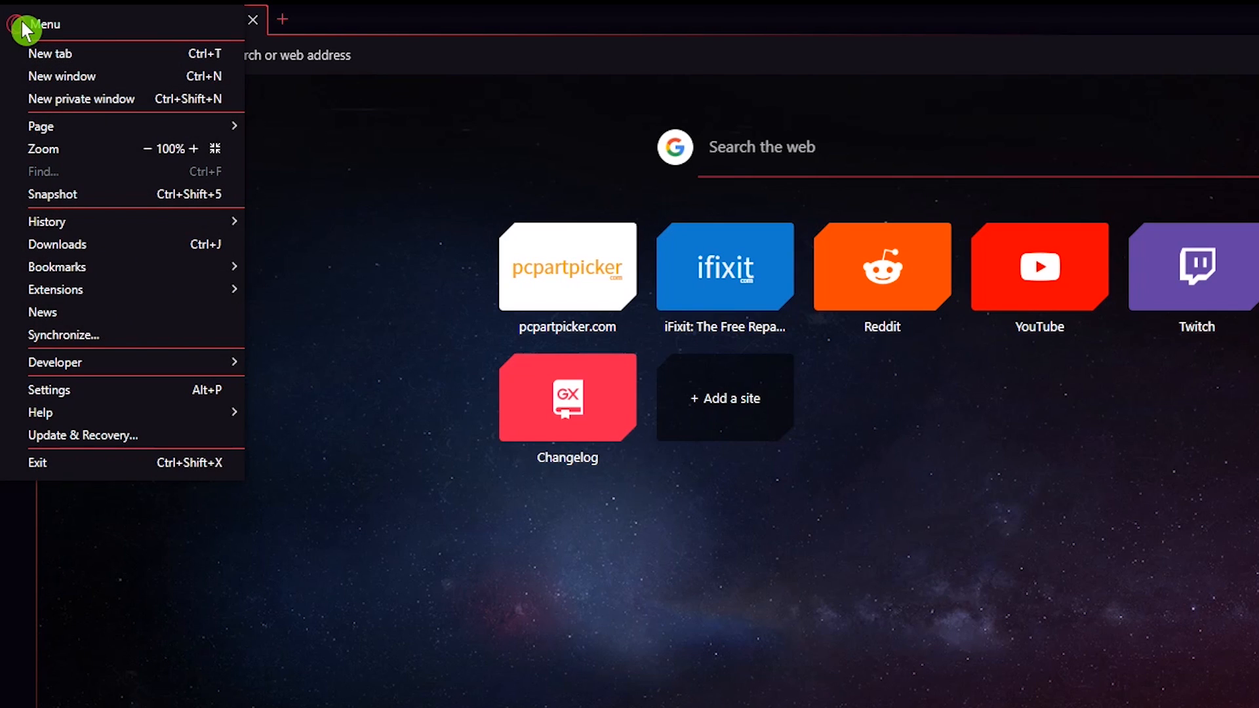
mouse_move(80, 99)
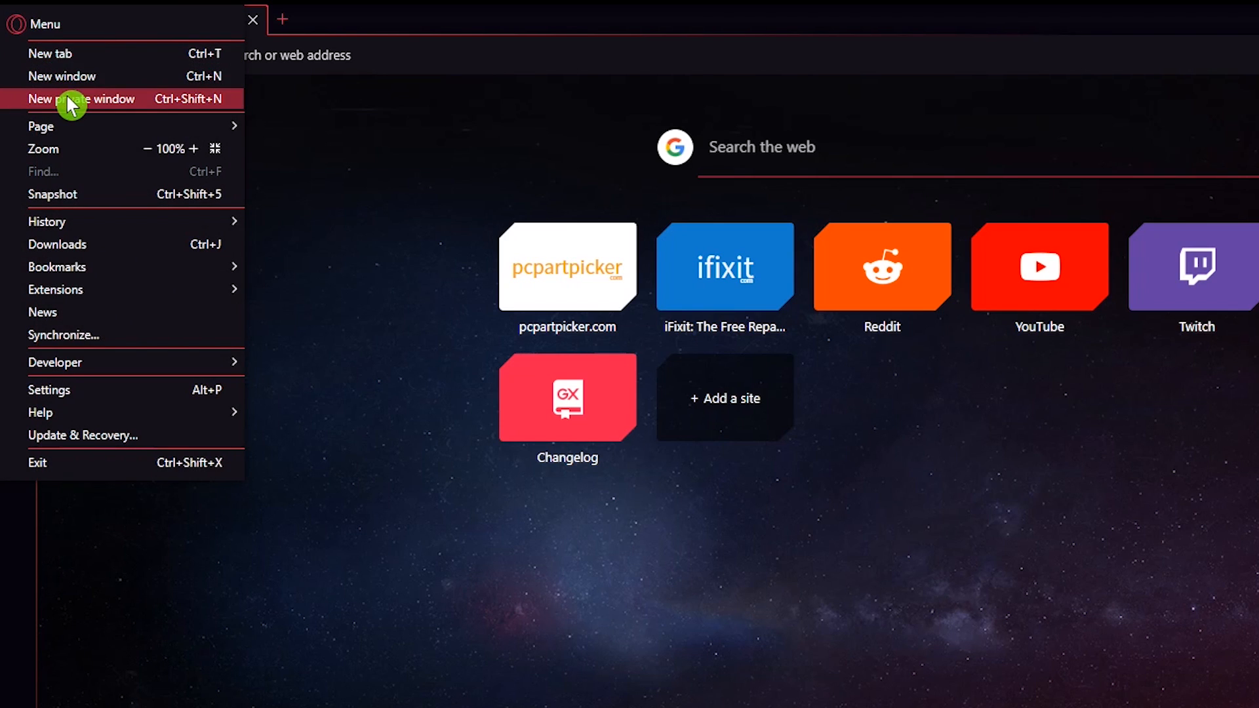
mouse_move(94, 190)
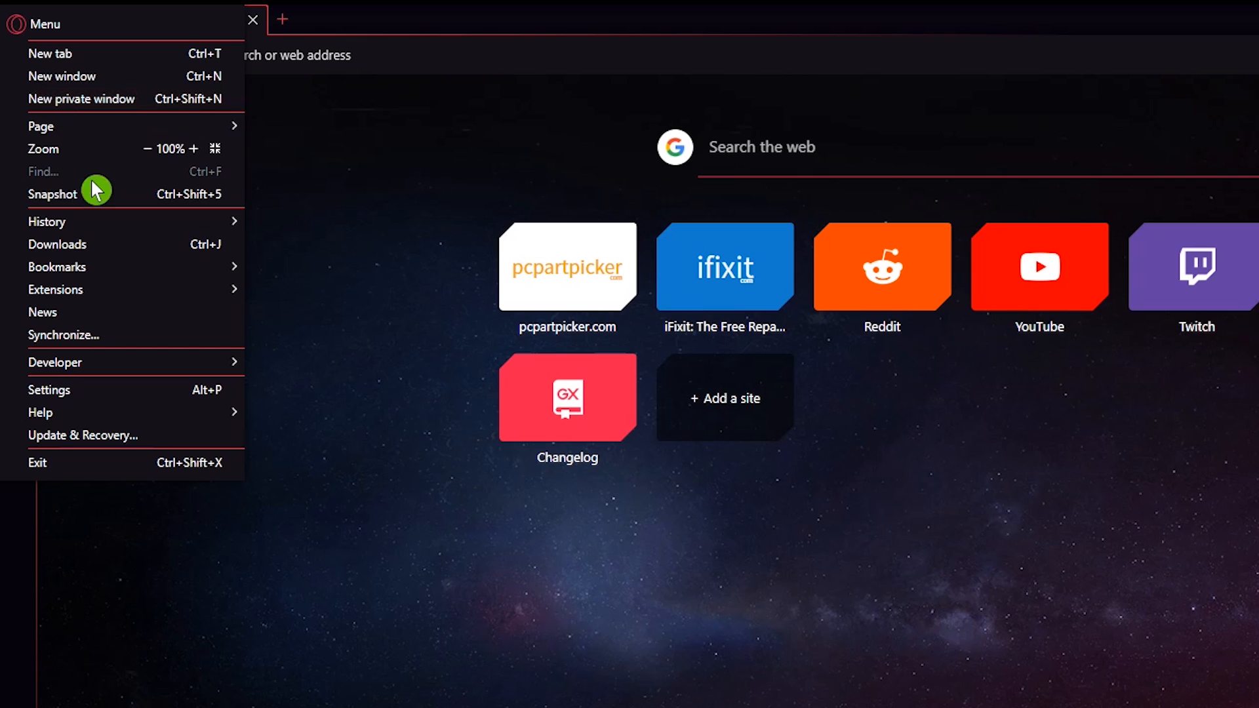
mouse_move(101, 250)
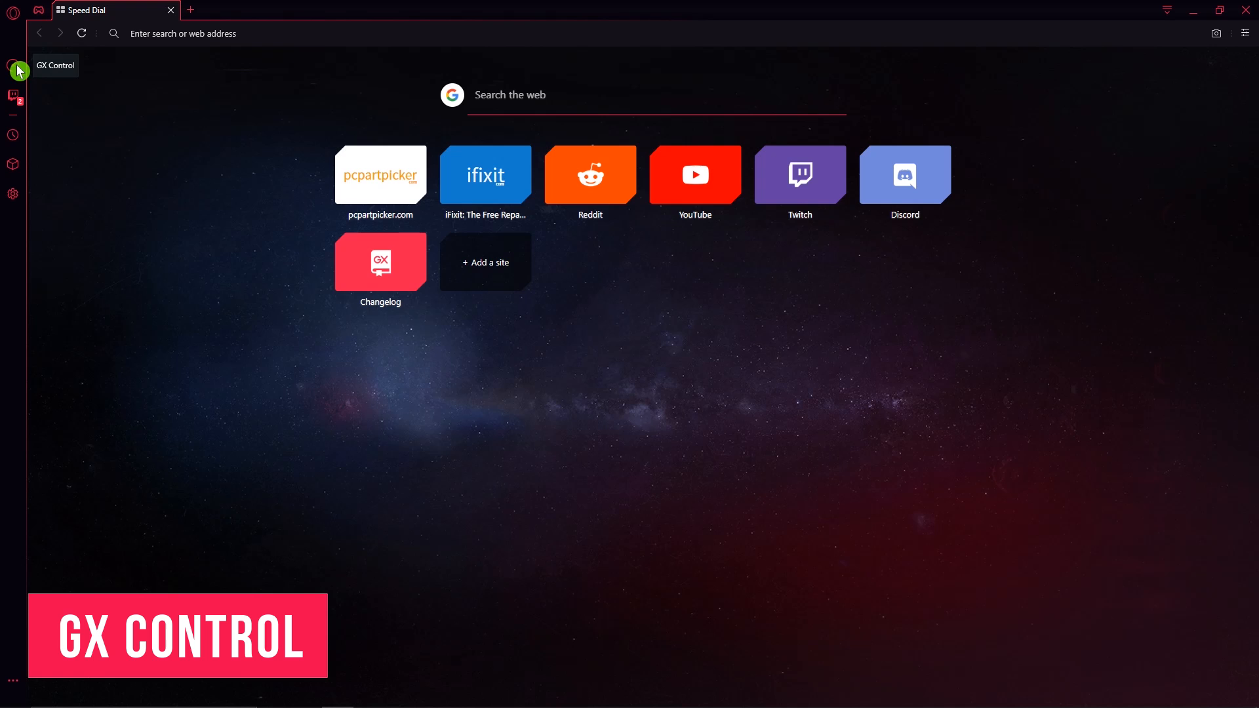
In GX Control, enable the RAM and CPU limiters and make memory a hard limit.
left_click(13, 71)
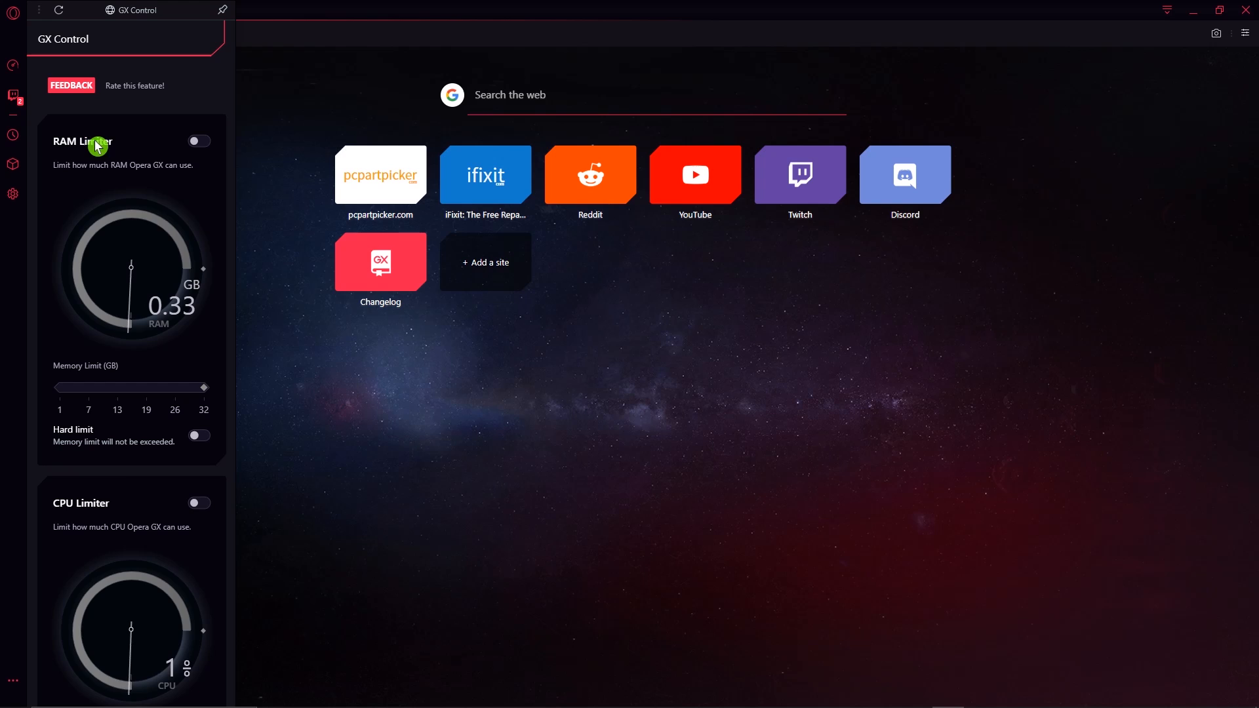
scroll("down", 3)
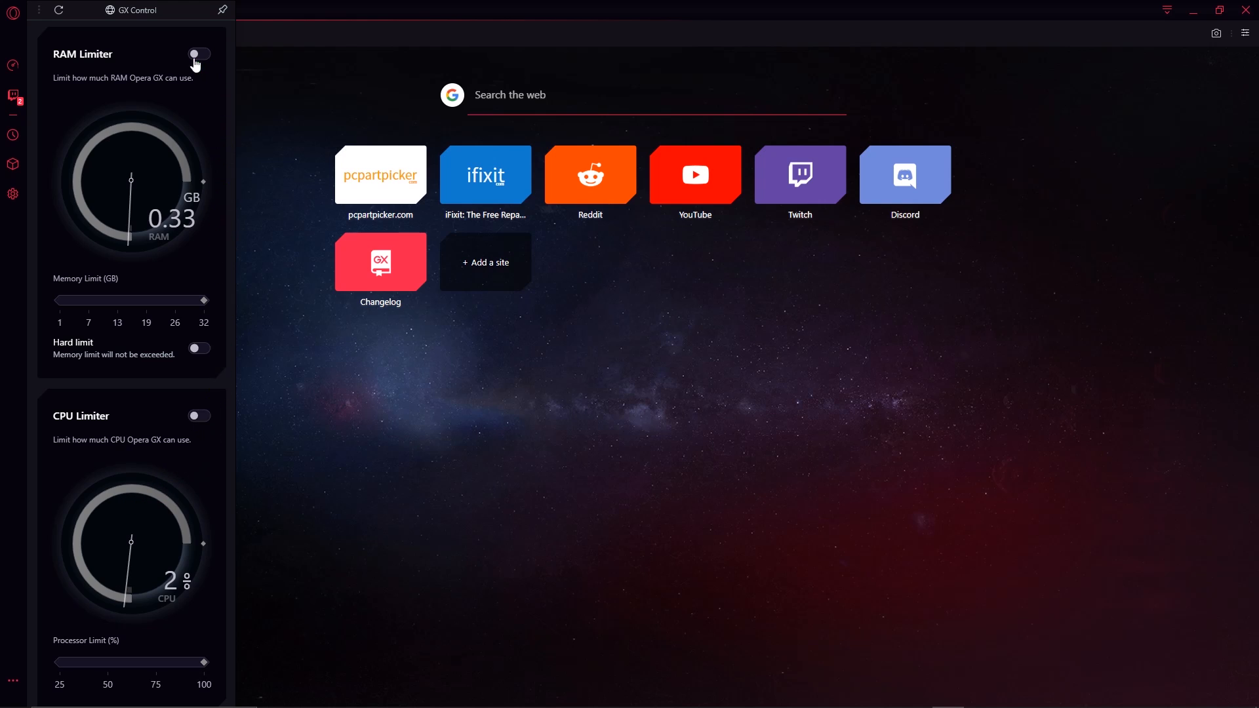
left_click(198, 55)
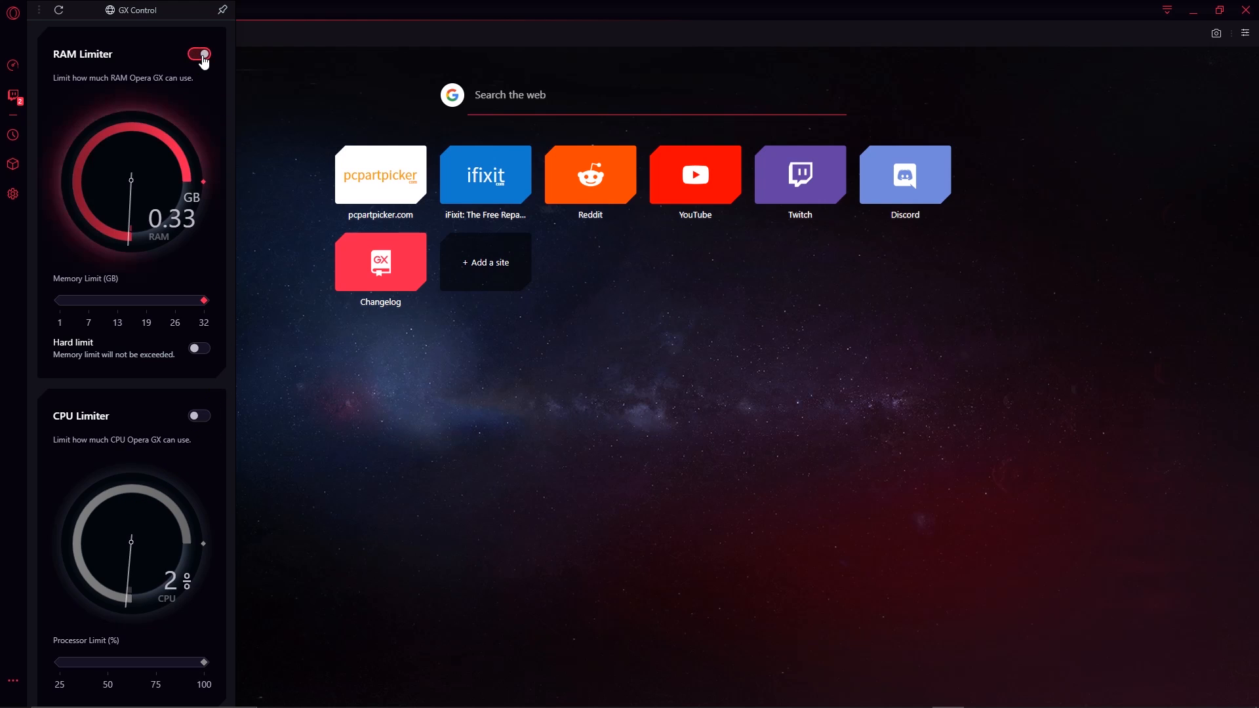
left_click(198, 415)
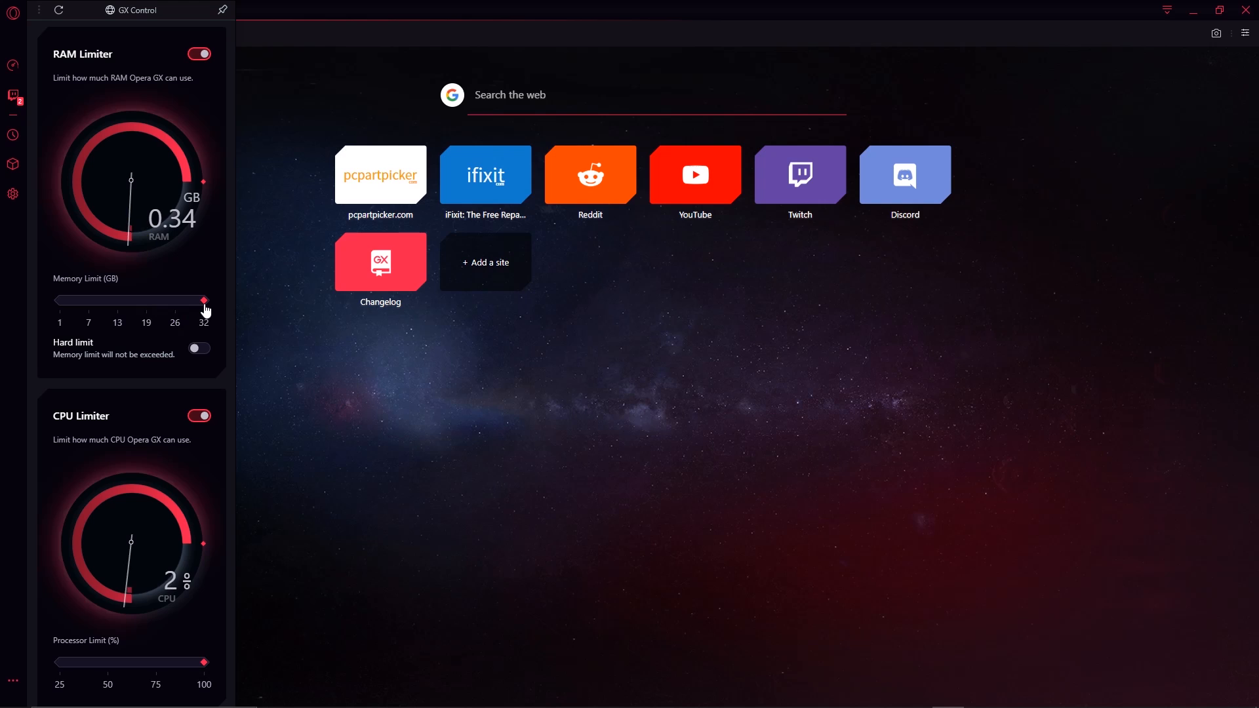
mouse_move(88, 311)
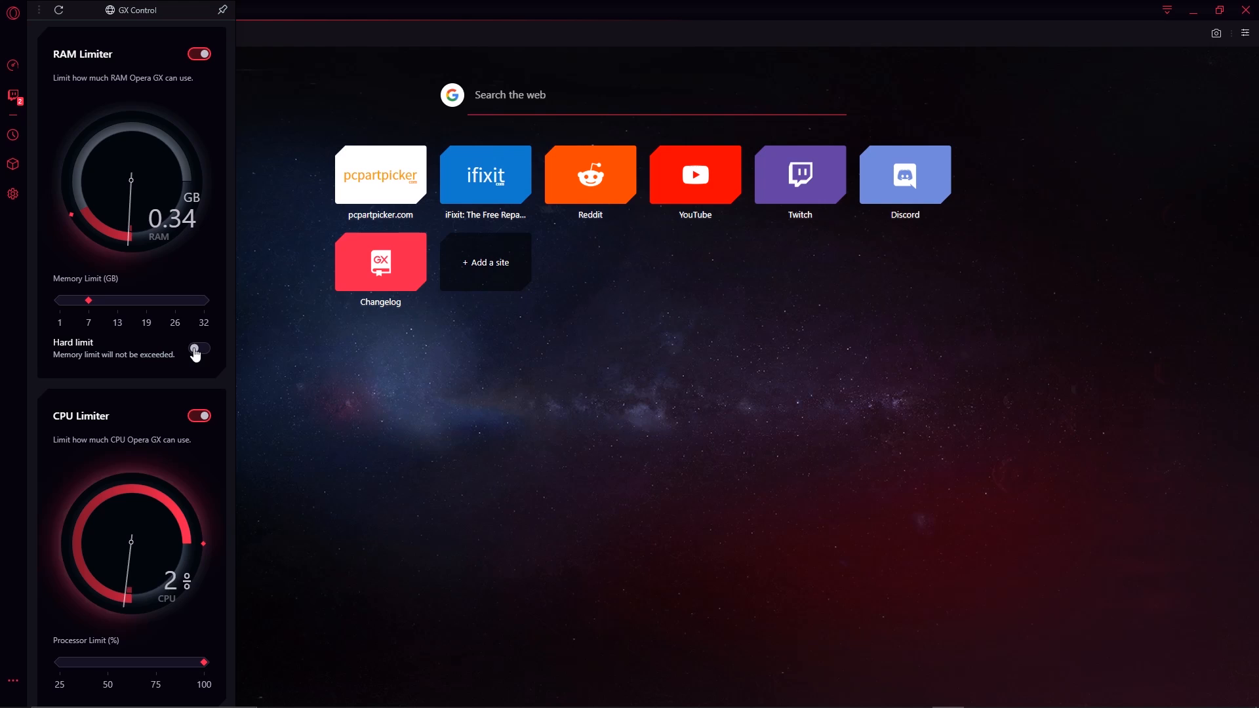
left_click(198, 348)
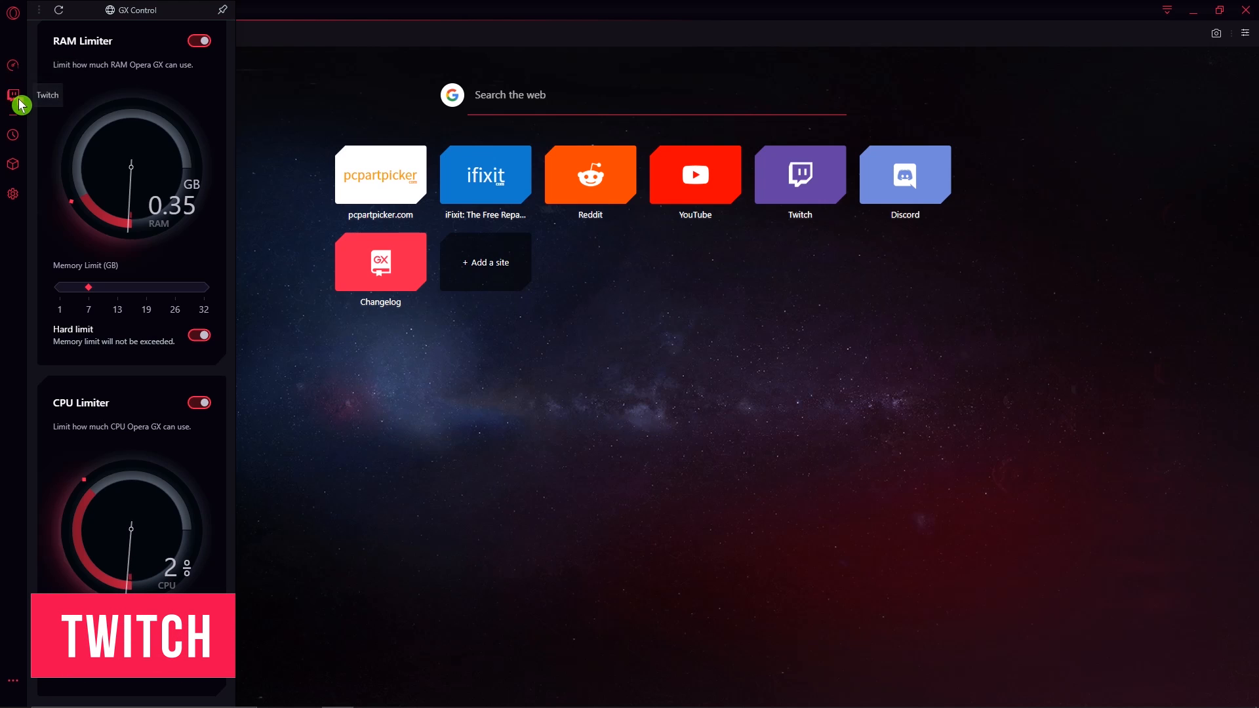
Open the Twitch sidebar panel showing followed channels.
left_click(13, 94)
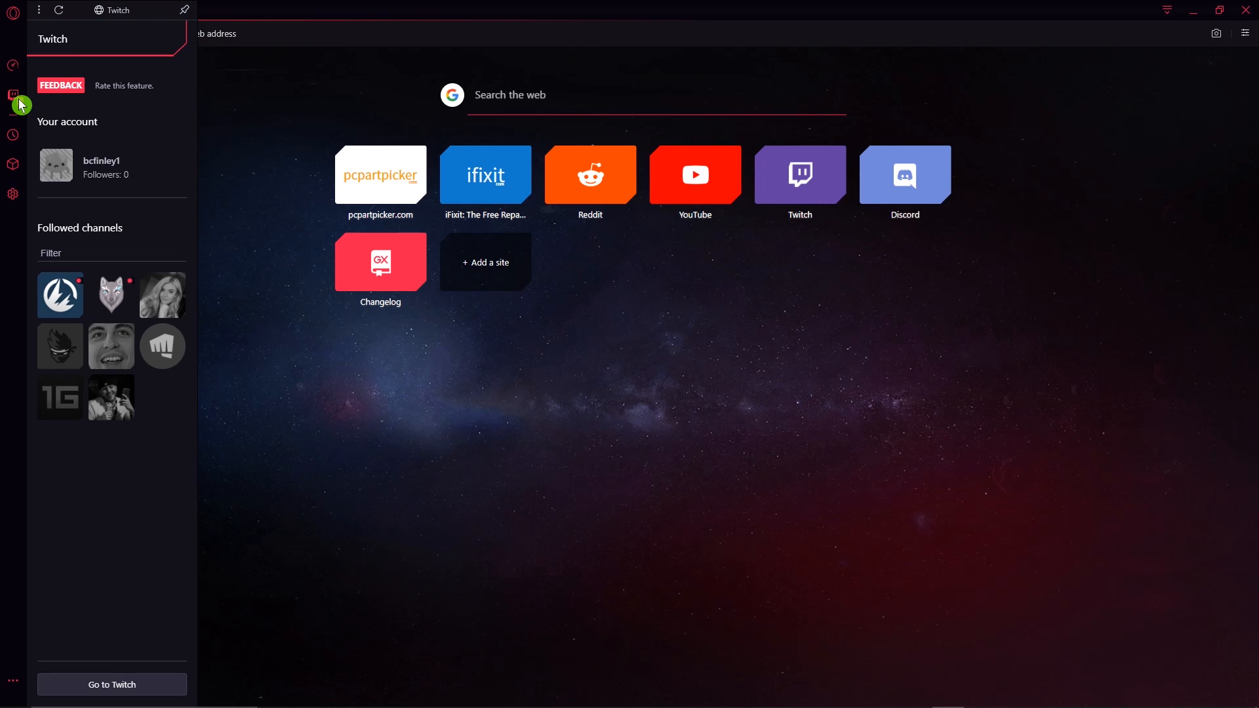
mouse_move(19, 103)
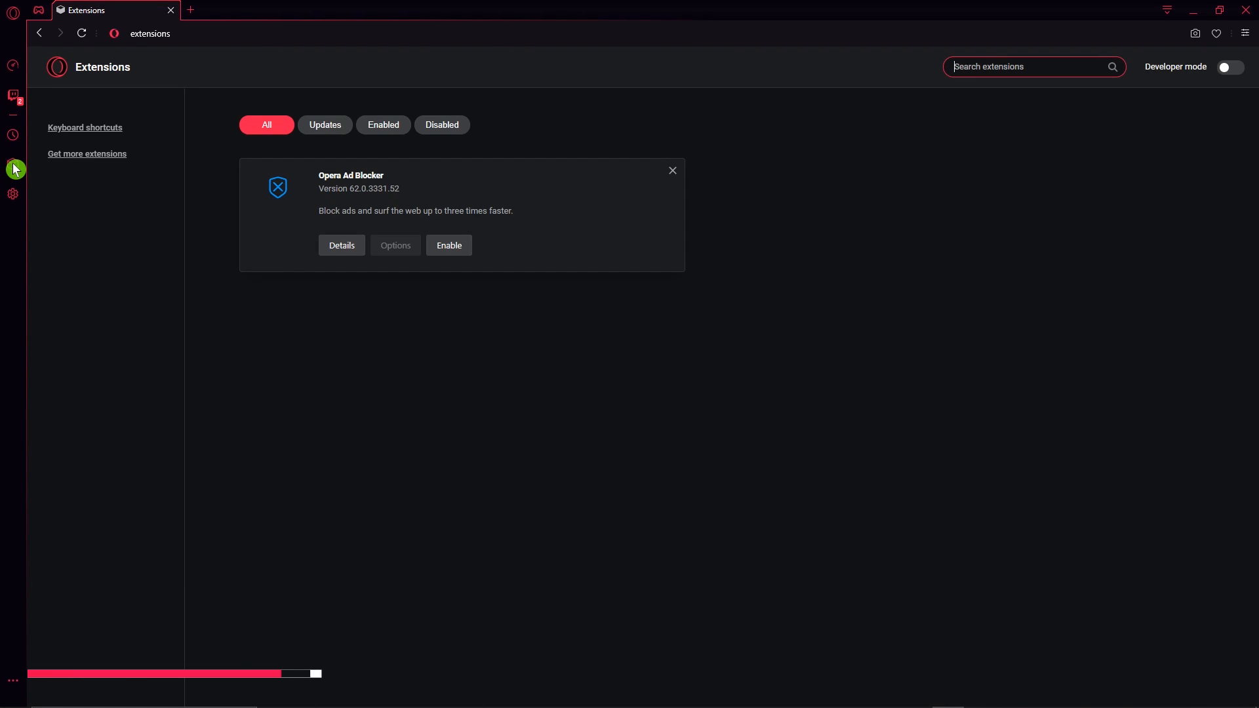
mouse_move(14, 169)
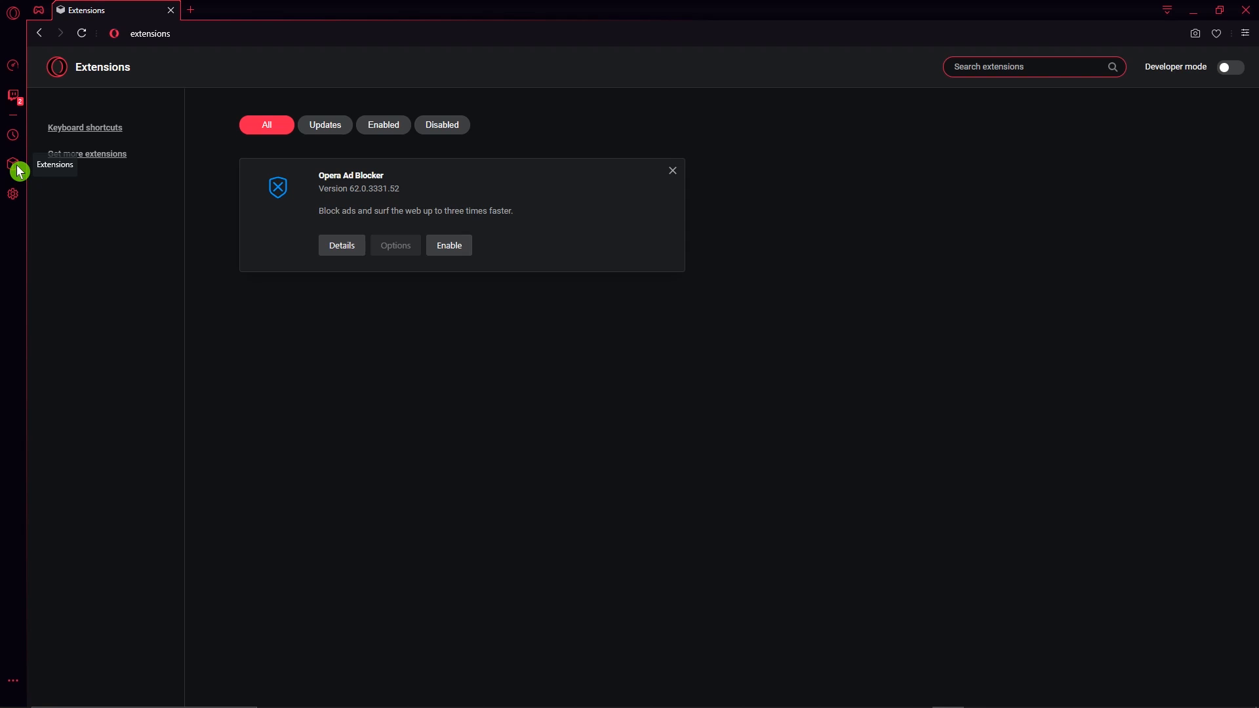
View the Install Chrome Extensions store page, then return to the extensions page.
left_click(87, 154)
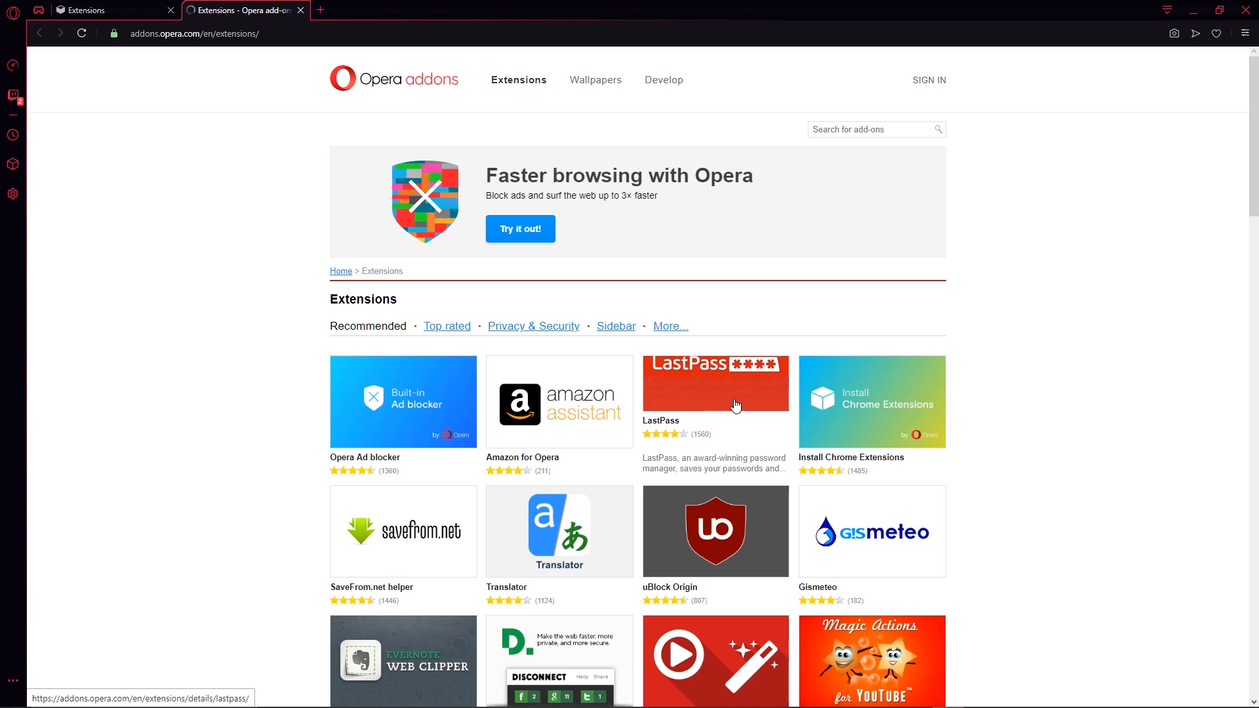
mouse_move(866, 408)
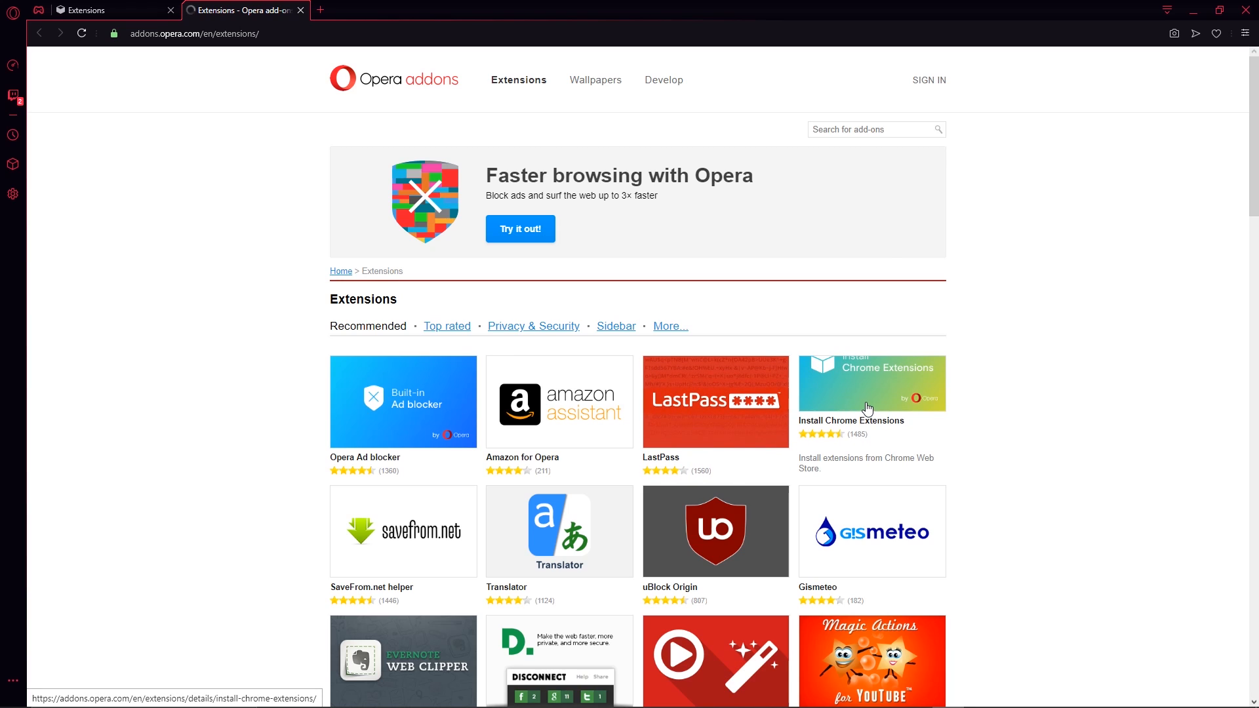
left_click(872, 382)
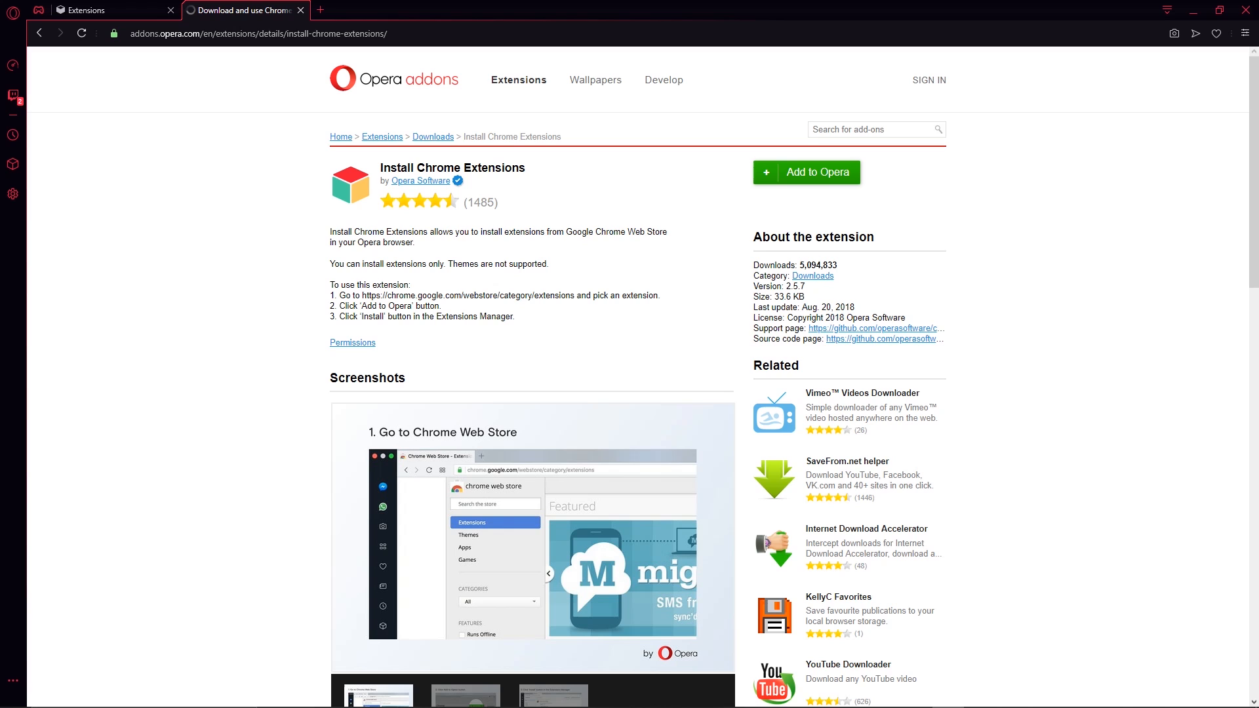
left_click(13, 166)
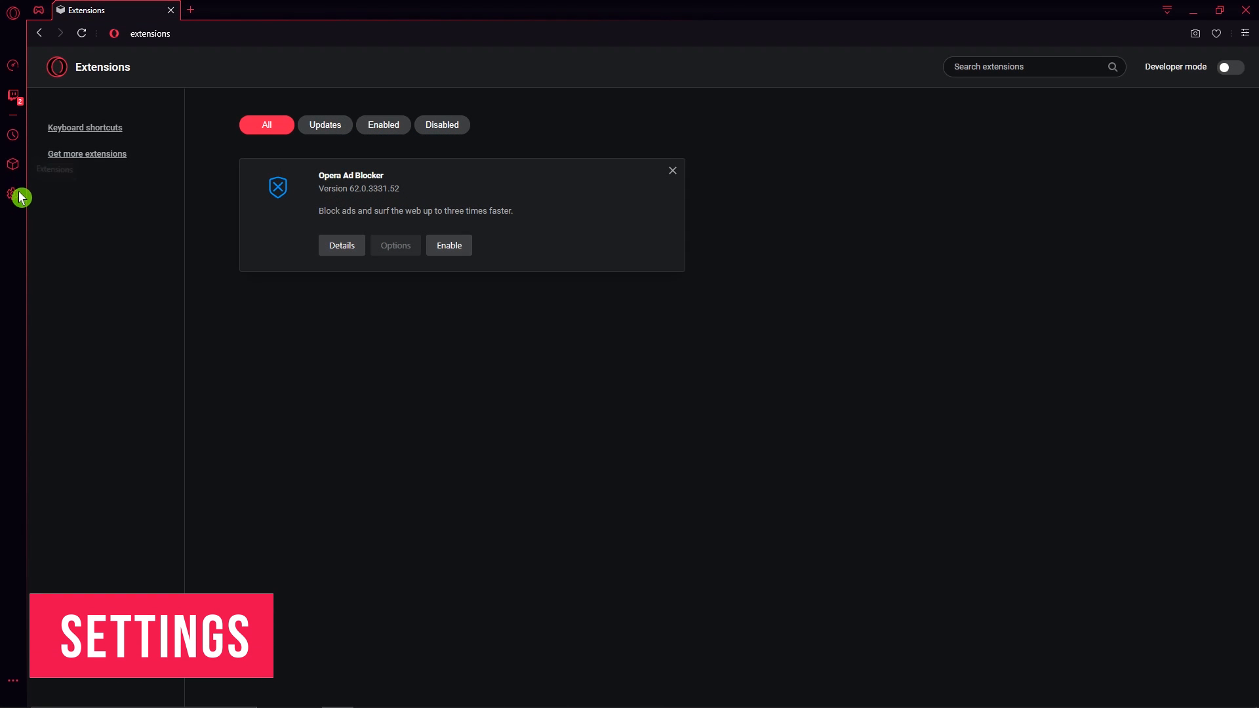
Open Settings and scroll through Advanced options to WebRTC, VPN and battery saver.
left_click(13, 196)
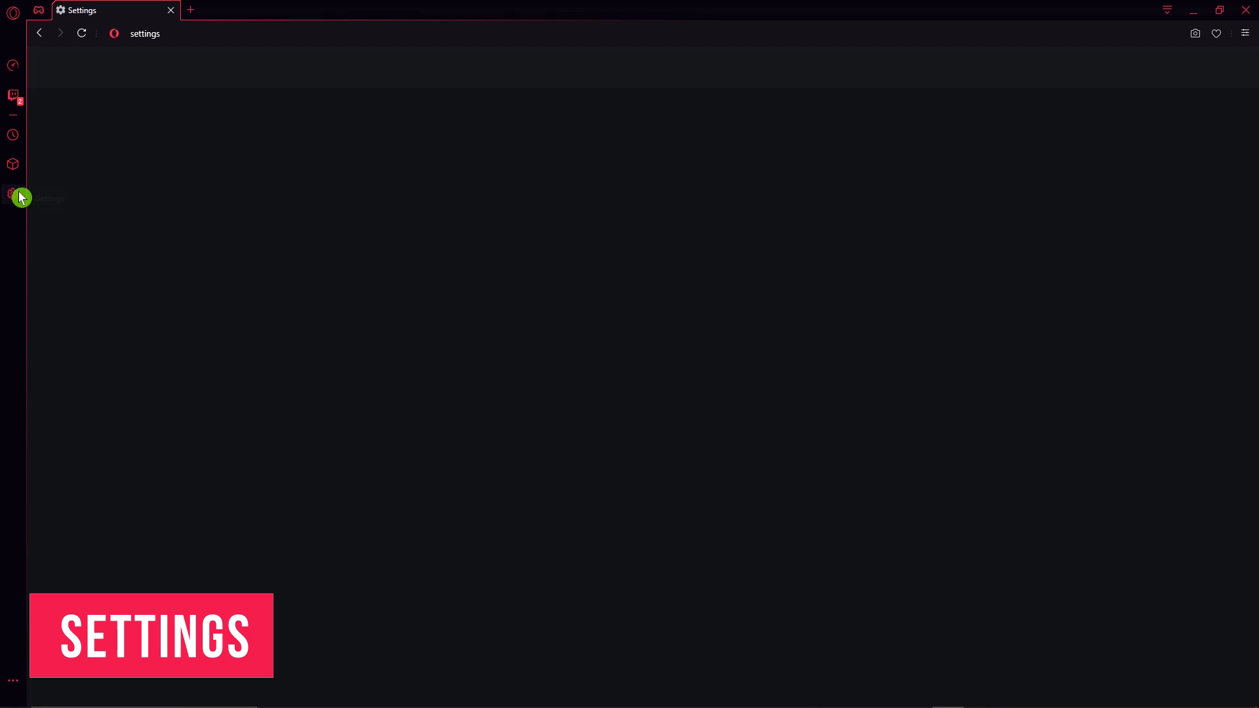
left_click(13, 194)
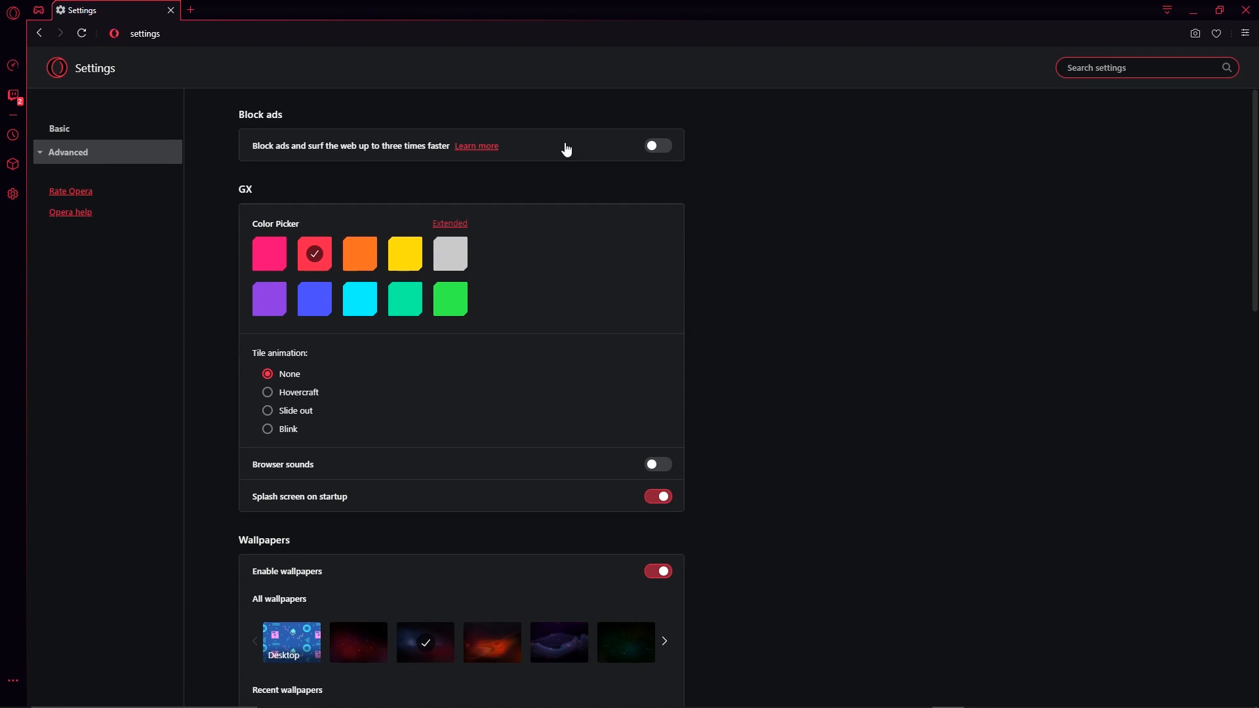
scroll("down", 3)
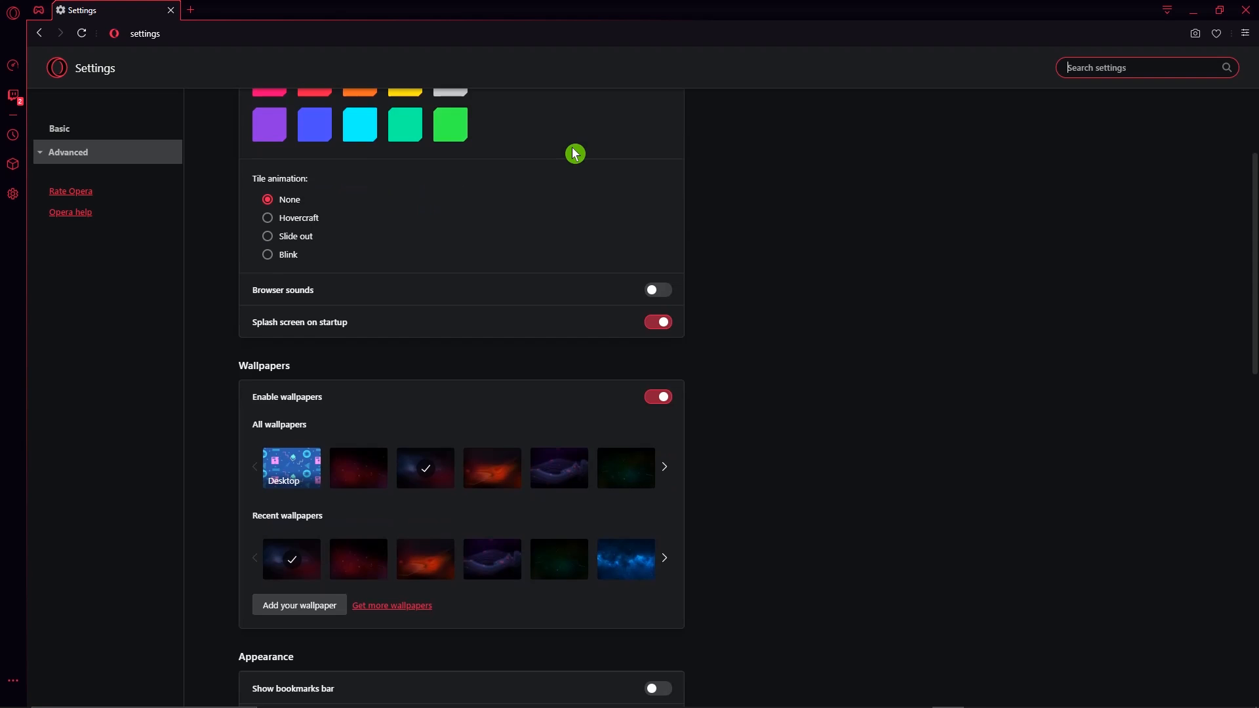
scroll("down", 3)
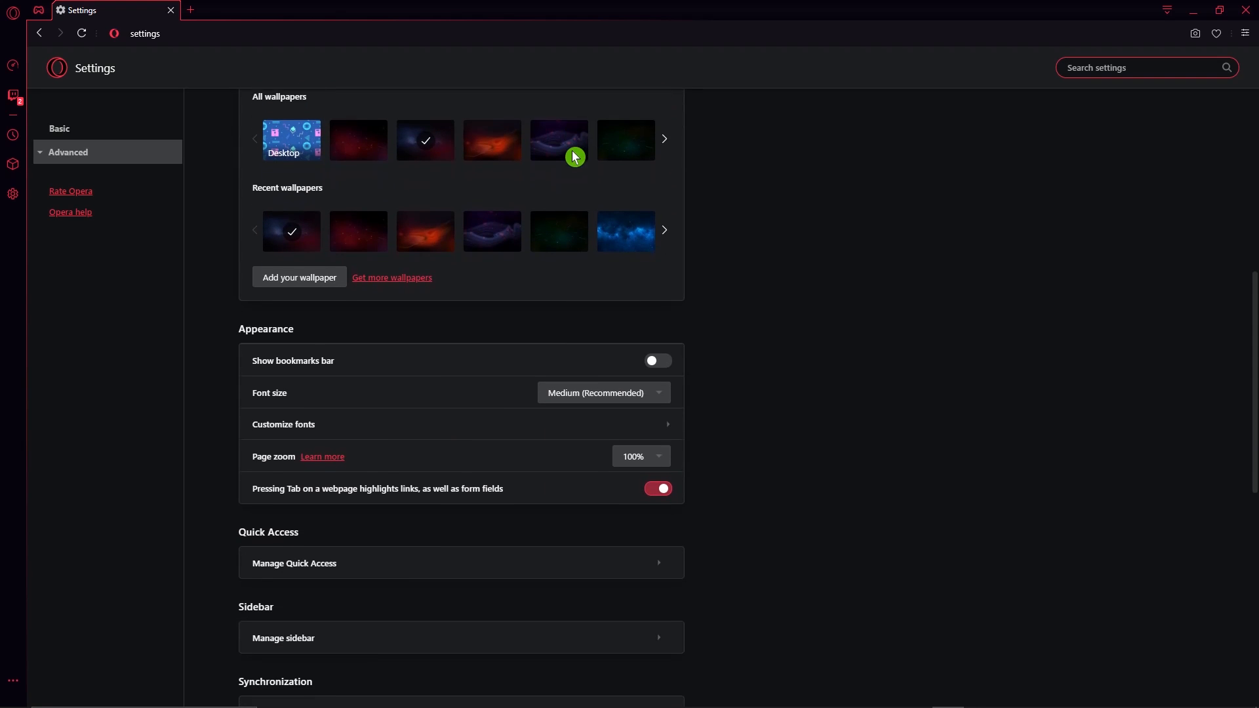
scroll("down", 3)
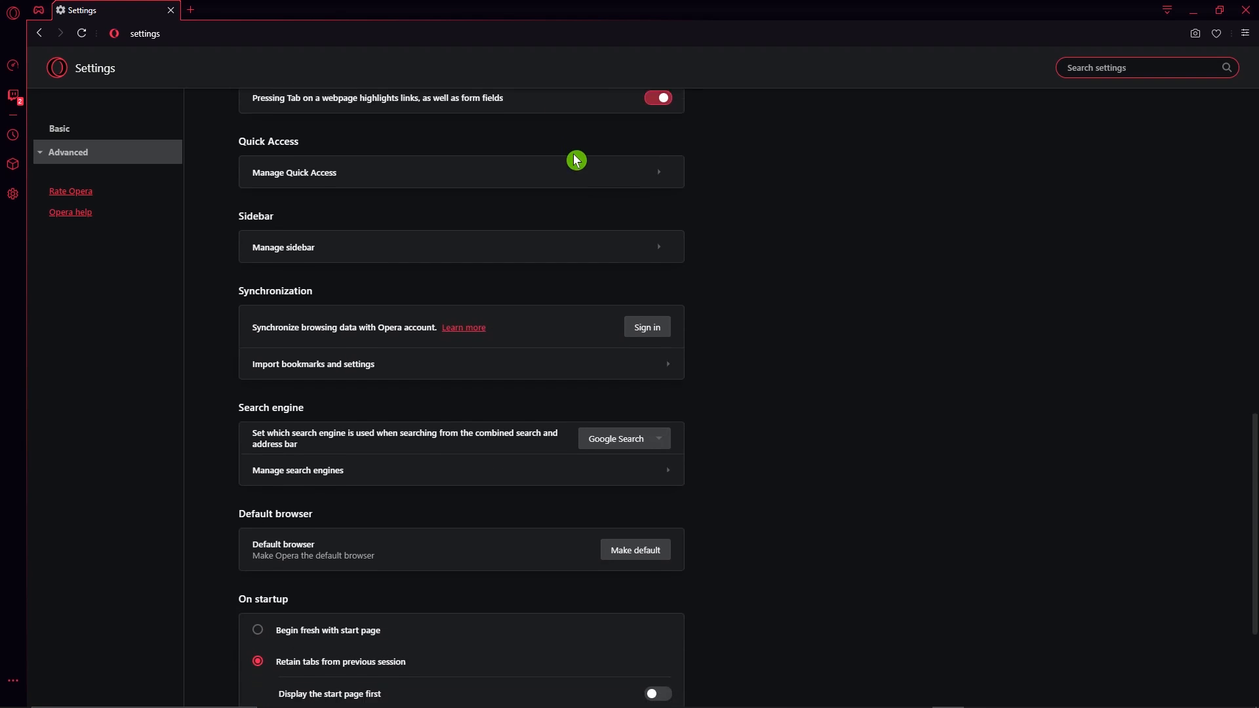
scroll("down", 3)
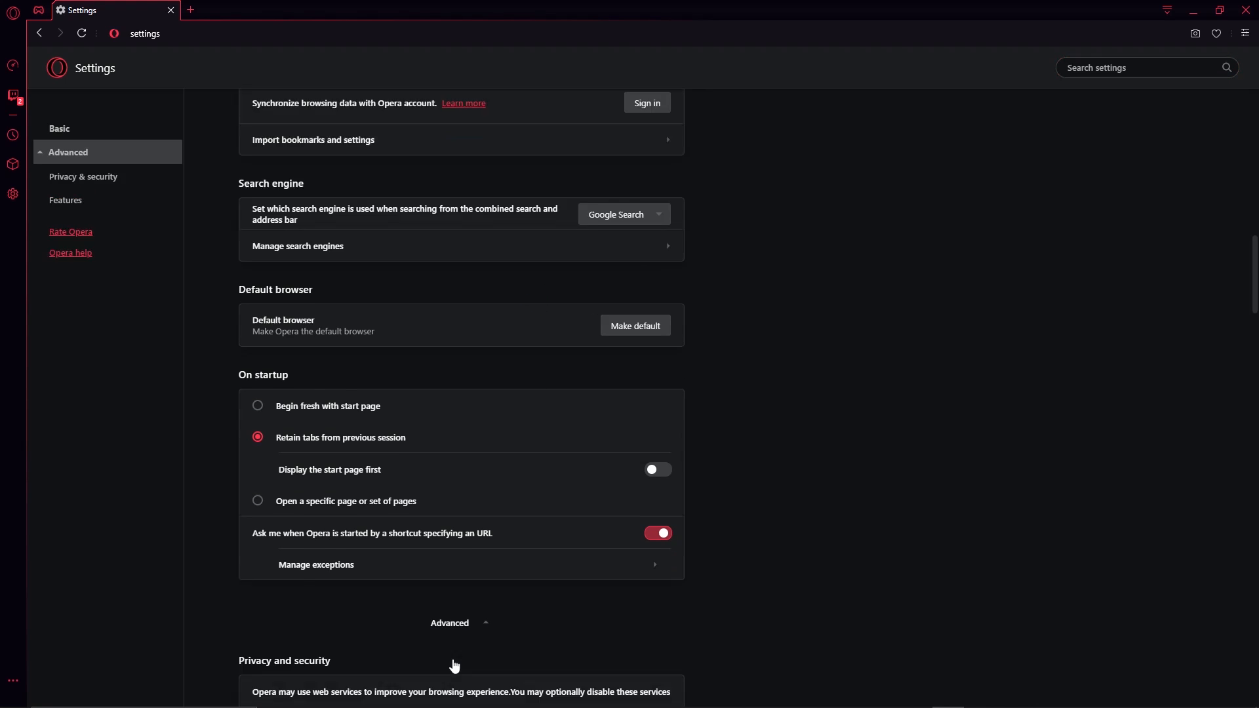
scroll("down", 3)
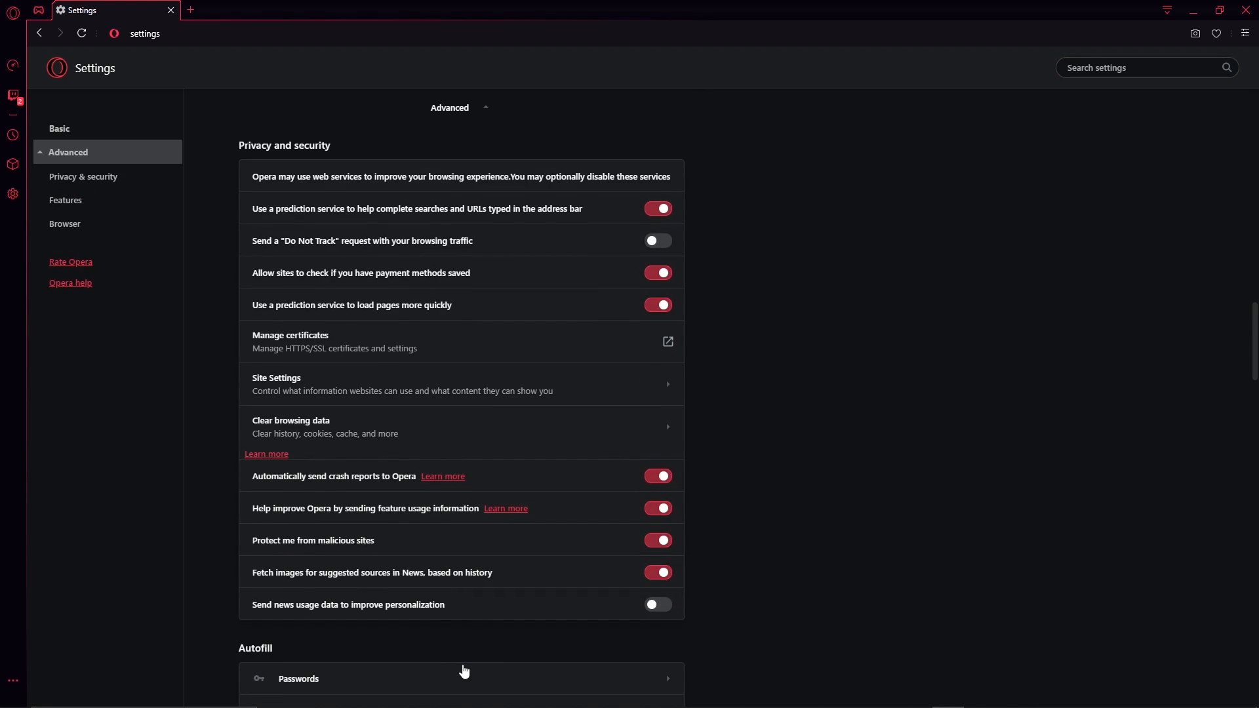
scroll("down", 3)
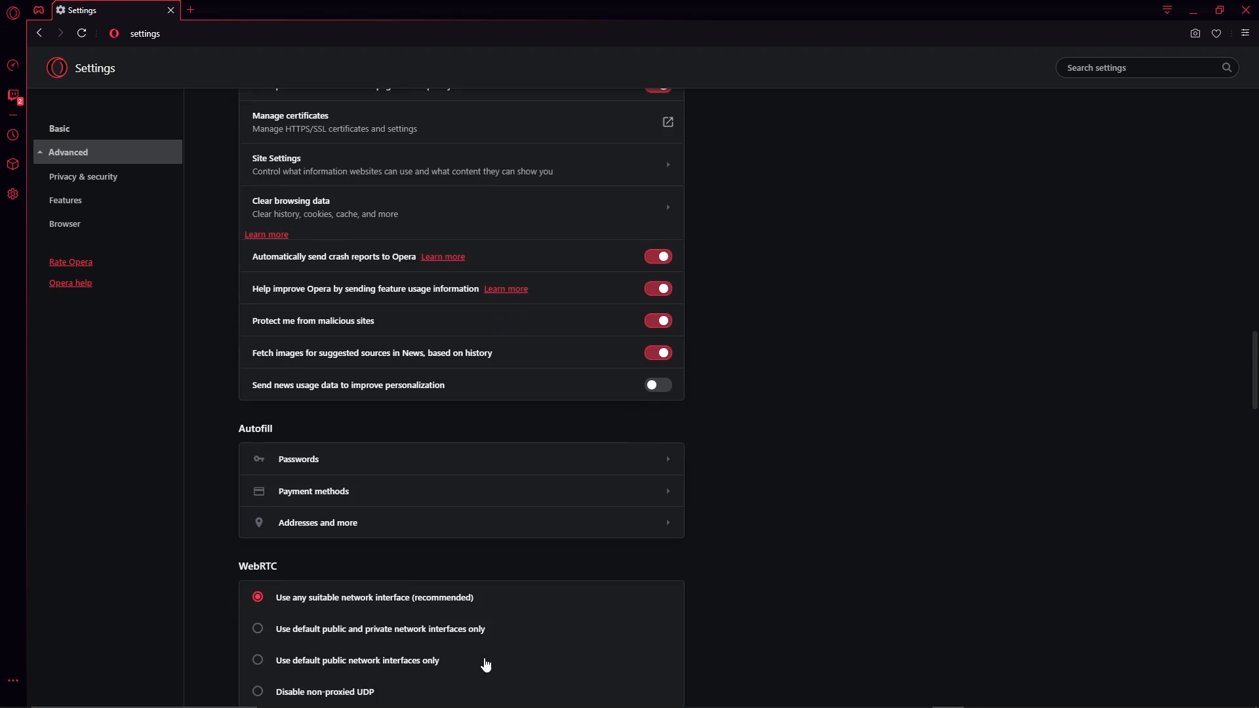
scroll("down", 3)
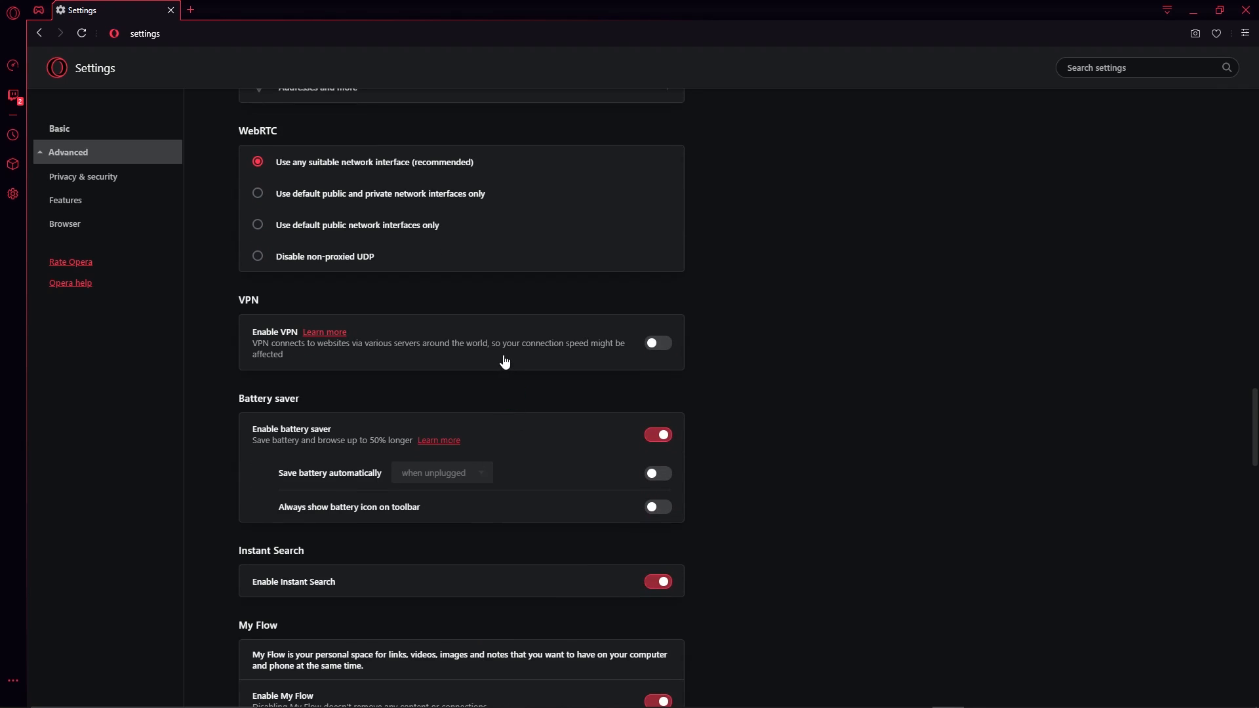
mouse_move(522, 440)
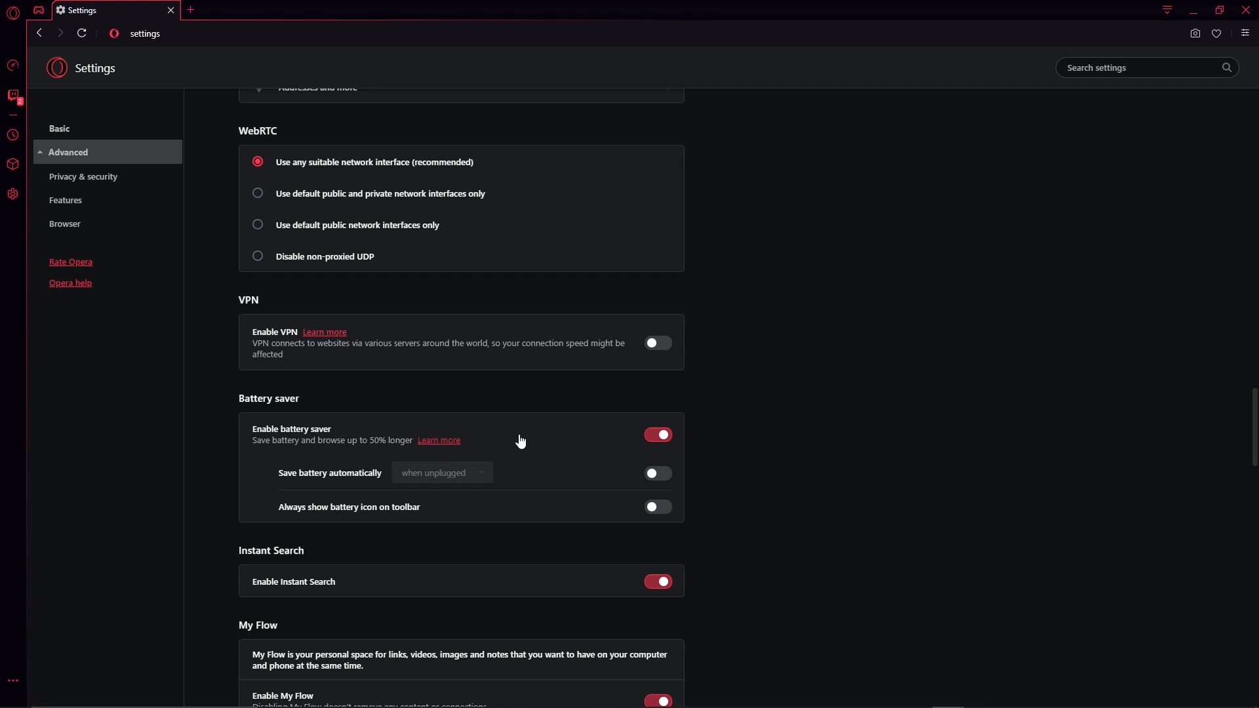
mouse_move(519, 368)
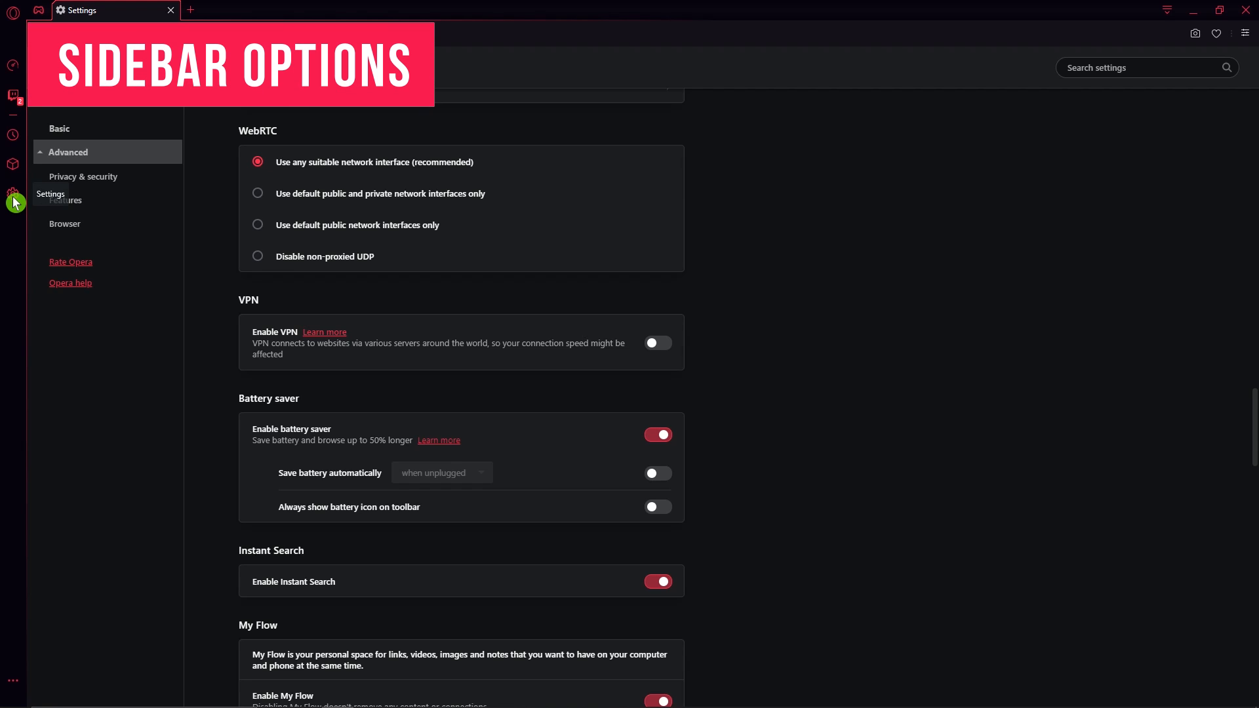
mouse_move(14, 687)
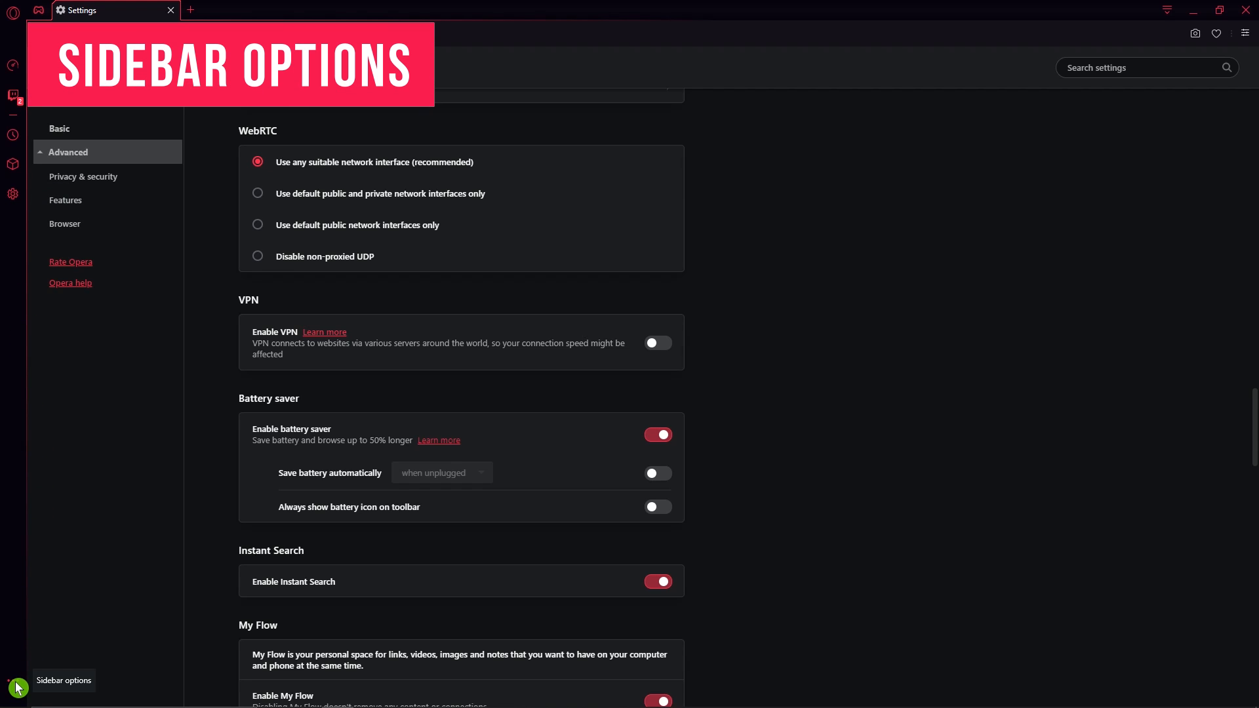
Open the sidebar options list showing enabled items like GX Control, Twitch and History.
left_click(13, 686)
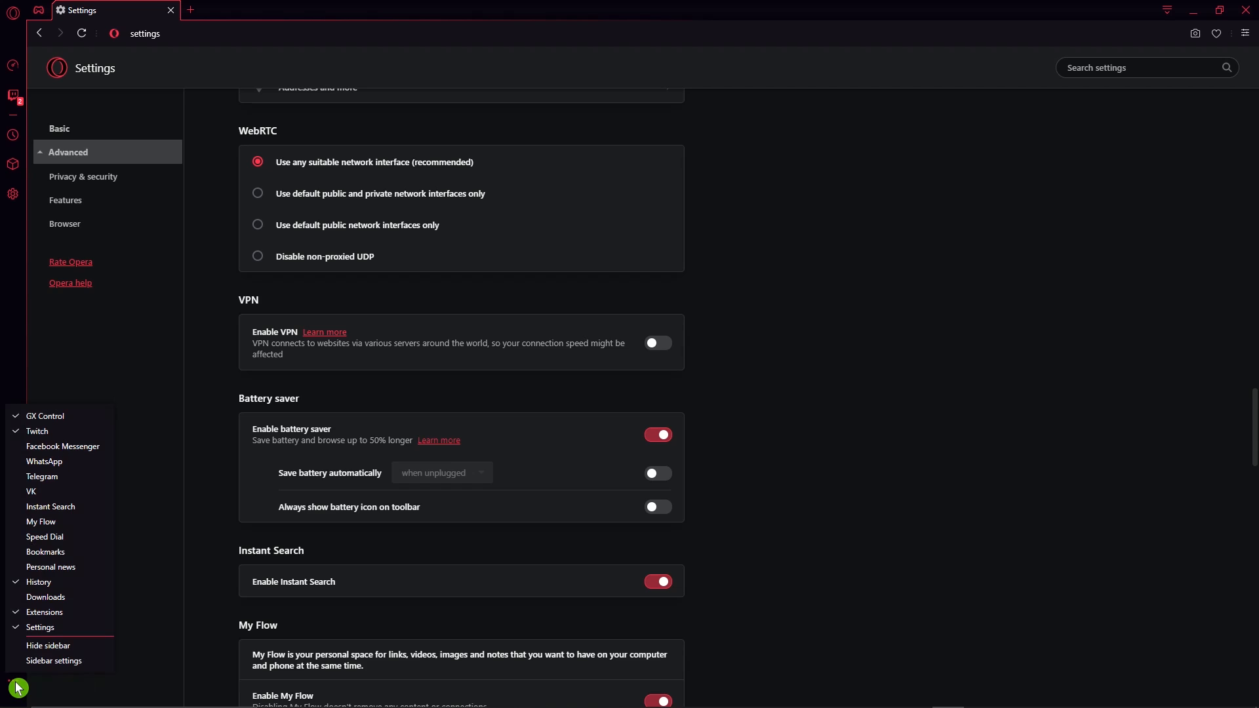
mouse_move(63, 446)
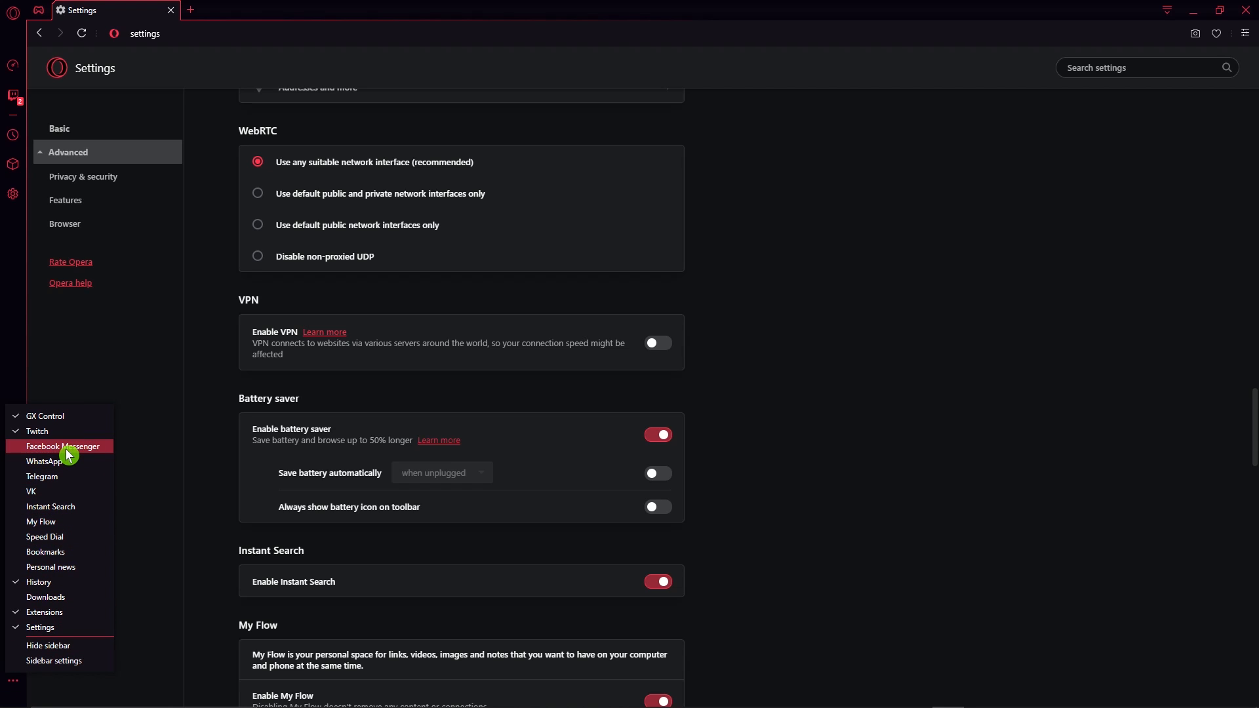
mouse_move(46, 461)
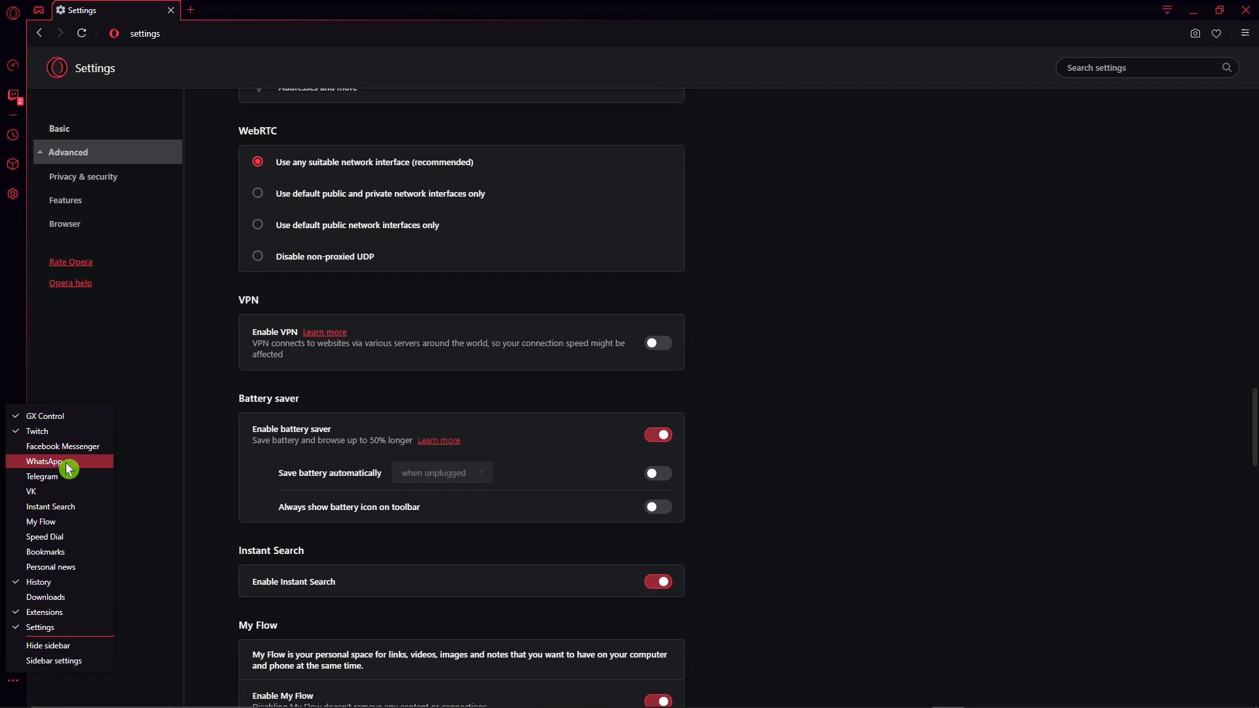
mouse_move(47, 630)
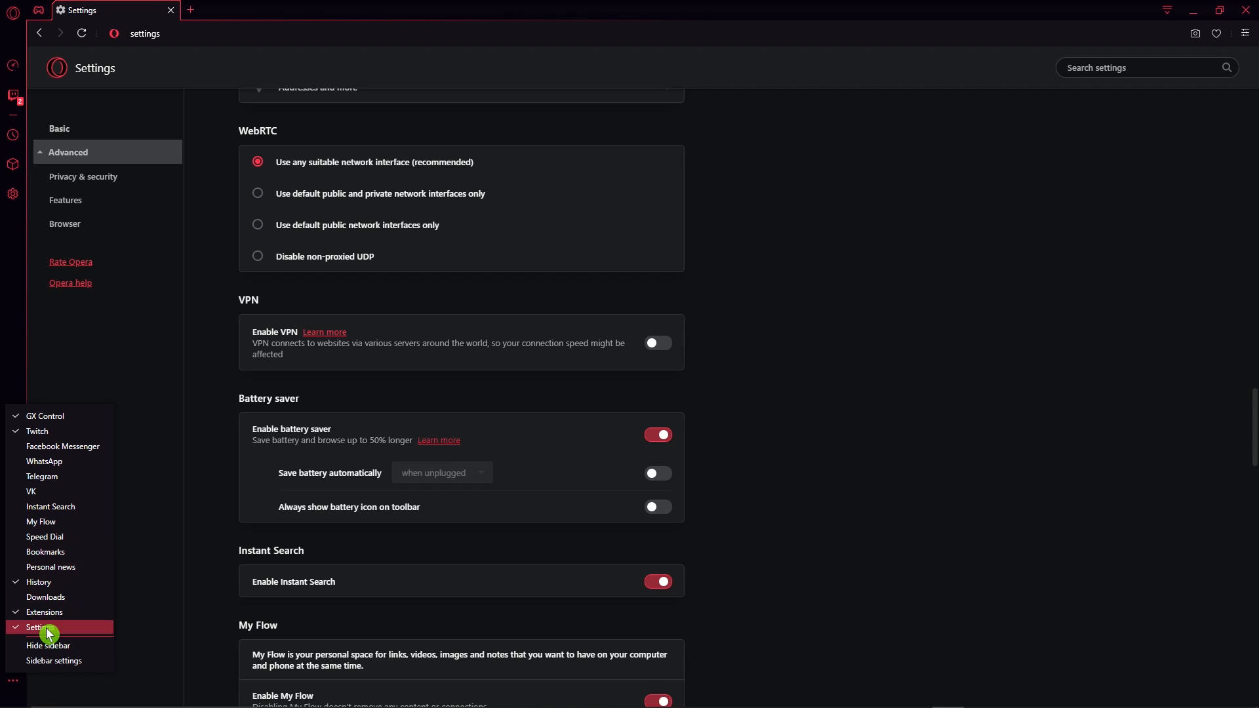
mouse_move(45, 551)
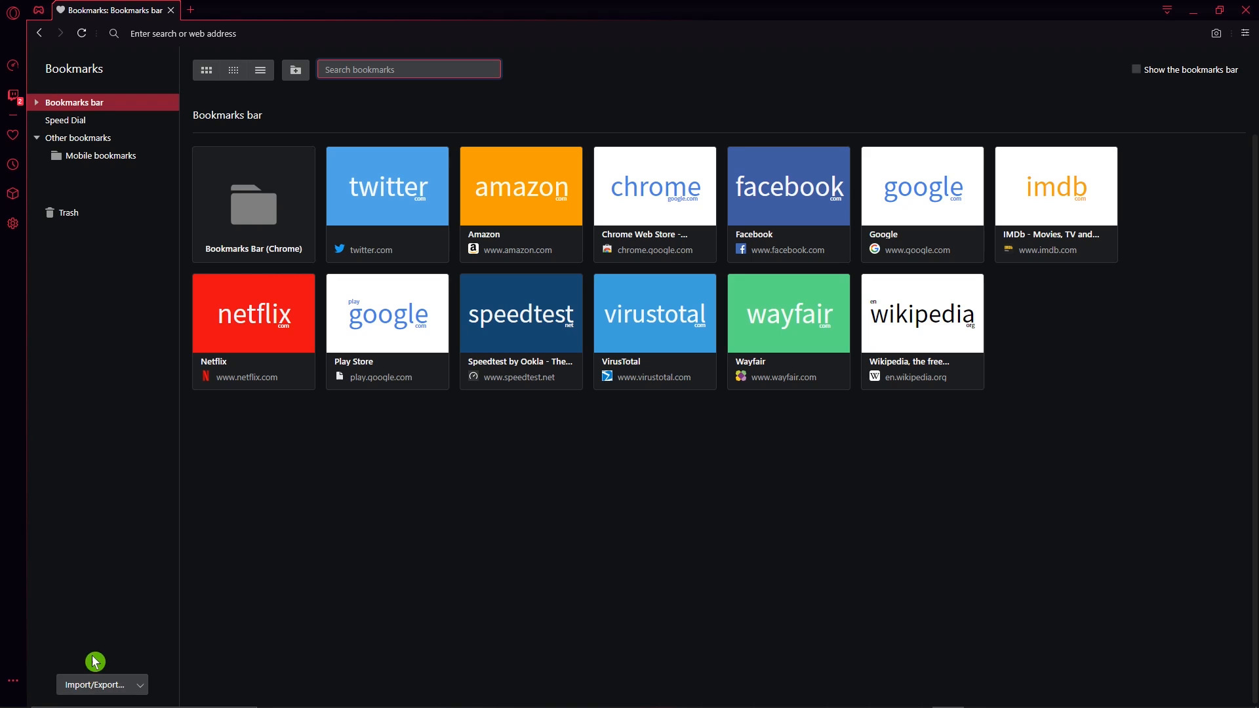
Pick Chrome in the Import bookmarks and settings dialog, then cancel without importing.
left_click(103, 684)
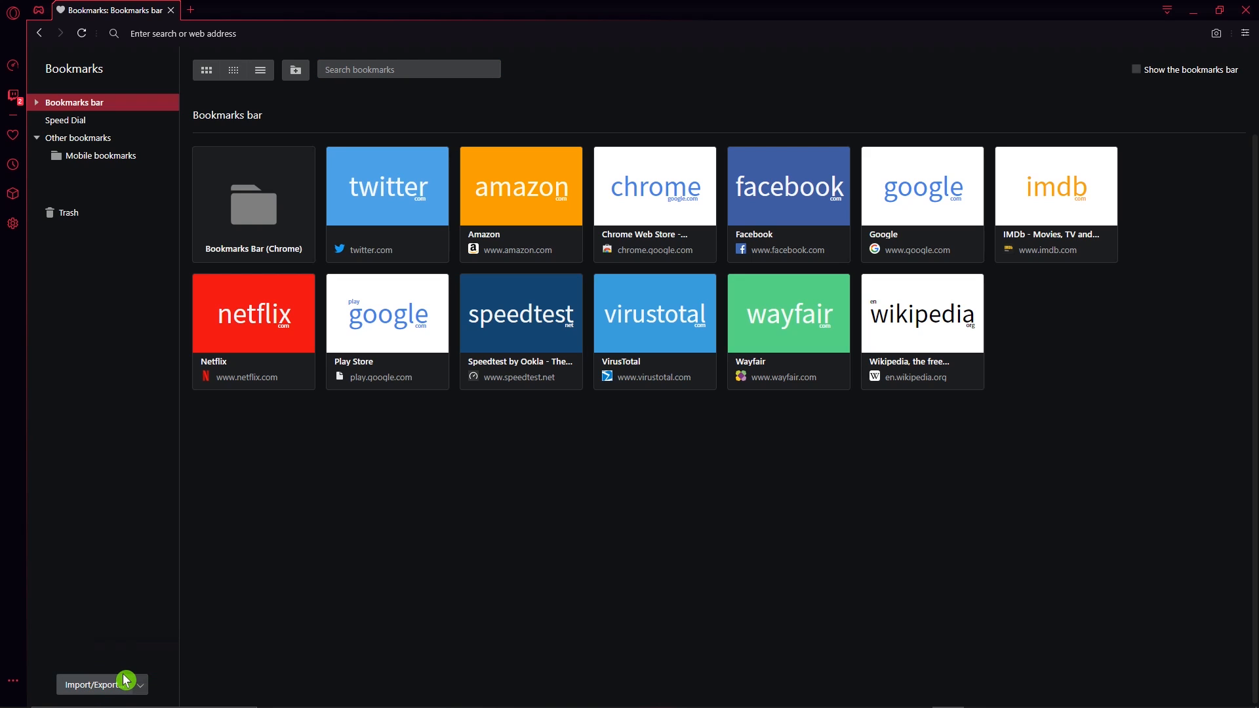
left_click(125, 683)
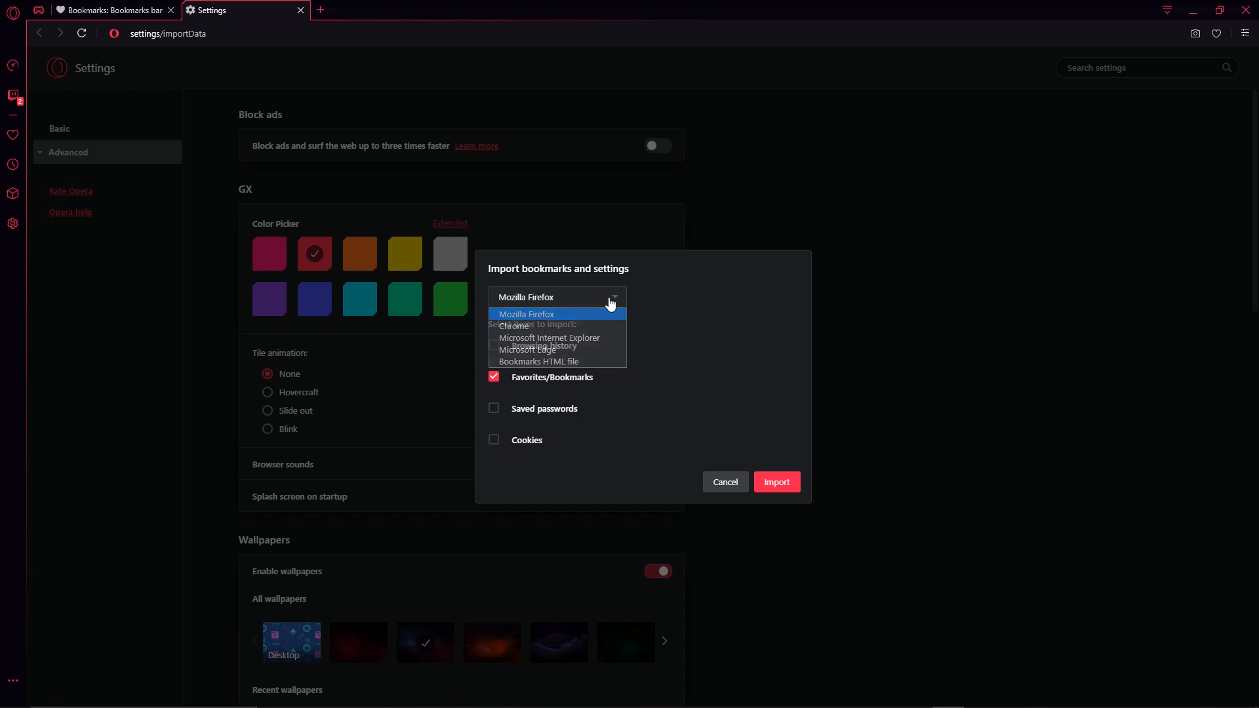
left_click(514, 326)
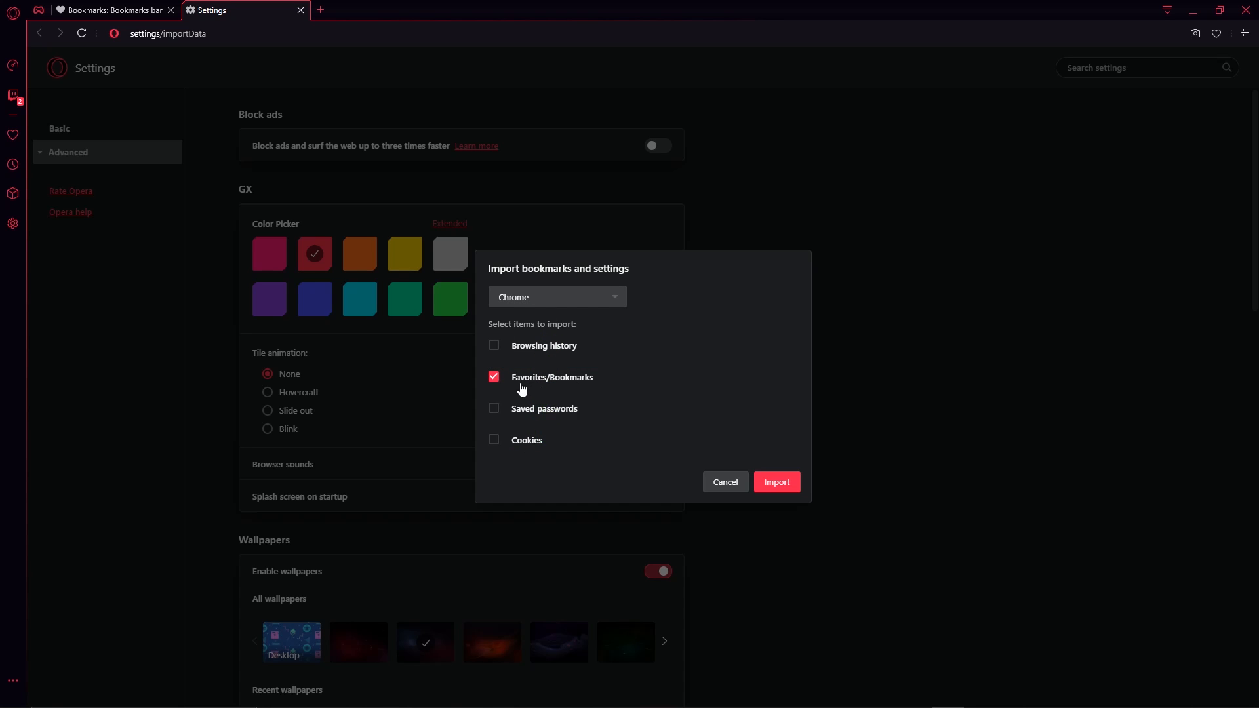
mouse_move(523, 379)
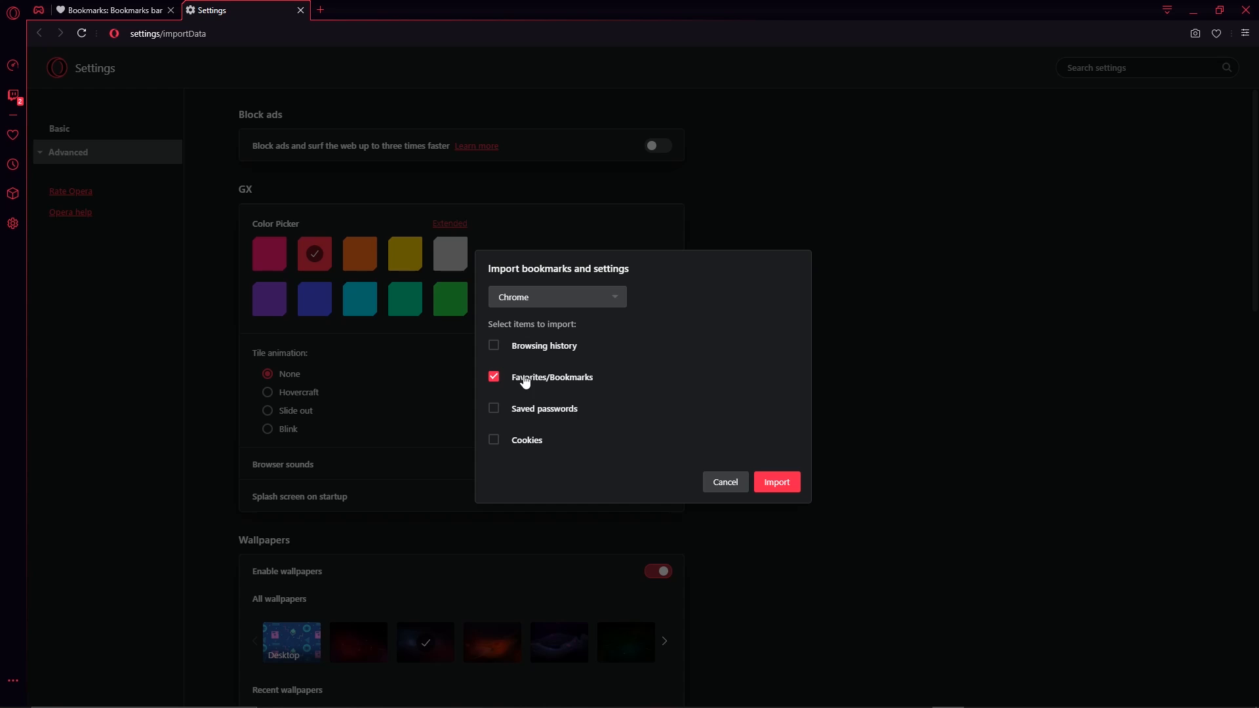
mouse_move(777, 482)
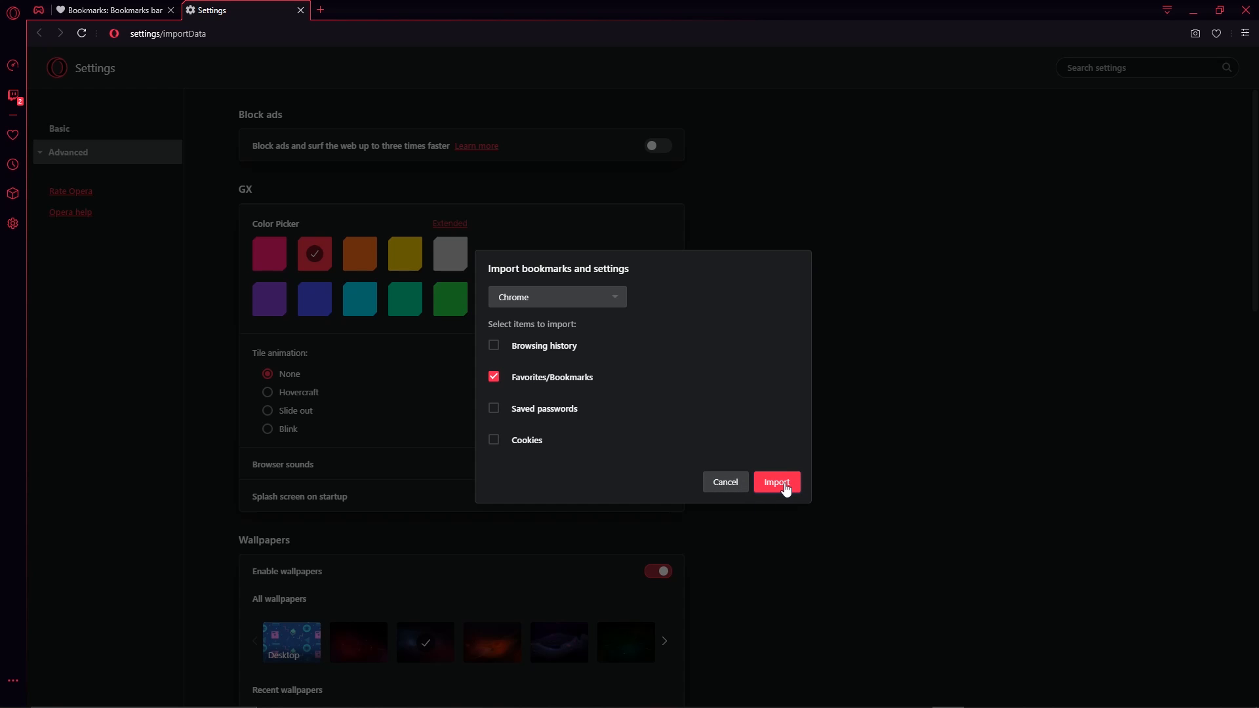
mouse_move(723, 482)
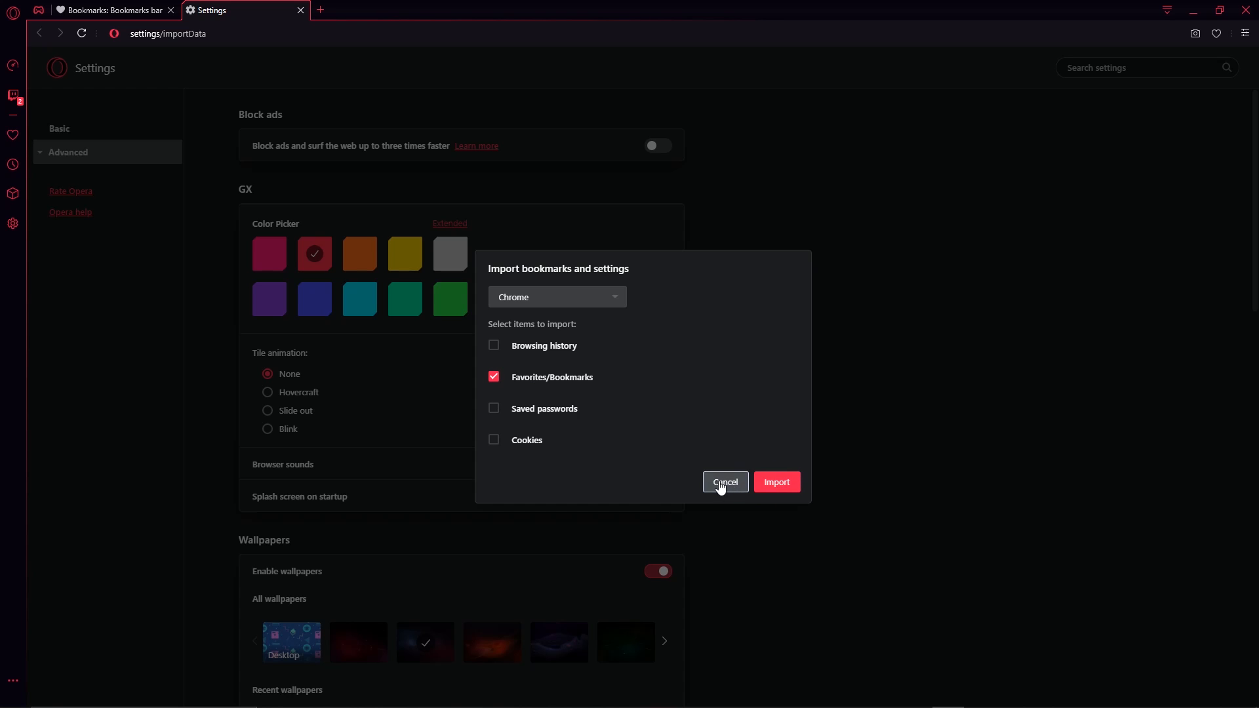
left_click(723, 481)
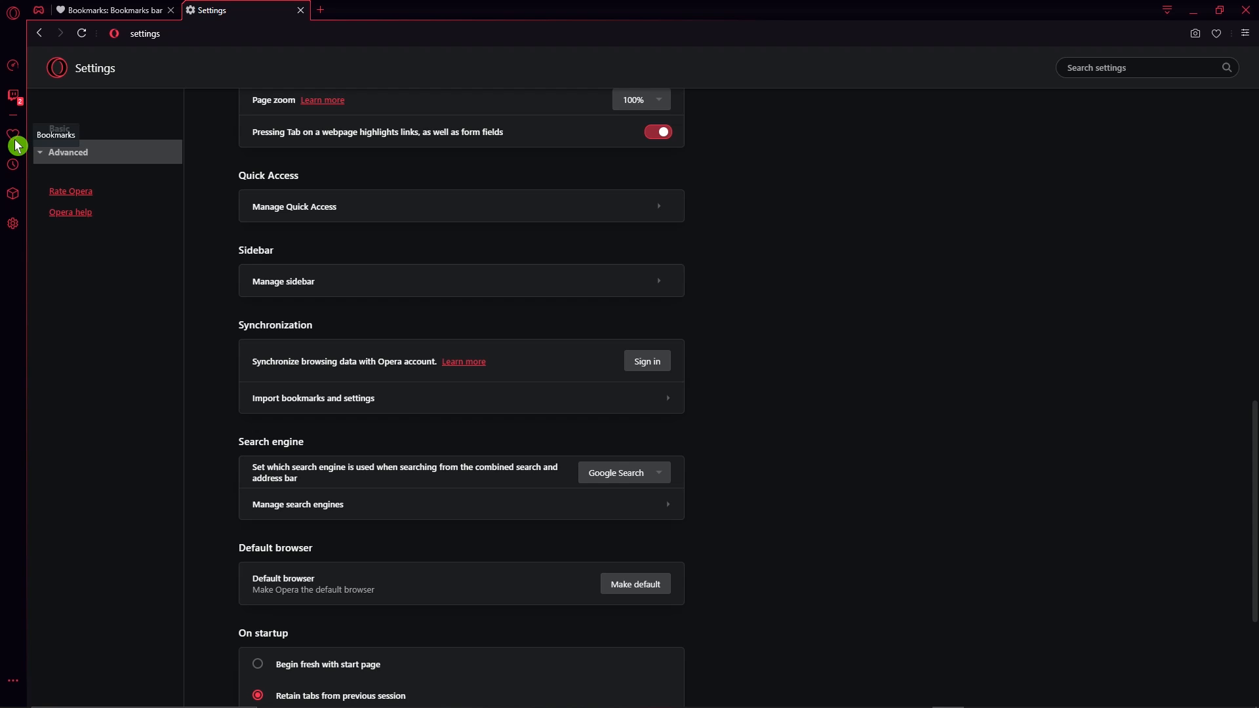
left_click(13, 135)
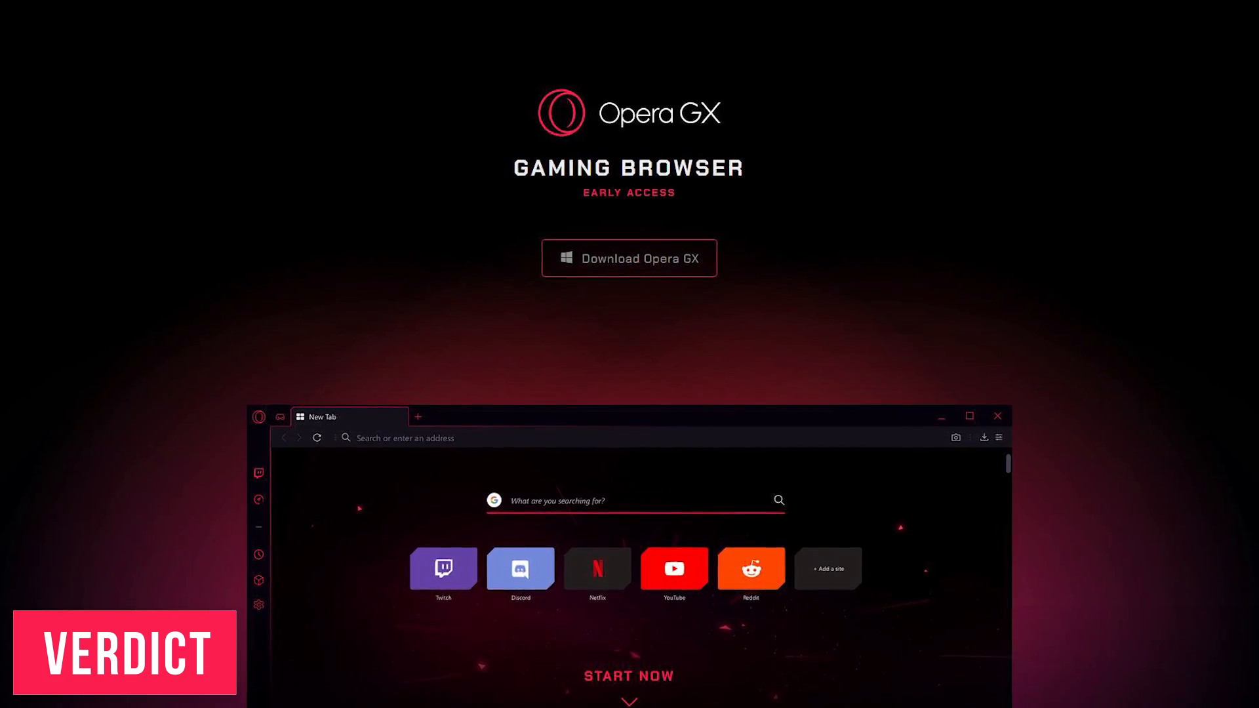
Scroll past the Download Opera GX button and advance the feature slides to GX Control.
scroll("down", 3)
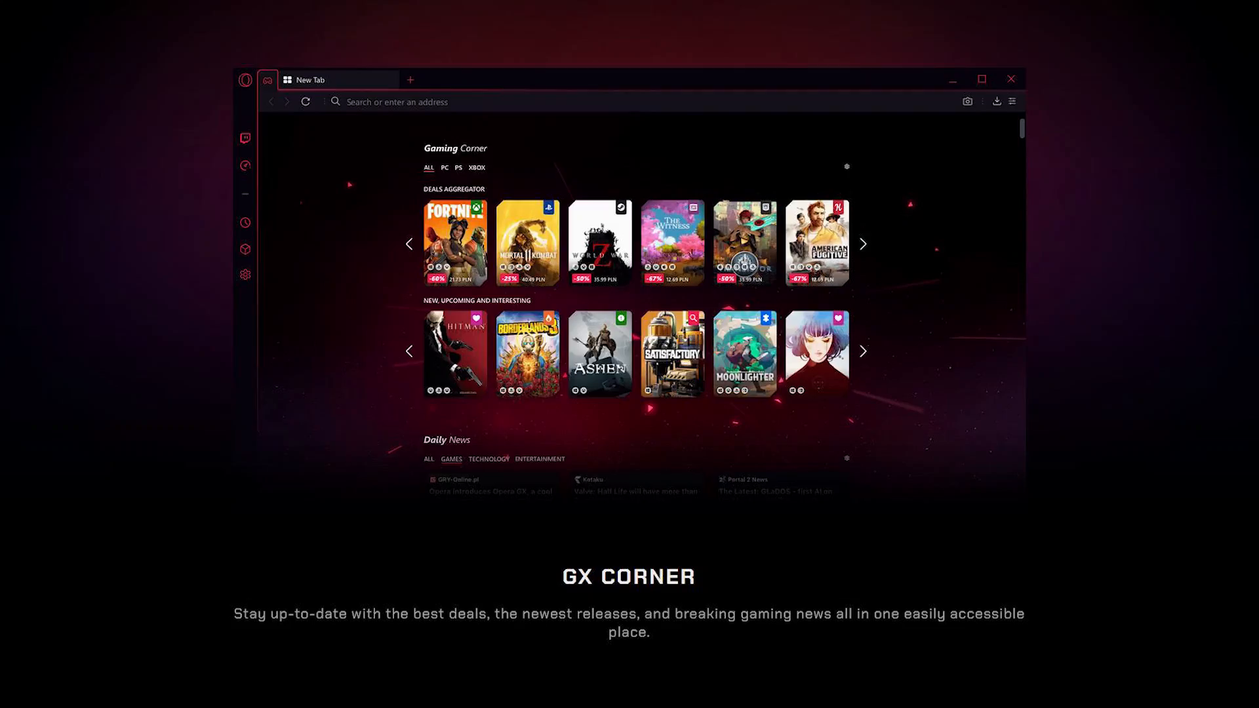
left_click(245, 165)
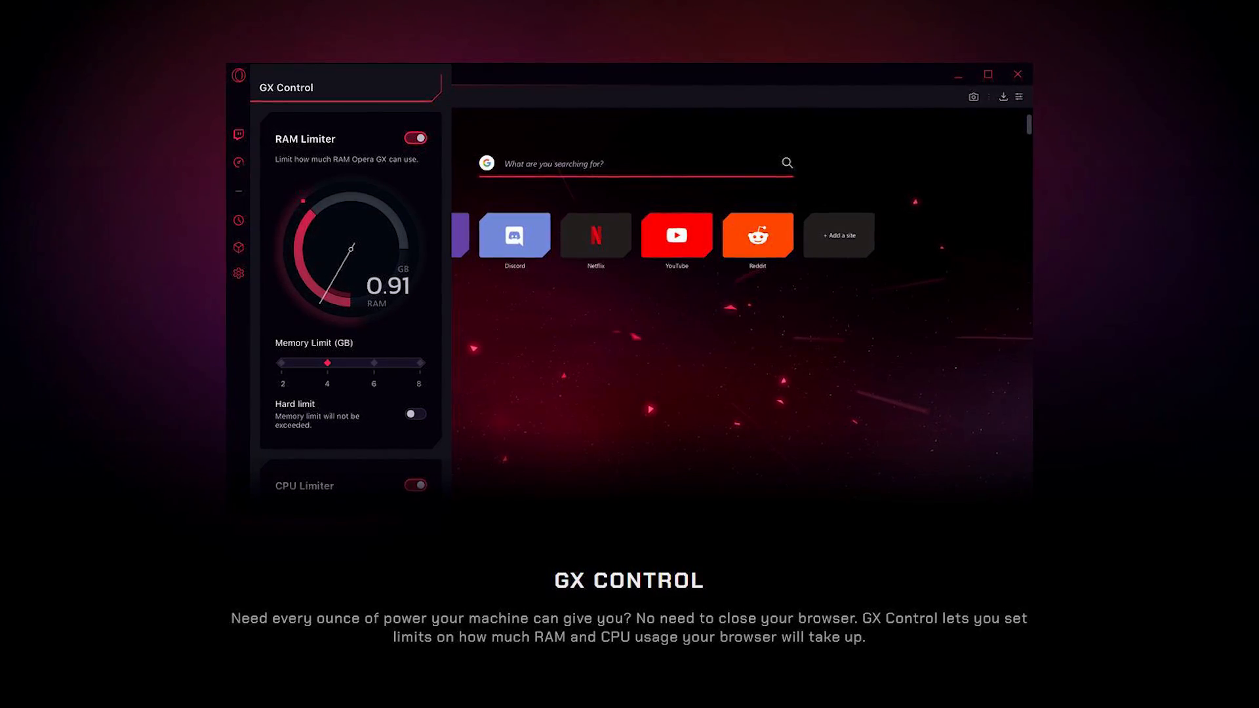